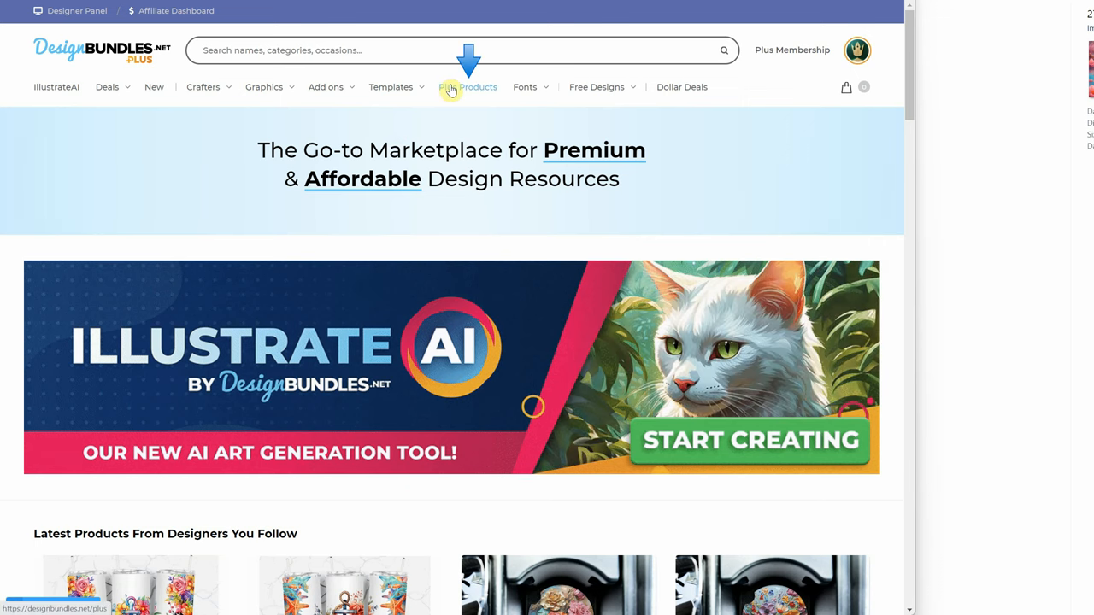
Step: Open the Illustrate AI library, sort newest first, and search for 'flamingo'
{"action": "left_click", "coordinate": [467, 86]}
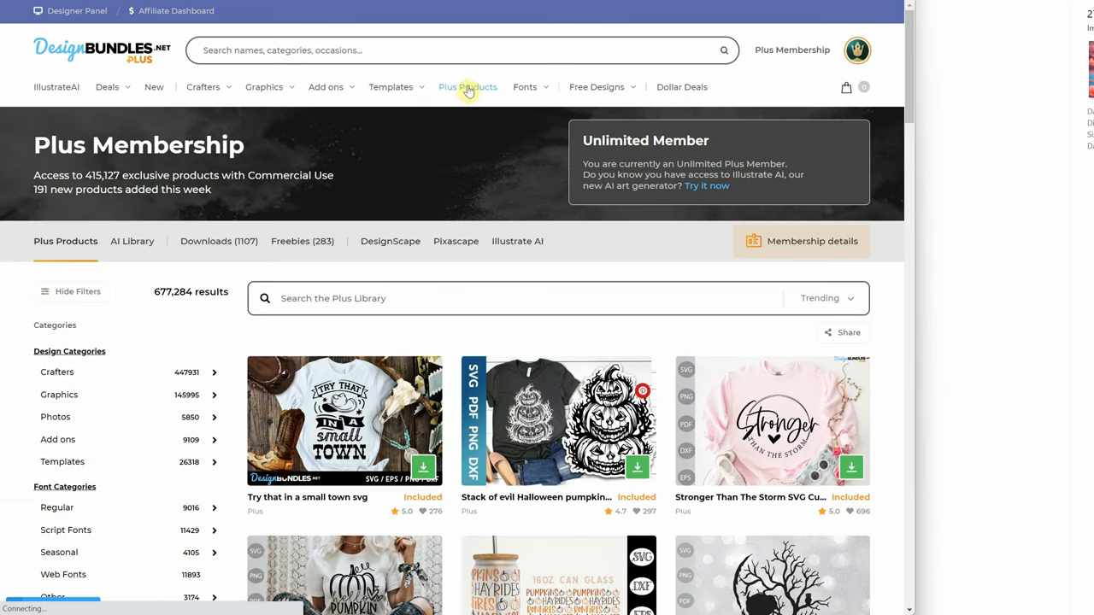
{"action": "left_click", "coordinate": [467, 87]}
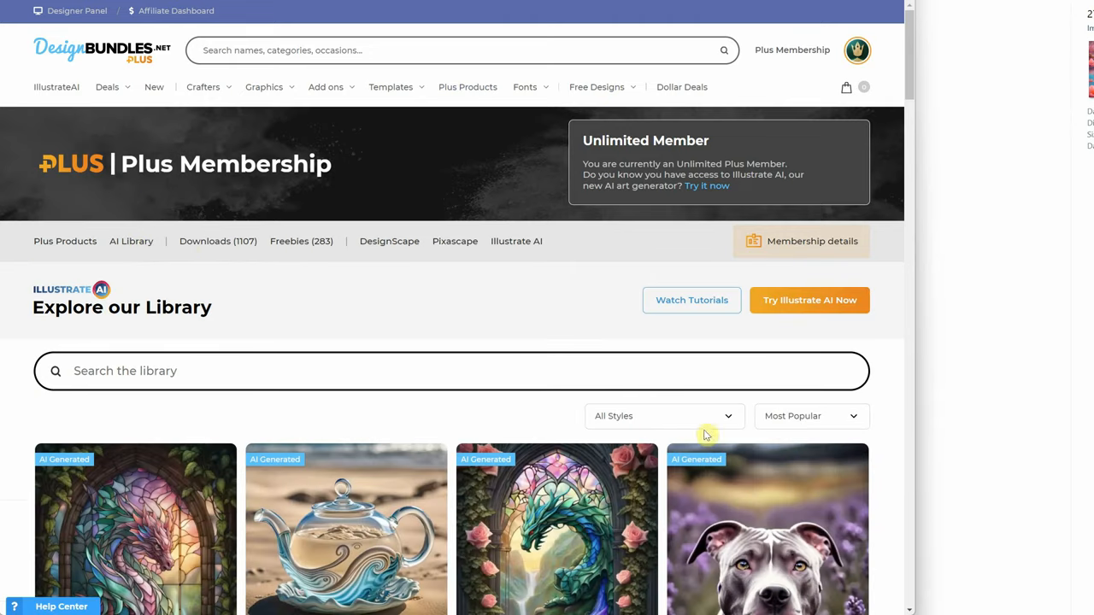
{"action": "left_click", "coordinate": [808, 416]}
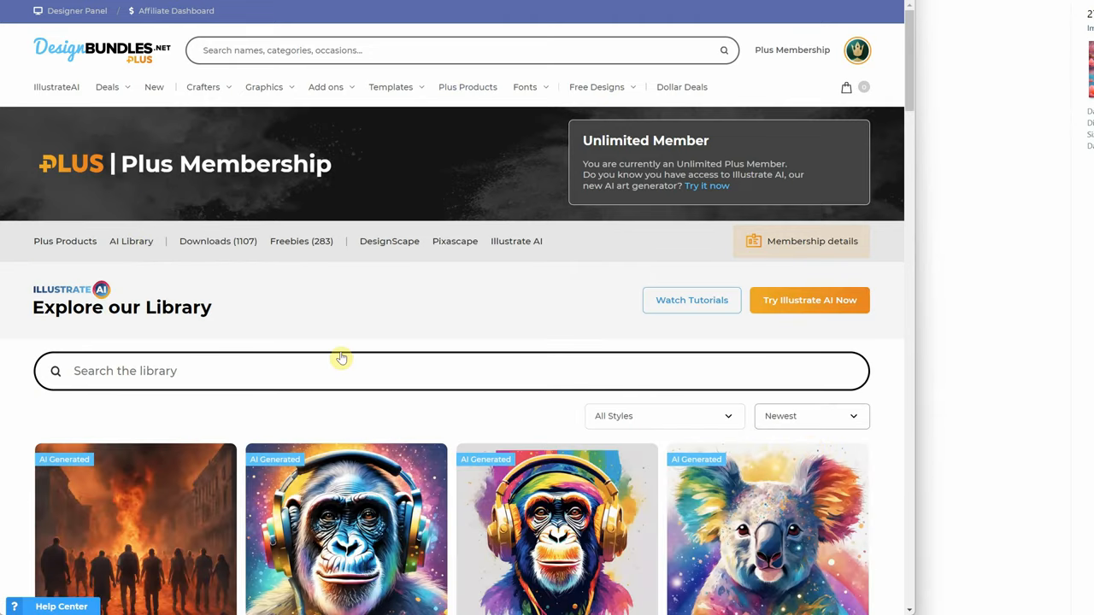
{"action": "scroll", "scroll_direction": "down", "scroll_amount": 3}
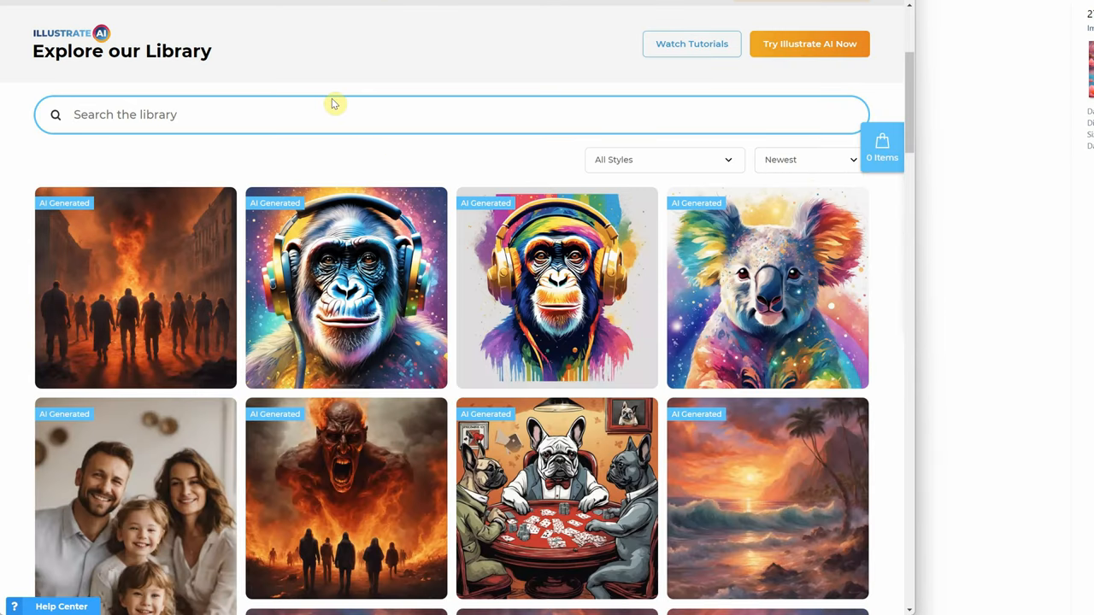
{"action": "type", "text": "flamingo"}
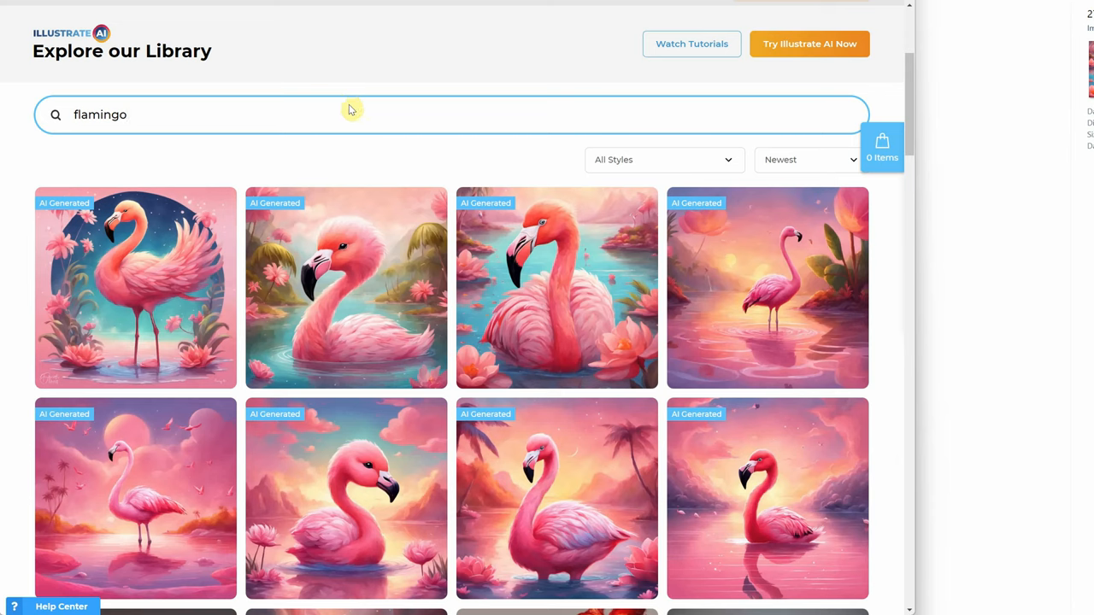
{"action": "mouse_move", "coordinate": [507, 247]}
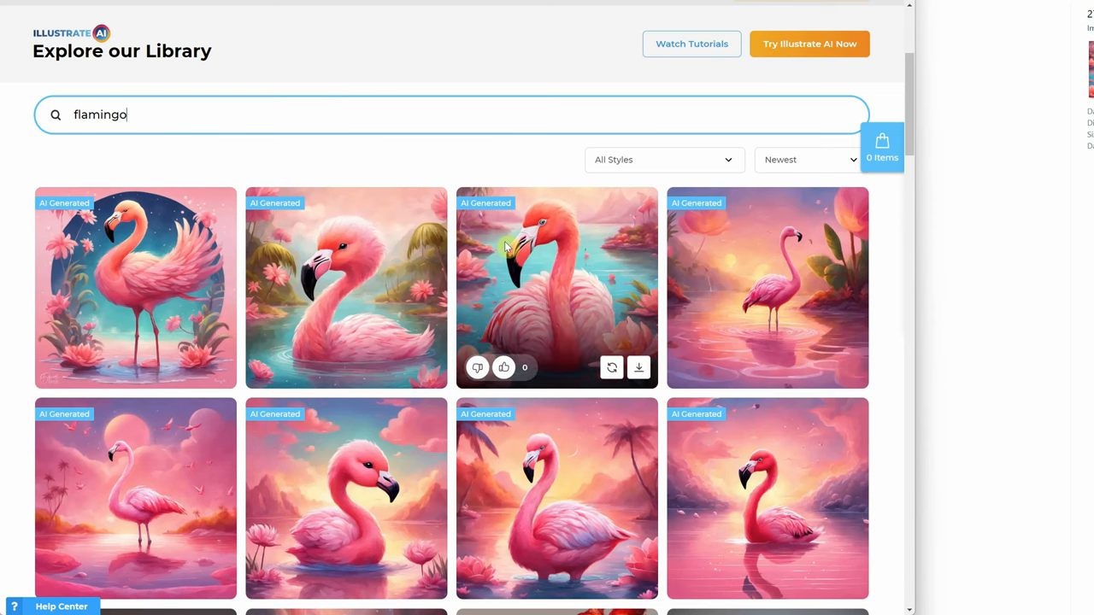
Step: Open the swimming pink flamingo painting and download it
{"action": "left_click", "coordinate": [556, 288]}
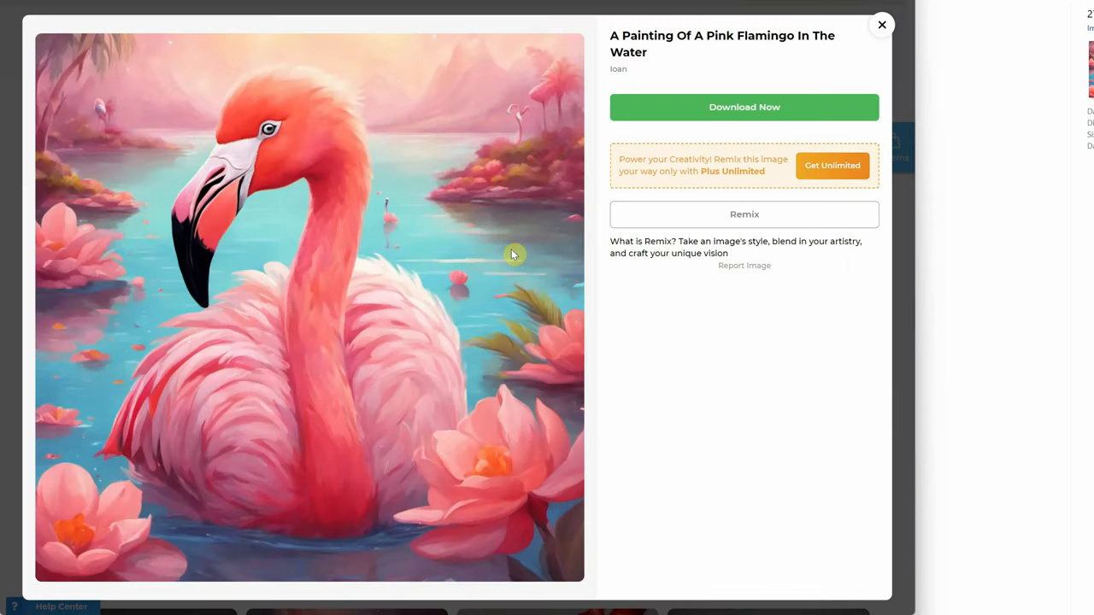
{"action": "mouse_move", "coordinate": [536, 161]}
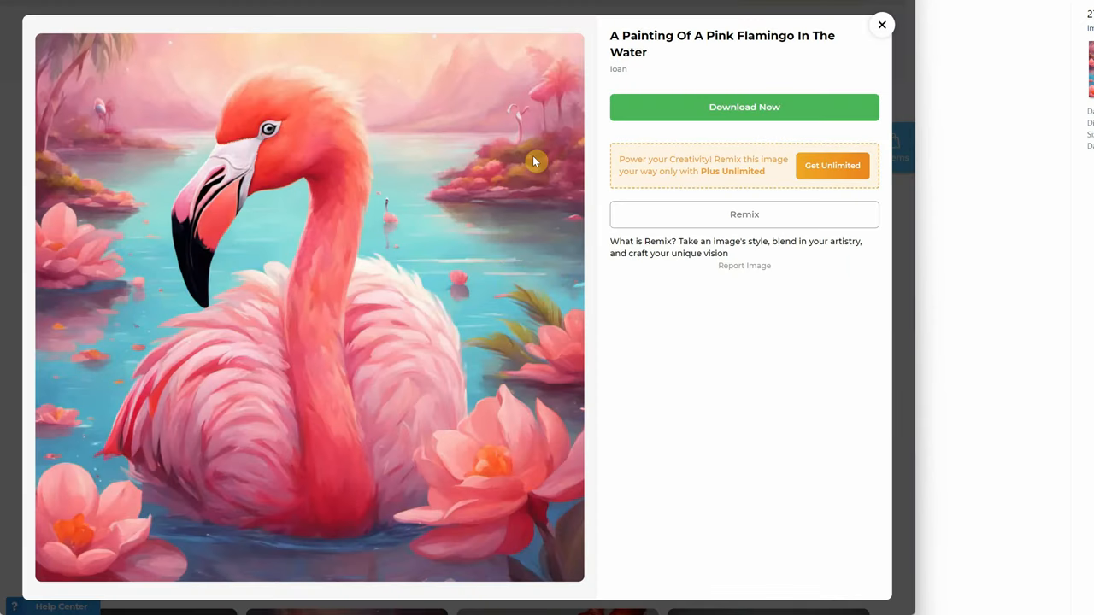
{"action": "mouse_move", "coordinate": [100, 126]}
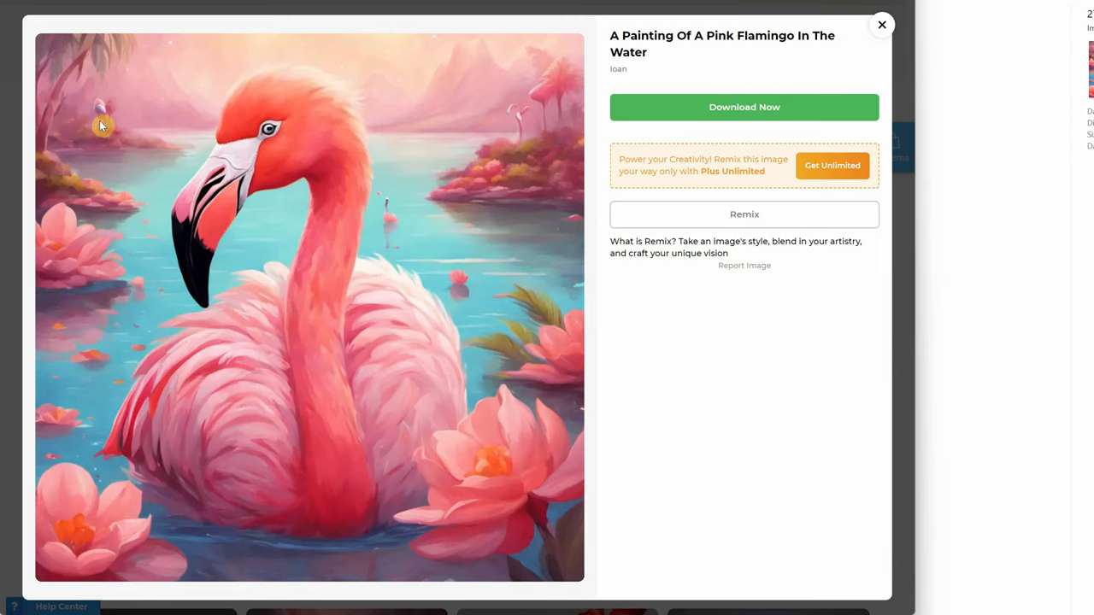
{"action": "mouse_move", "coordinate": [453, 259]}
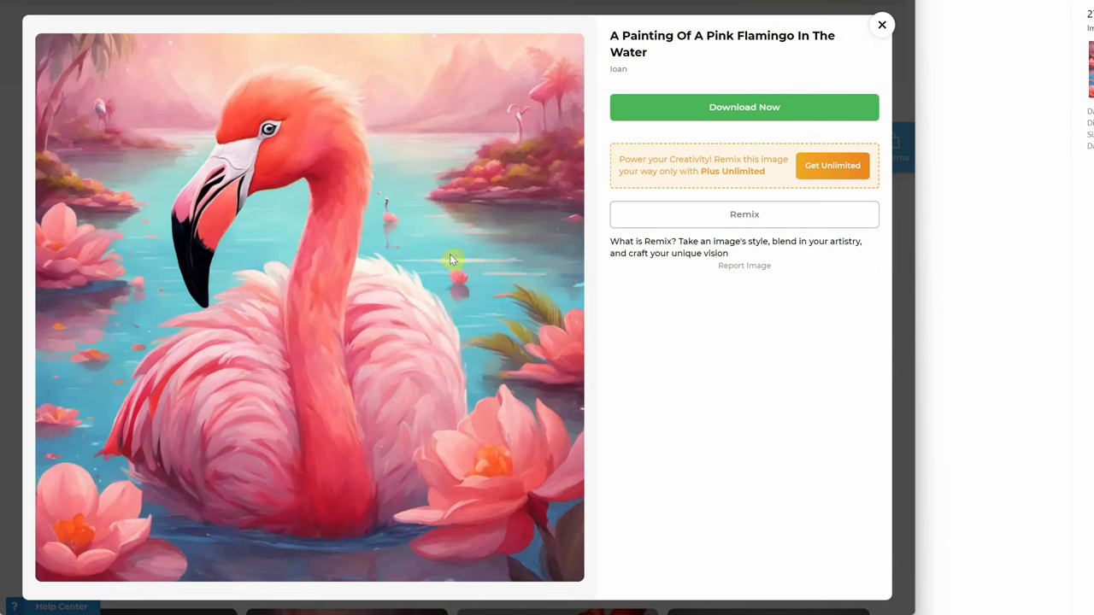
{"action": "mouse_move", "coordinate": [754, 112]}
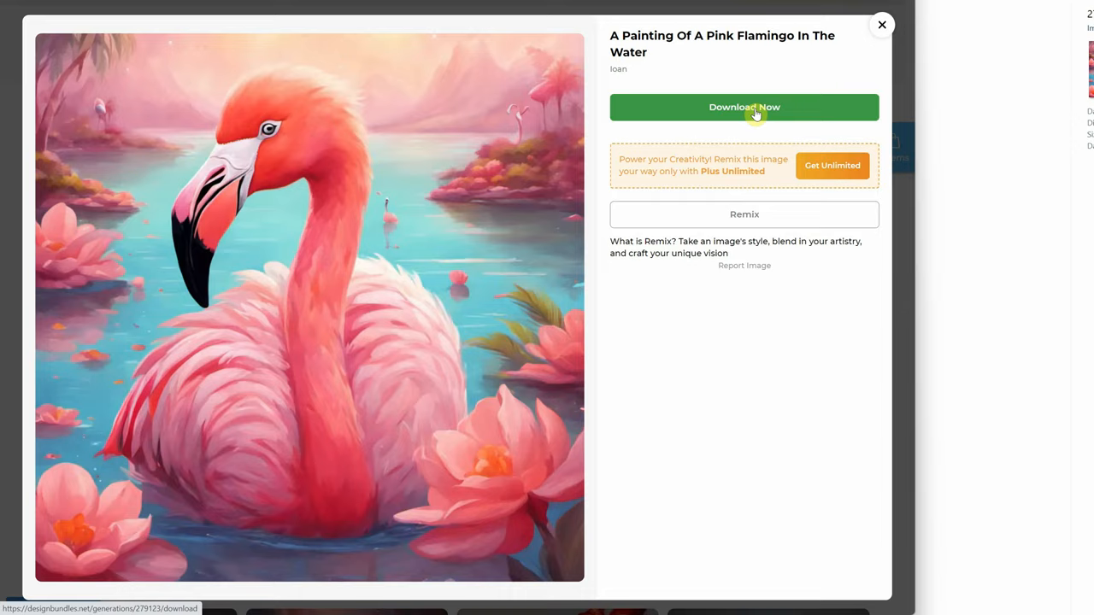
{"action": "left_click", "coordinate": [743, 107]}
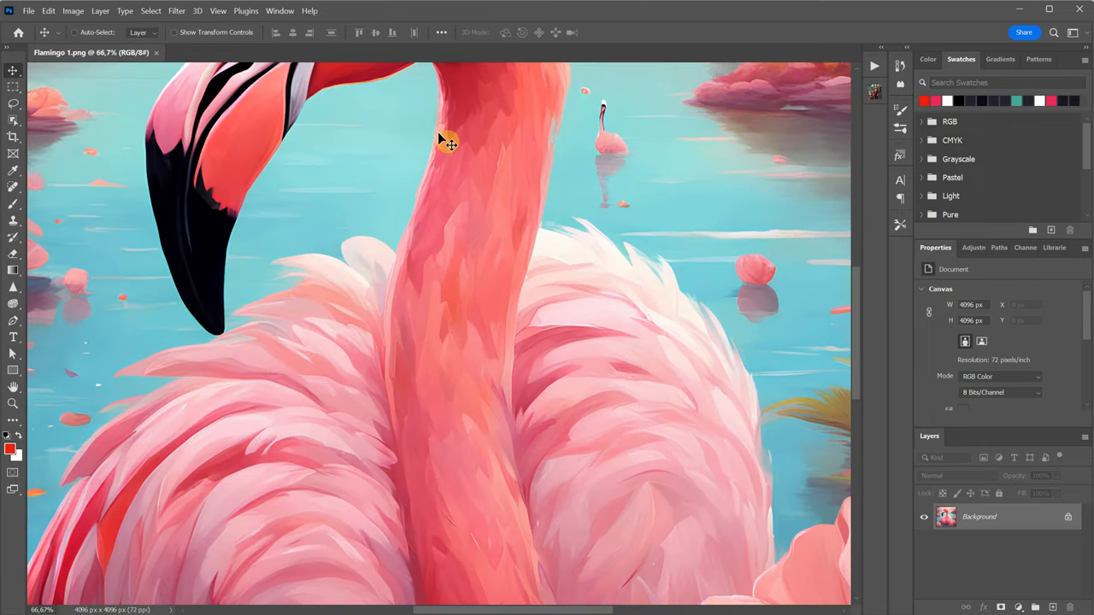
{"action": "mouse_move", "coordinate": [106, 141]}
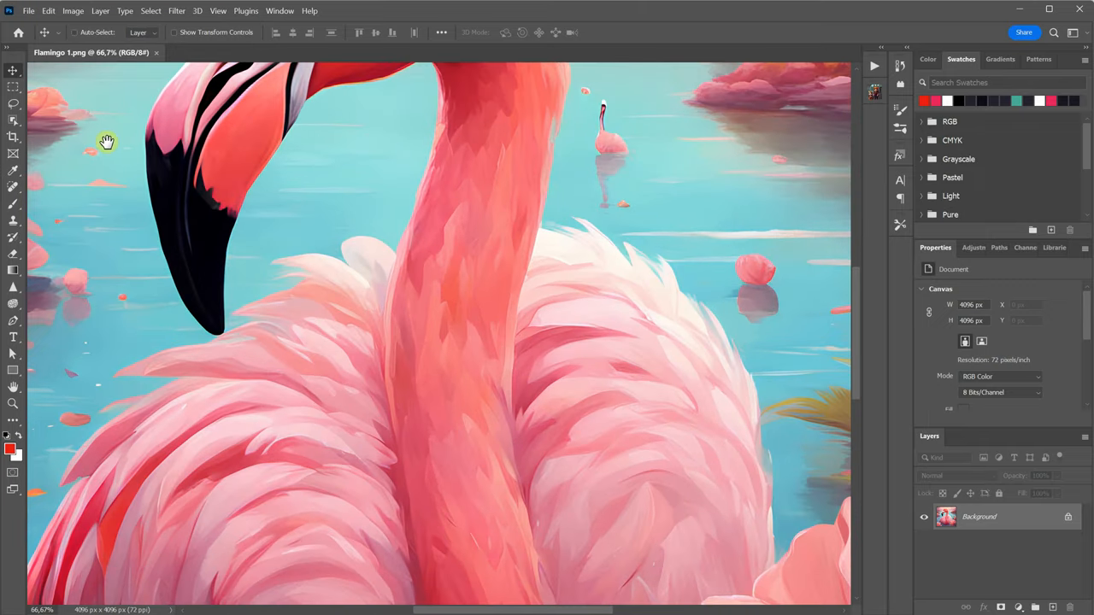
Step: Pan around Flamingo 1.png to inspect the flamingo's head, shoreline and small flamingo
{"action": "left_click_drag", "start_coordinate": [107, 141], "coordinate": [383, 425]}
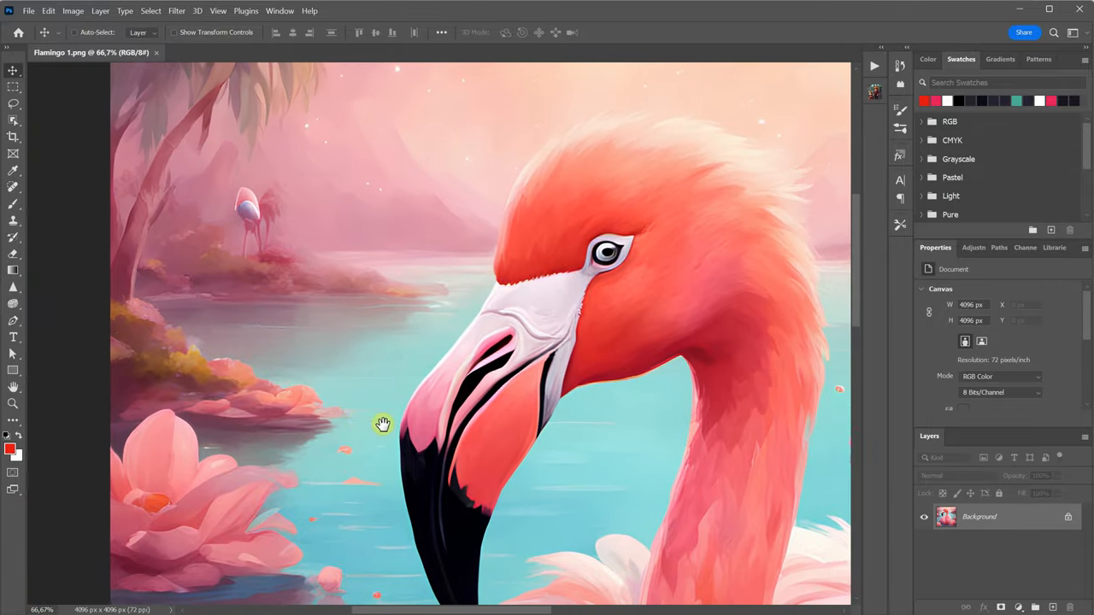
{"action": "left_click_drag", "start_coordinate": [383, 424], "coordinate": [504, 300]}
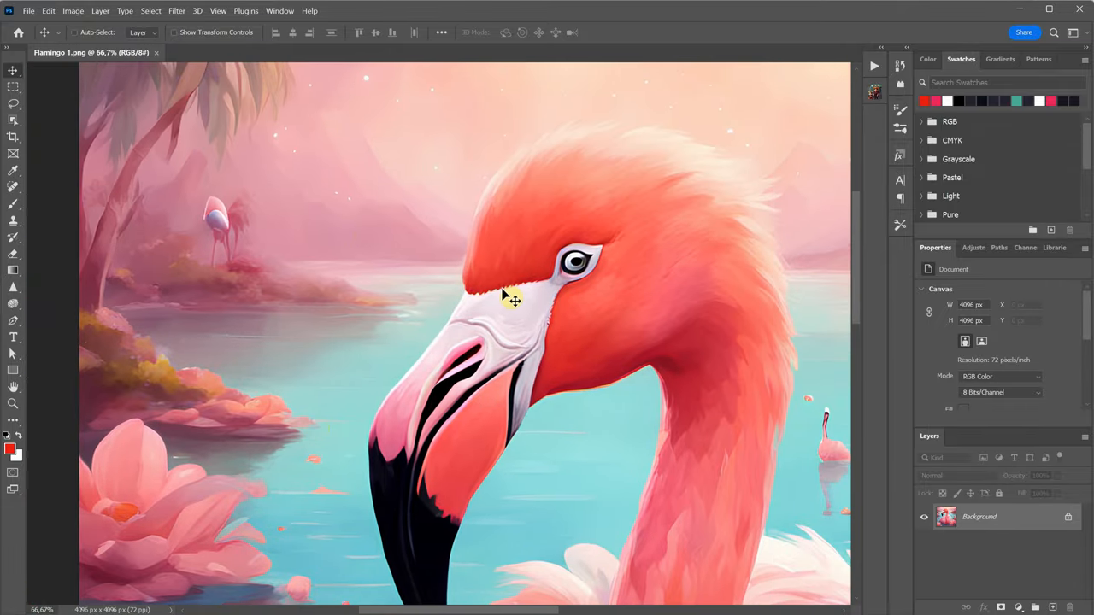
{"action": "left_click_drag", "start_coordinate": [508, 298], "coordinate": [536, 268]}
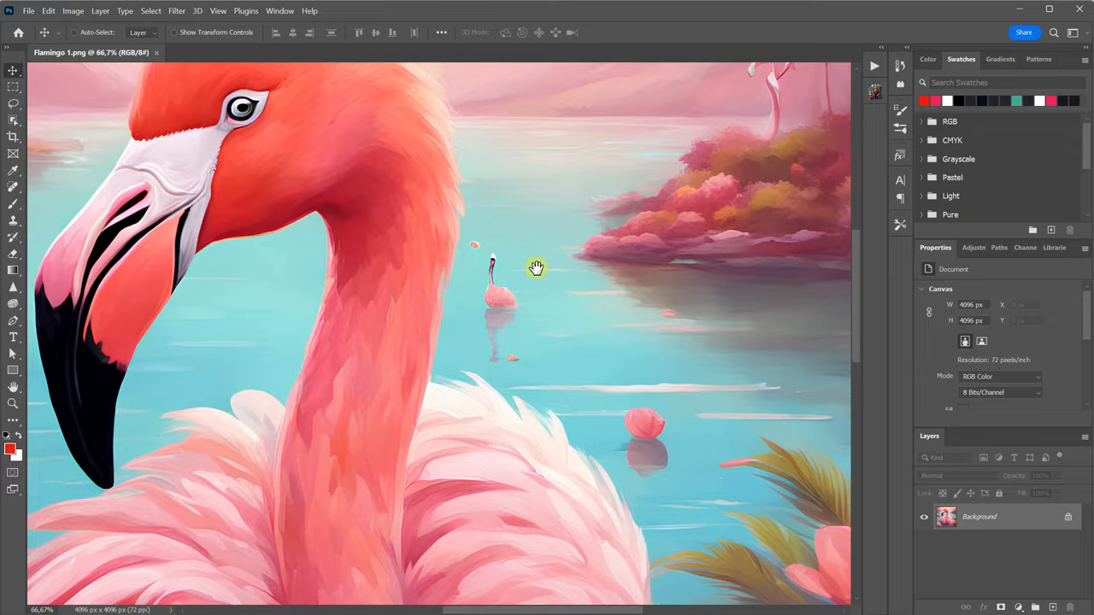
{"action": "left_click_drag", "start_coordinate": [536, 267], "coordinate": [553, 244]}
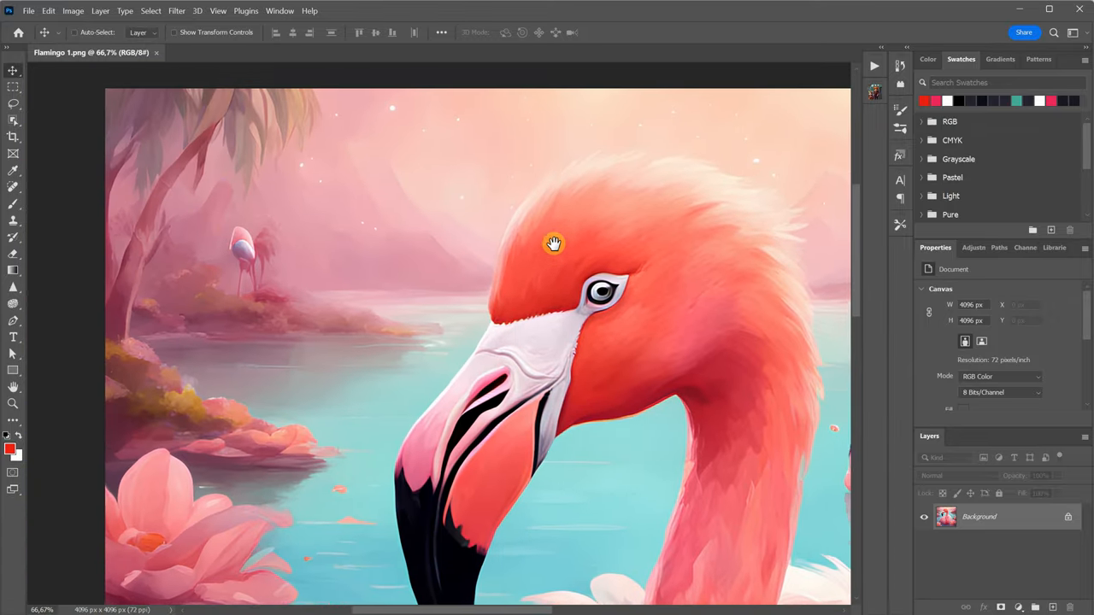
{"action": "left_click_drag", "start_coordinate": [554, 243], "coordinate": [378, 128]}
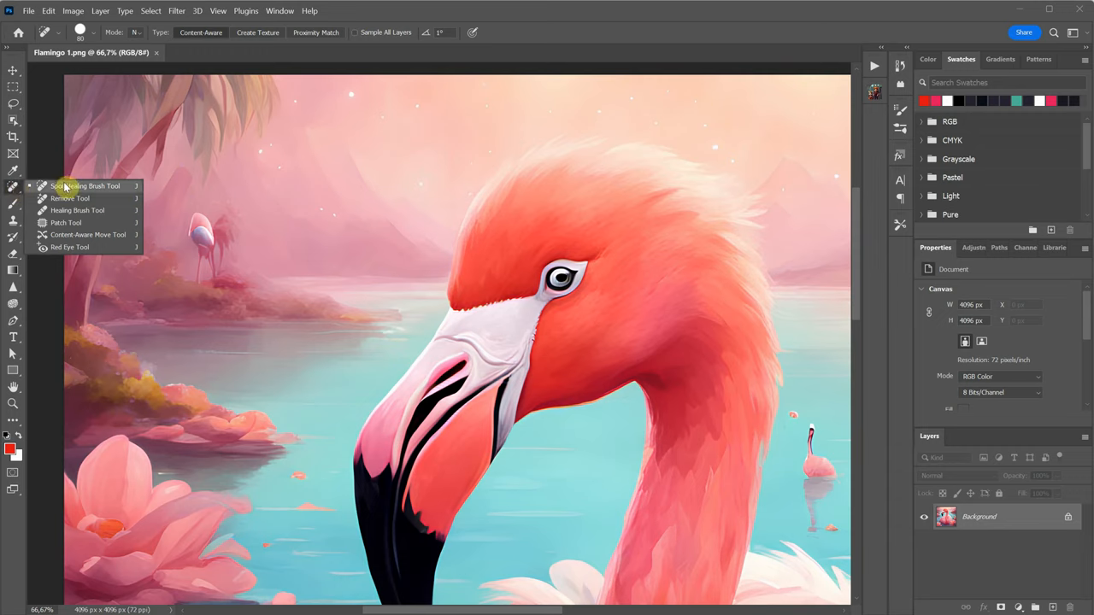
Step: Resize the Spot Healing Brush and paint out the small background flamingos
{"action": "left_click", "coordinate": [85, 185]}
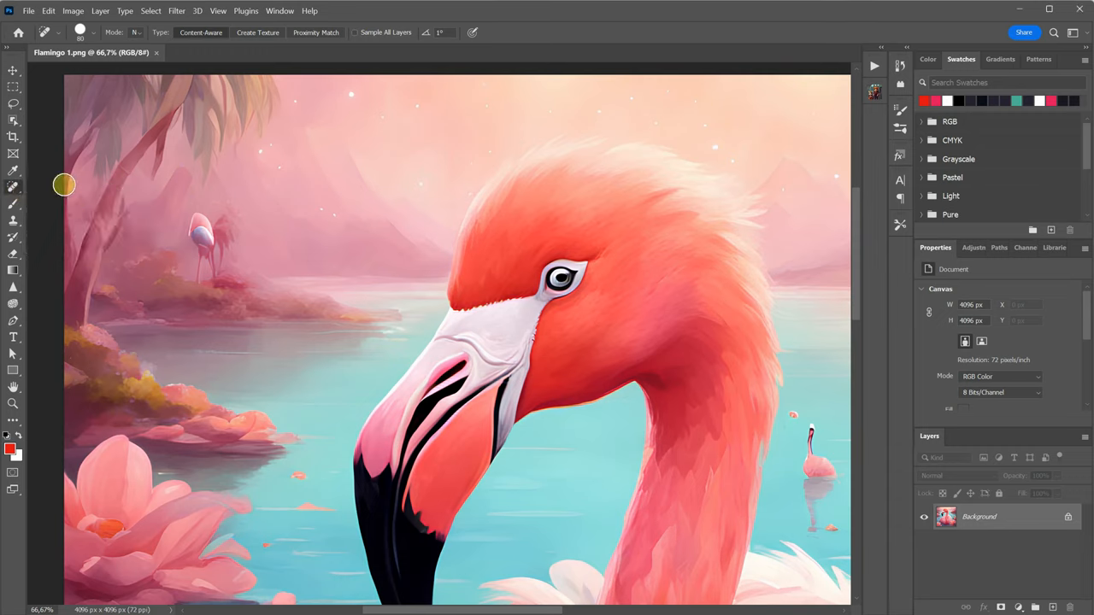
{"action": "left_click", "coordinate": [92, 33]}
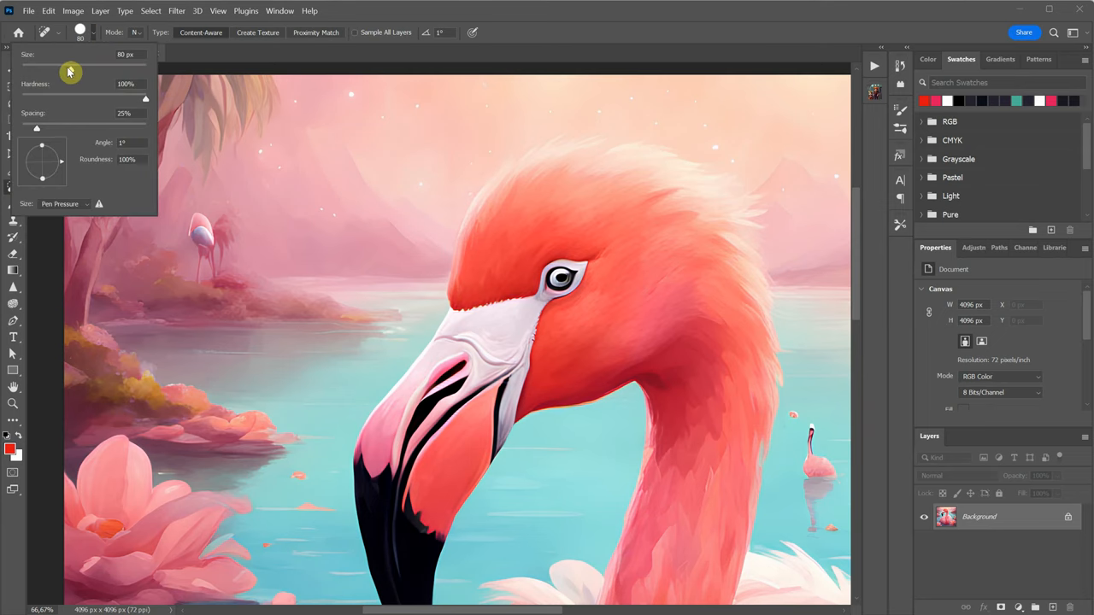
{"action": "left_click_drag", "start_coordinate": [70, 71], "coordinate": [82, 71]}
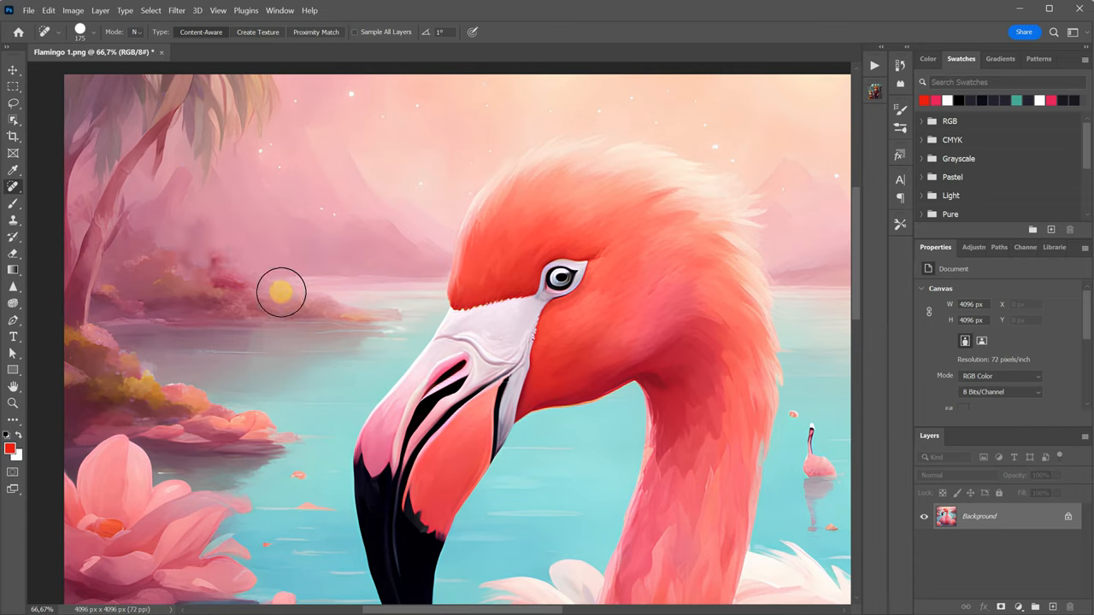
{"action": "mouse_move", "coordinate": [211, 258]}
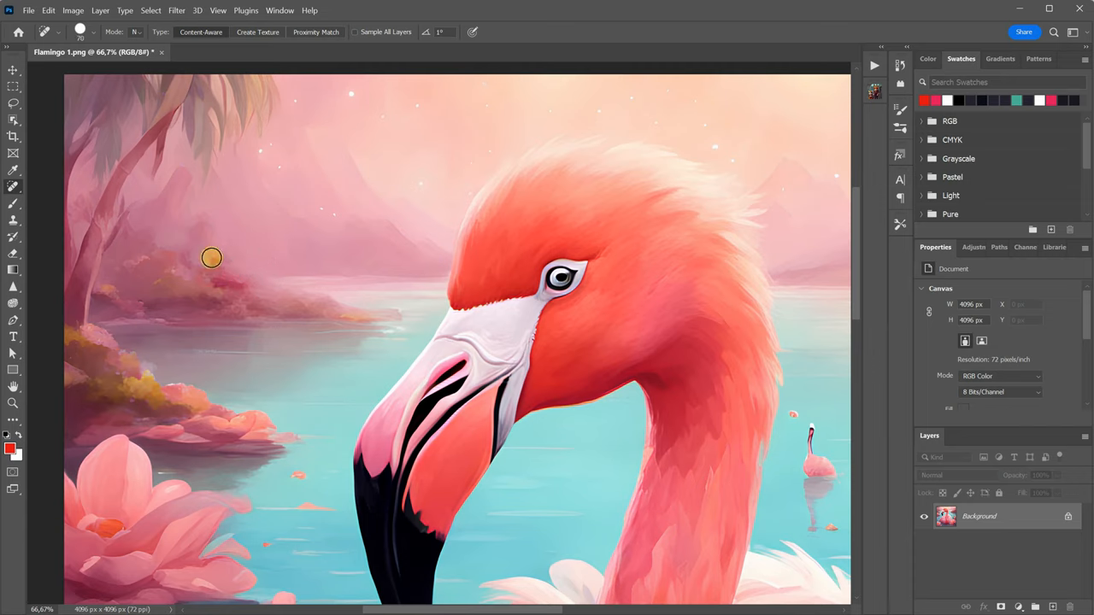
{"action": "mouse_move", "coordinate": [208, 266]}
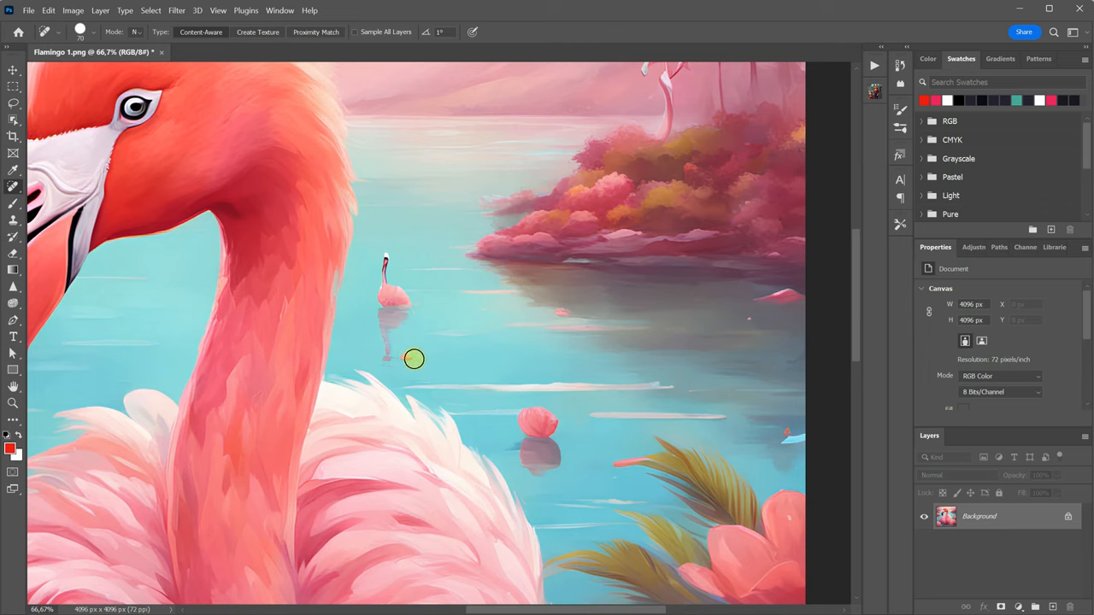
{"action": "mouse_move", "coordinate": [397, 263]}
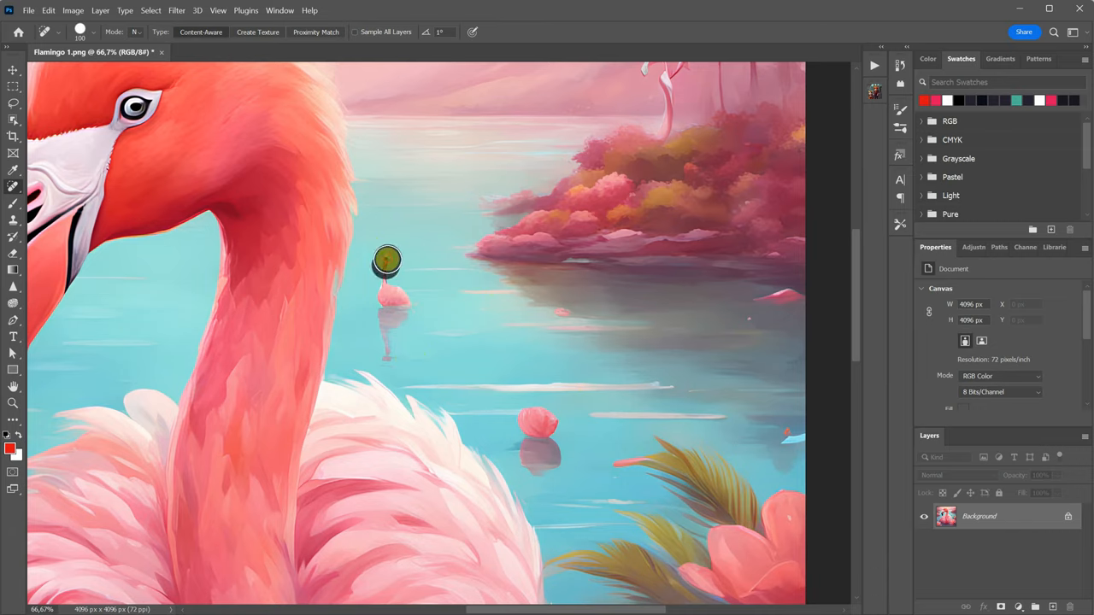
{"action": "left_click_drag", "start_coordinate": [387, 261], "coordinate": [393, 350]}
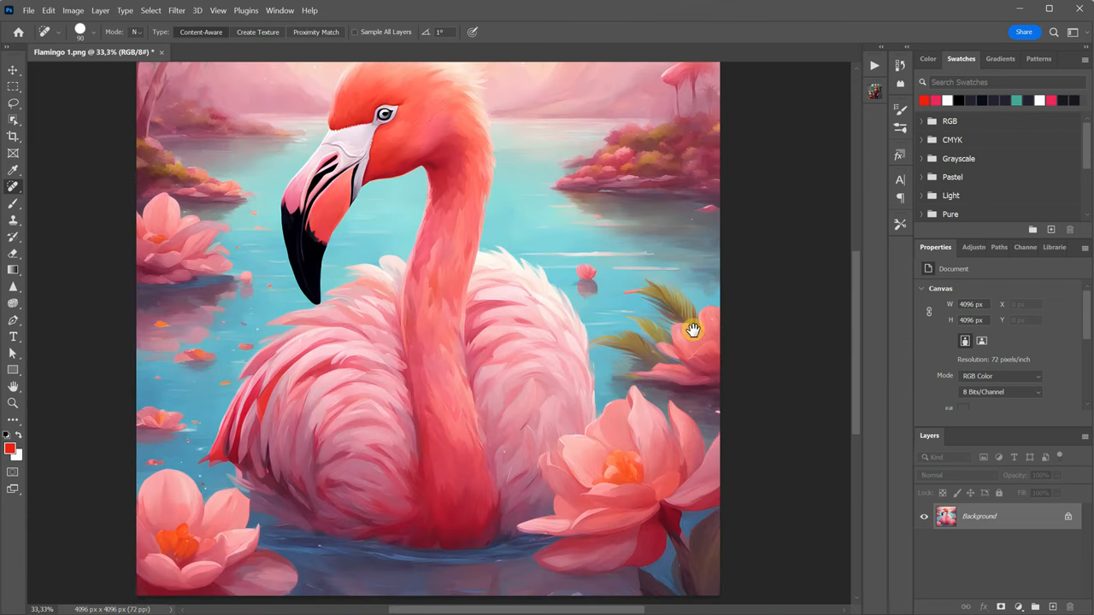
{"action": "left_click_drag", "start_coordinate": [692, 331], "coordinate": [568, 321]}
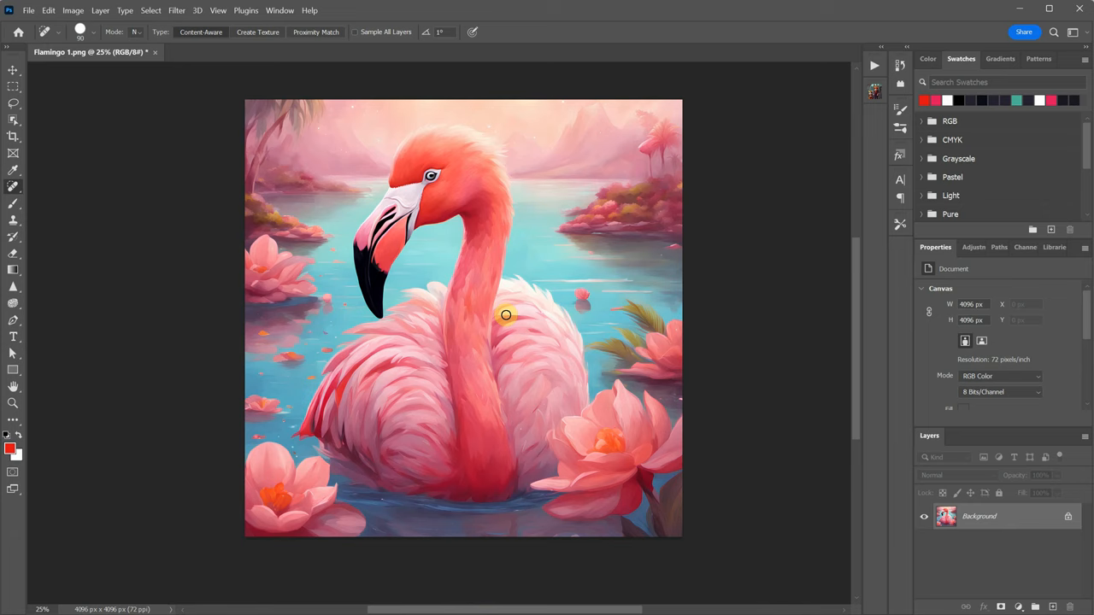
Step: Return to the flamingo results and open the standing flamingo painting
{"action": "left_click", "coordinate": [29, 11]}
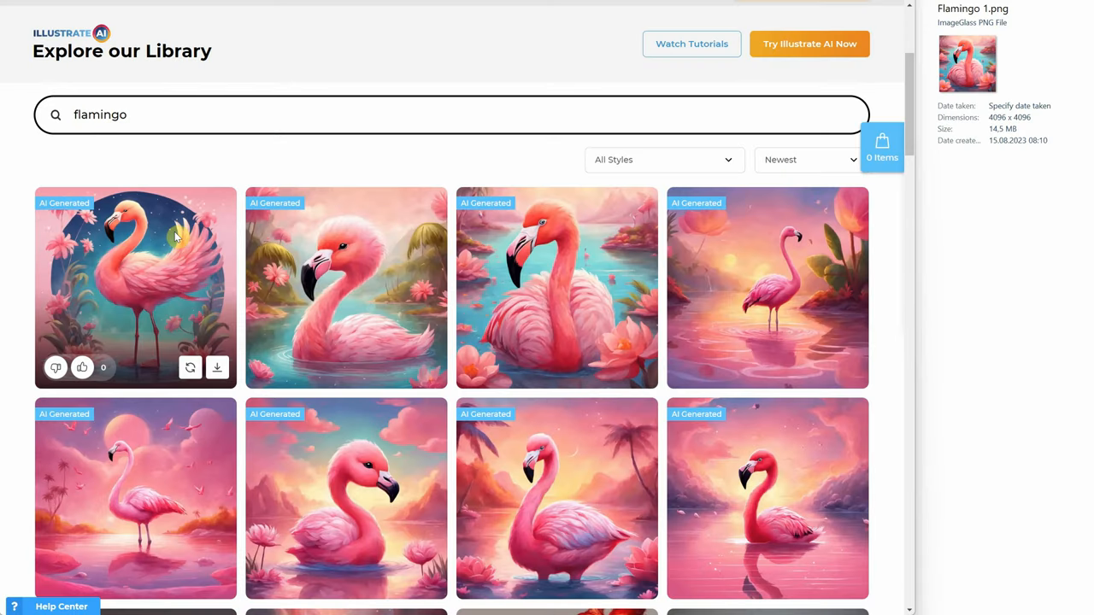
{"action": "left_click", "coordinate": [136, 288]}
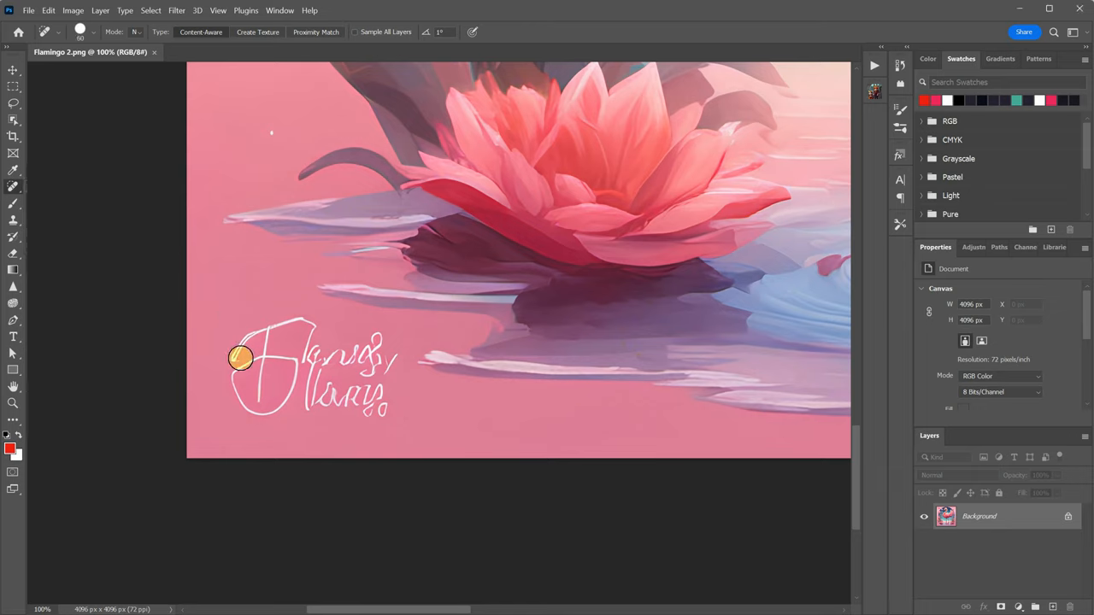
Step: Paint out the handwritten signature near the bottom of Flamingo 2.png
{"action": "left_click_drag", "start_coordinate": [241, 358], "coordinate": [299, 334]}
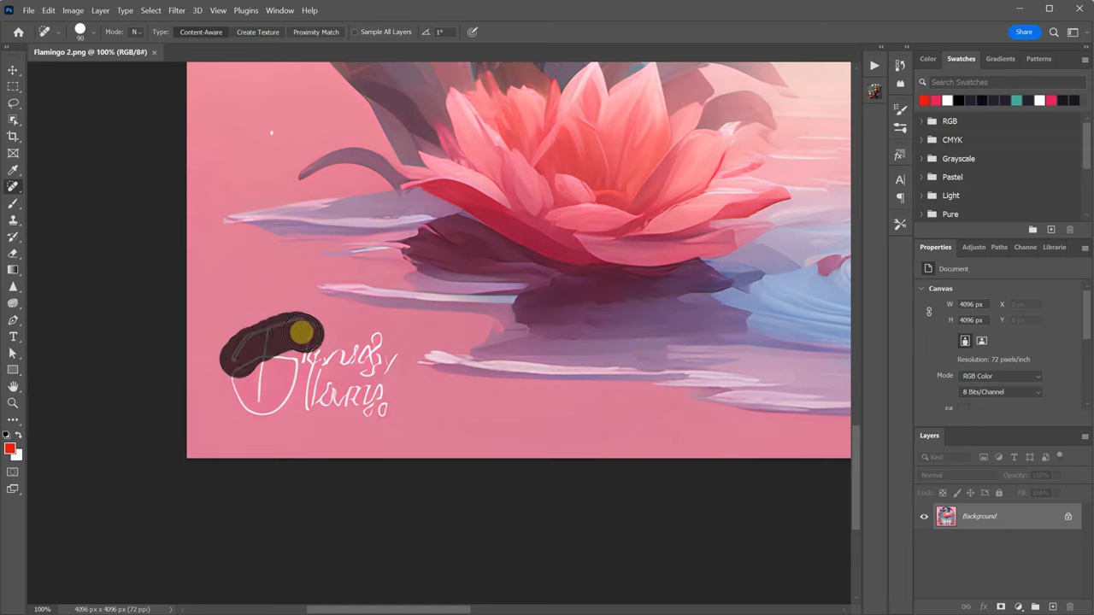
{"action": "left_click_drag", "start_coordinate": [301, 334], "coordinate": [359, 359]}
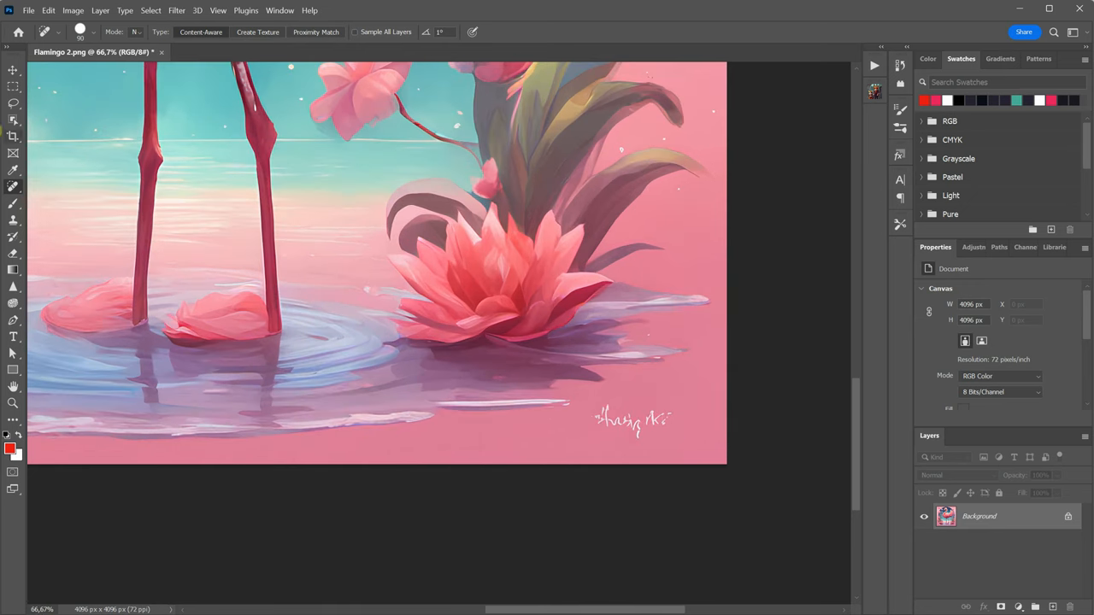
Step: Patch the white water streak with clean water using the Patch Tool, then deselect
{"action": "right_click", "coordinate": [13, 186]}
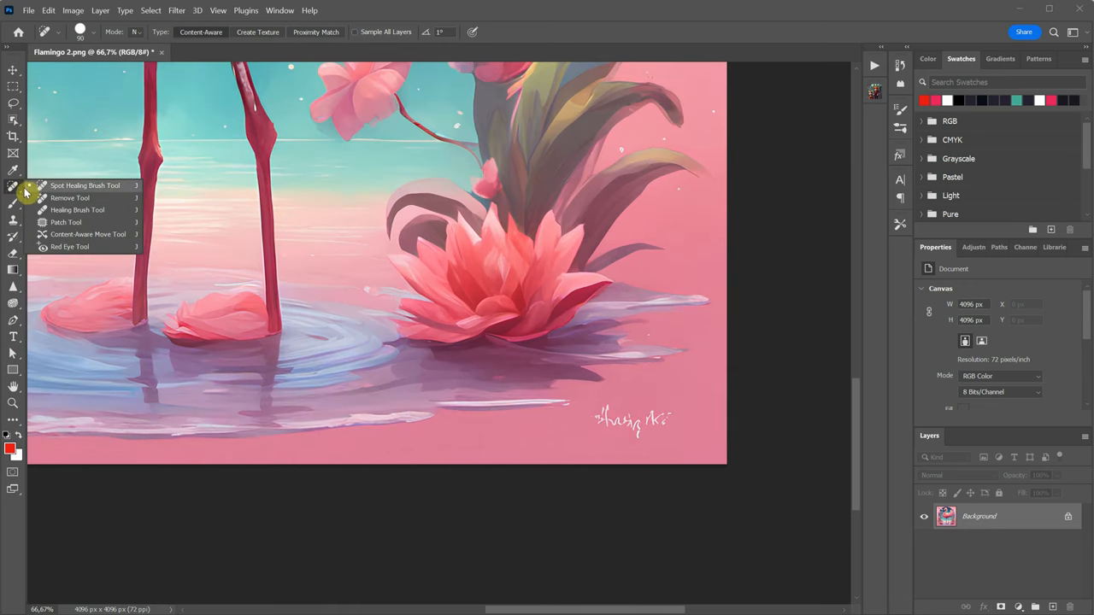
{"action": "mouse_move", "coordinate": [66, 222]}
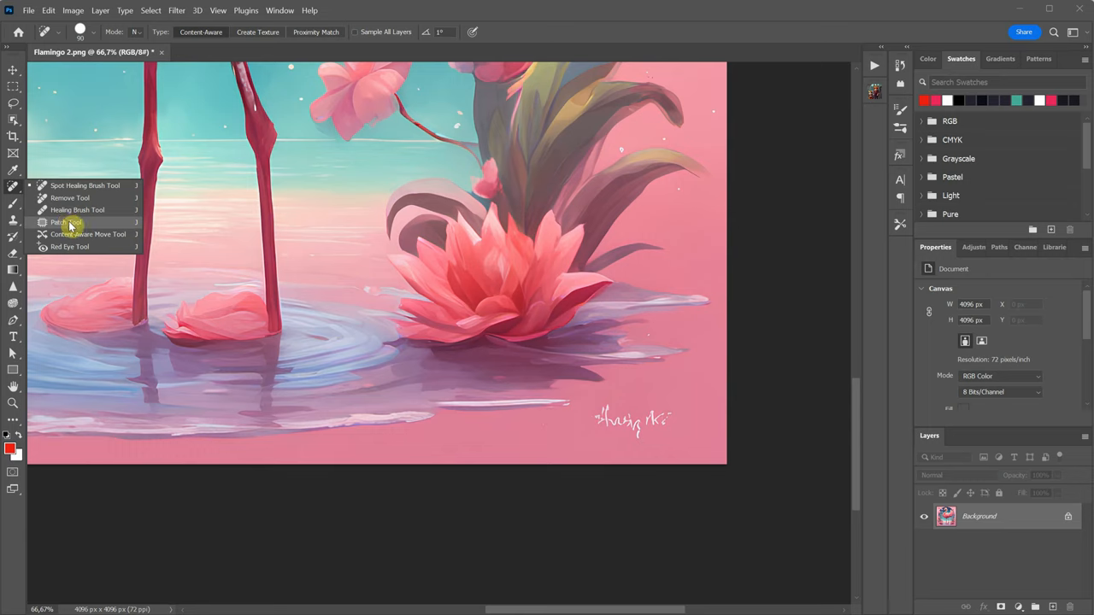
{"action": "left_click", "coordinate": [66, 222]}
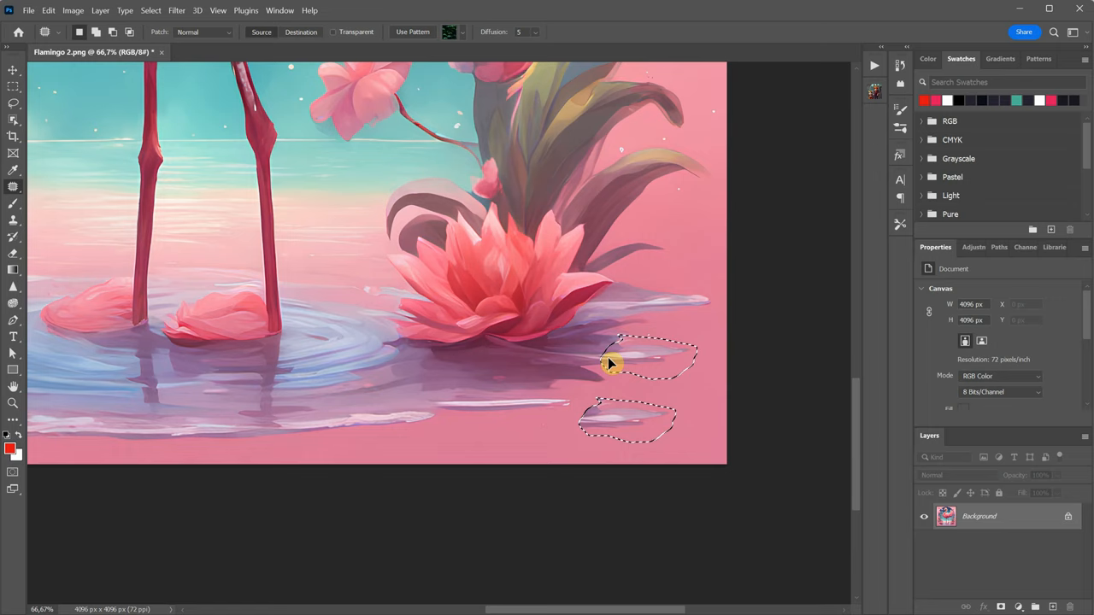
{"action": "left_click_drag", "start_coordinate": [611, 362], "coordinate": [669, 389]}
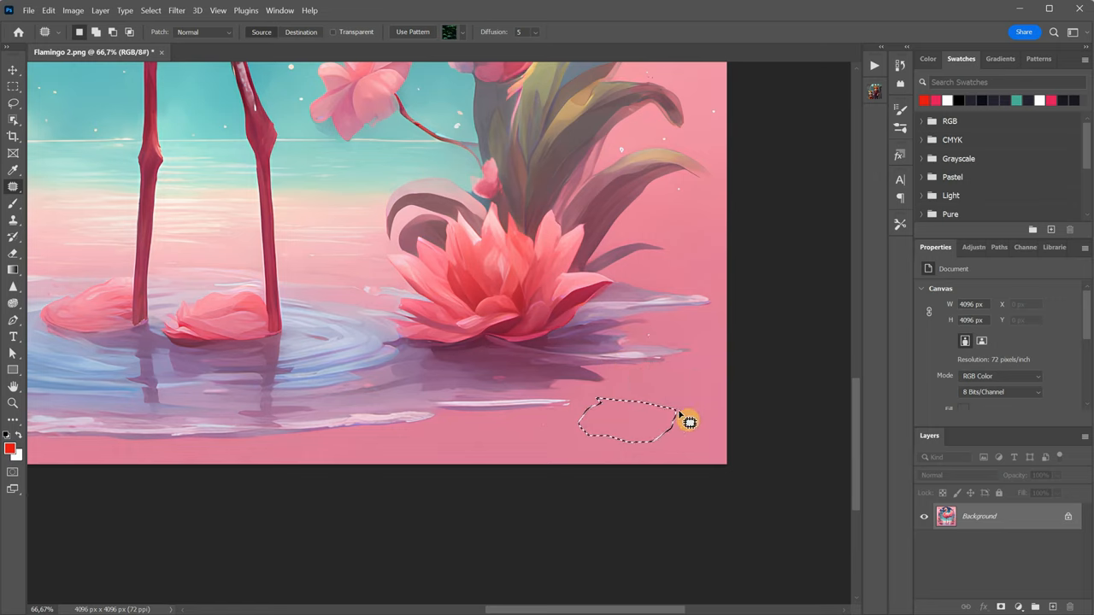
{"action": "left_click", "coordinate": [13, 186]}
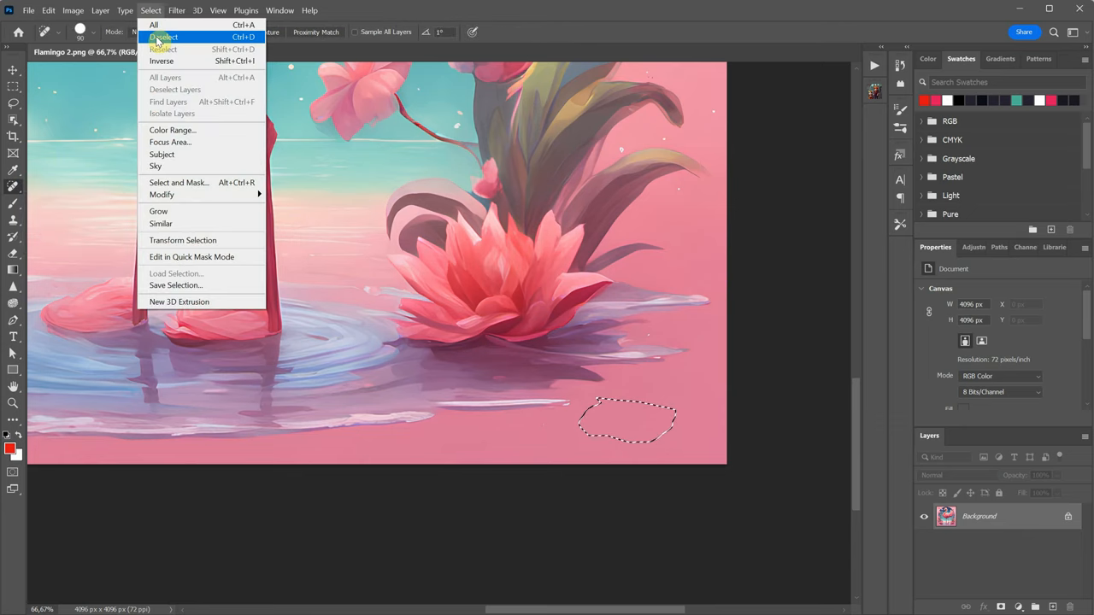
{"action": "left_click", "coordinate": [163, 36]}
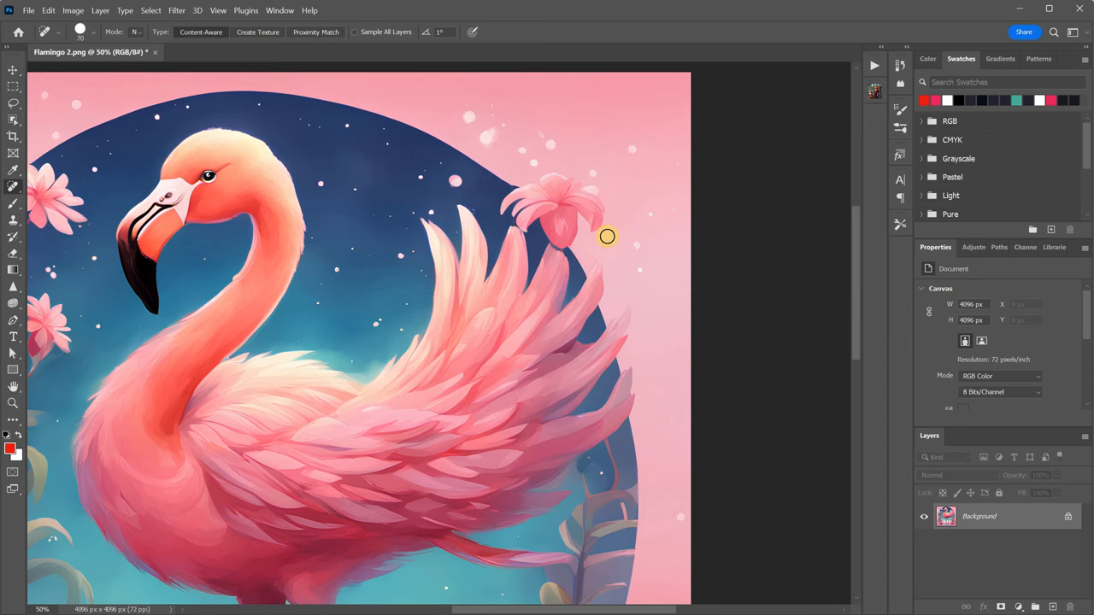
{"action": "left_click_drag", "start_coordinate": [607, 236], "coordinate": [581, 197]}
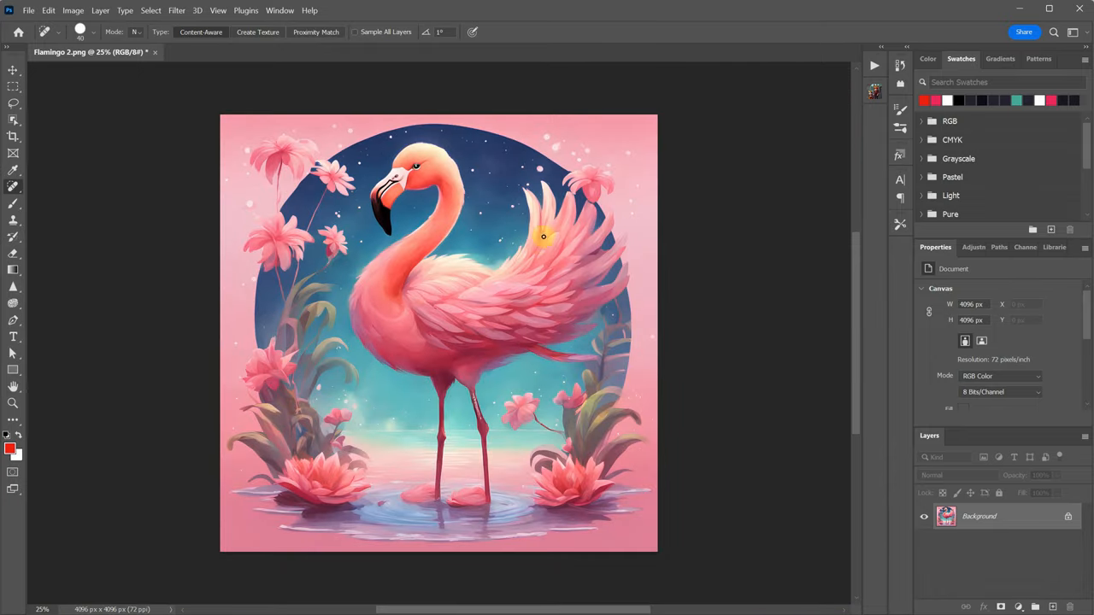
{"action": "left_click", "coordinate": [29, 10]}
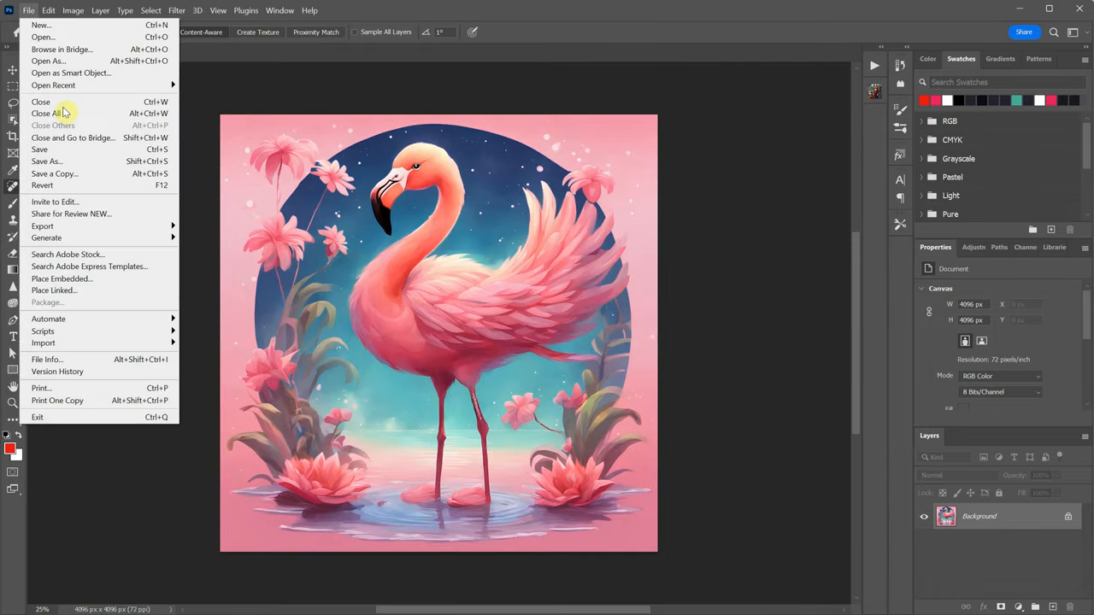
Step: Close the flamingo image, search 'highland cow', and download the brown bull painting
{"action": "left_click", "coordinate": [39, 148]}
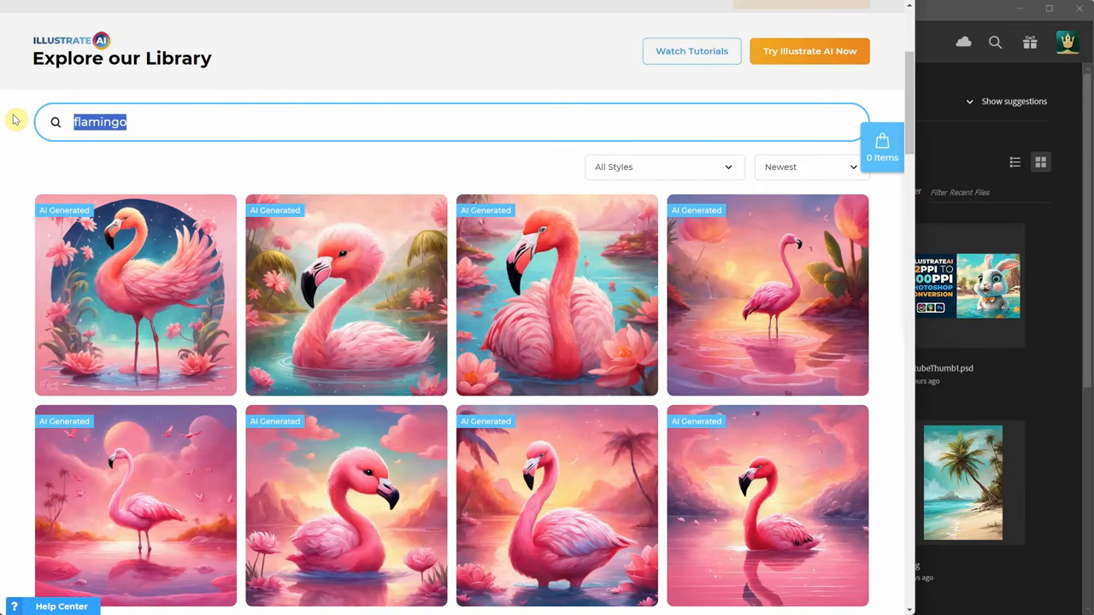
{"action": "type", "text": "highland c"}
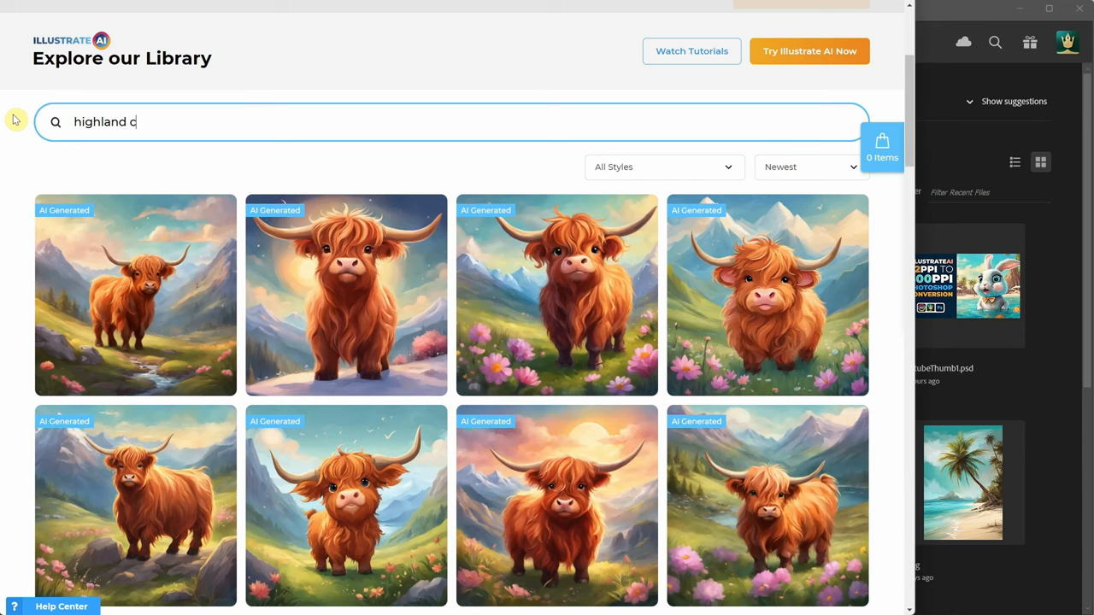
{"action": "type", "text": "ow"}
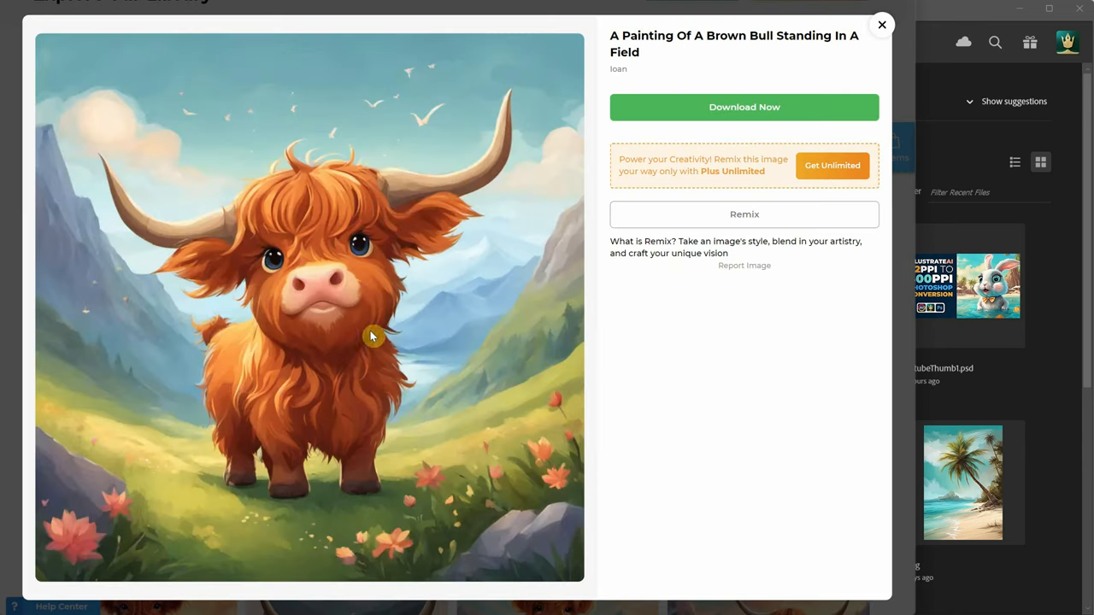
{"action": "mouse_move", "coordinate": [158, 118]}
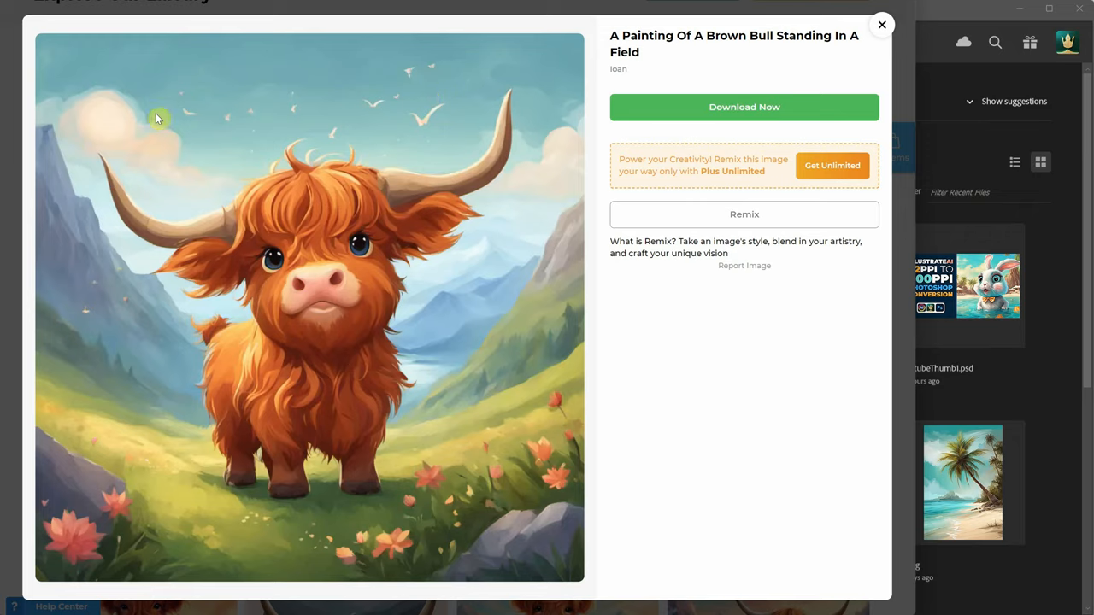
{"action": "mouse_move", "coordinate": [498, 259]}
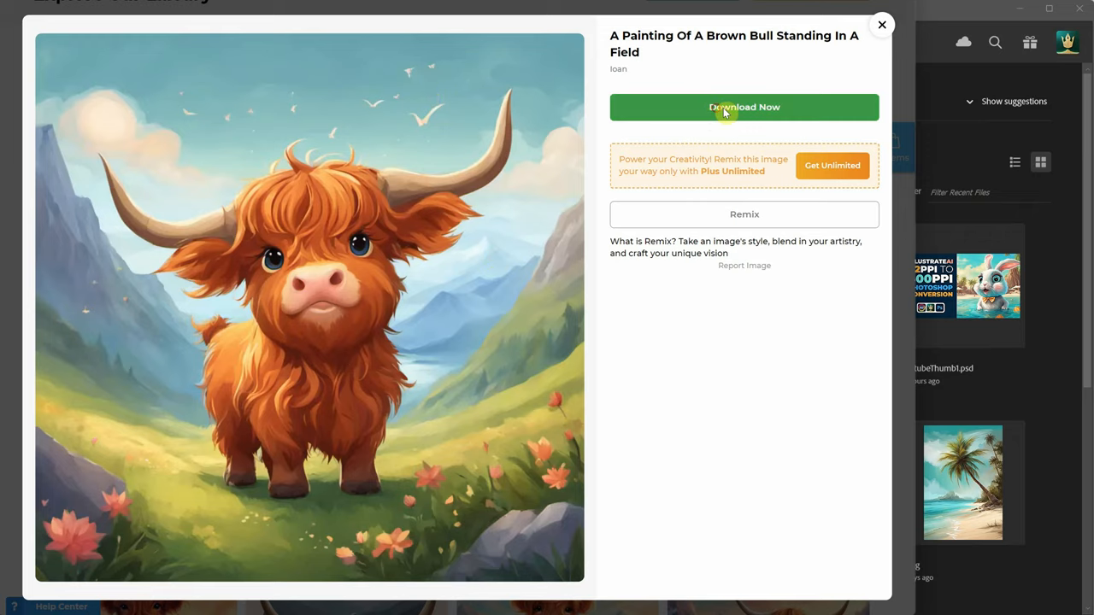
{"action": "left_click", "coordinate": [743, 107]}
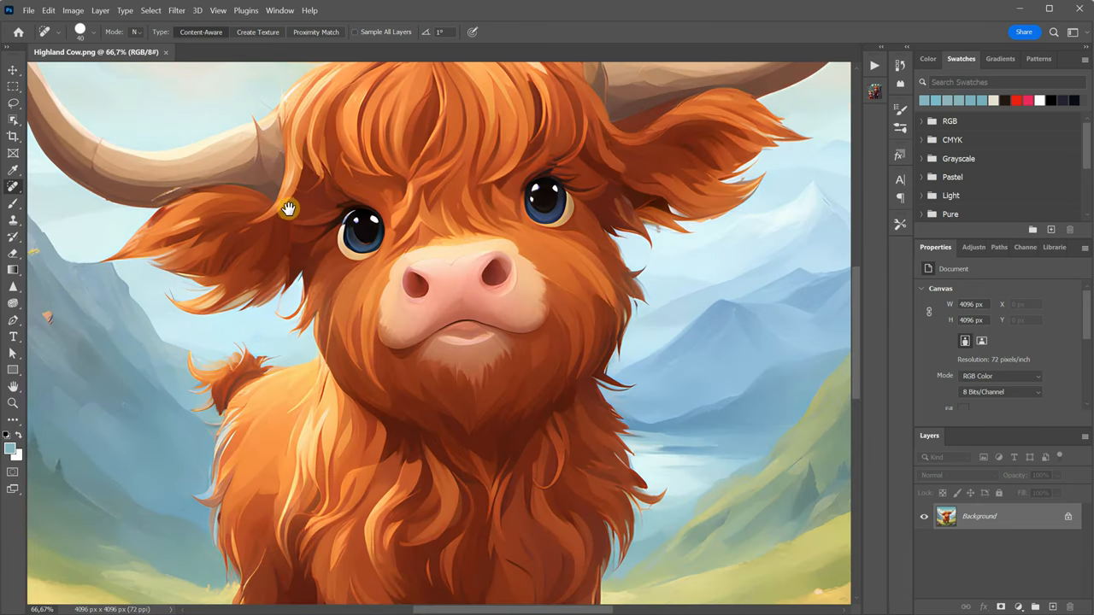
Step: Heal away the sky specks and extra birds in Highland Cow, leaving one bird
{"action": "left_click_drag", "start_coordinate": [288, 209], "coordinate": [404, 274]}
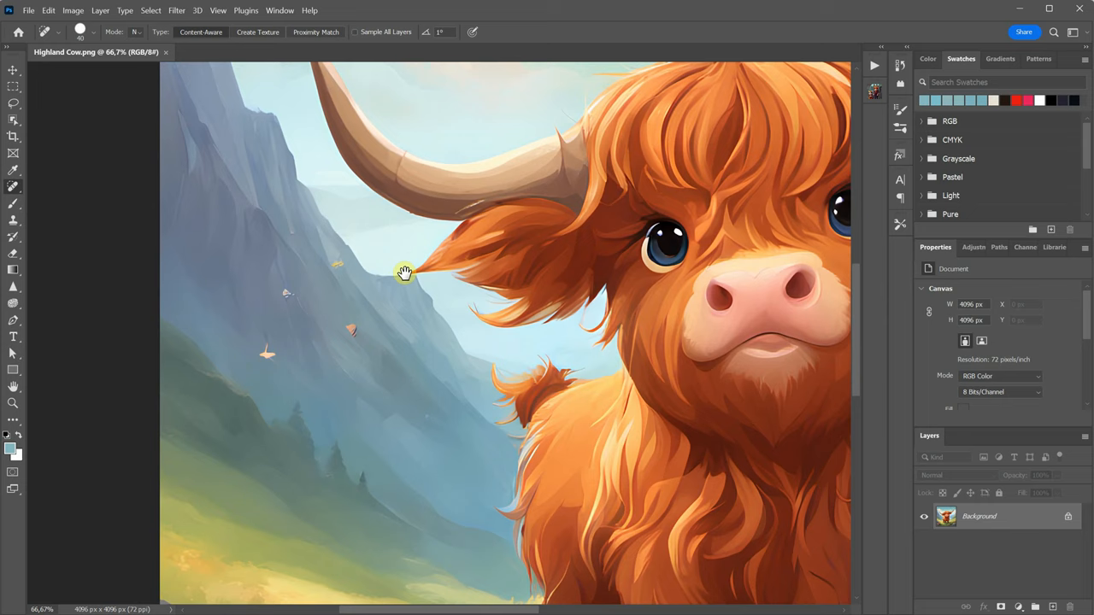
{"action": "mouse_move", "coordinate": [55, 188]}
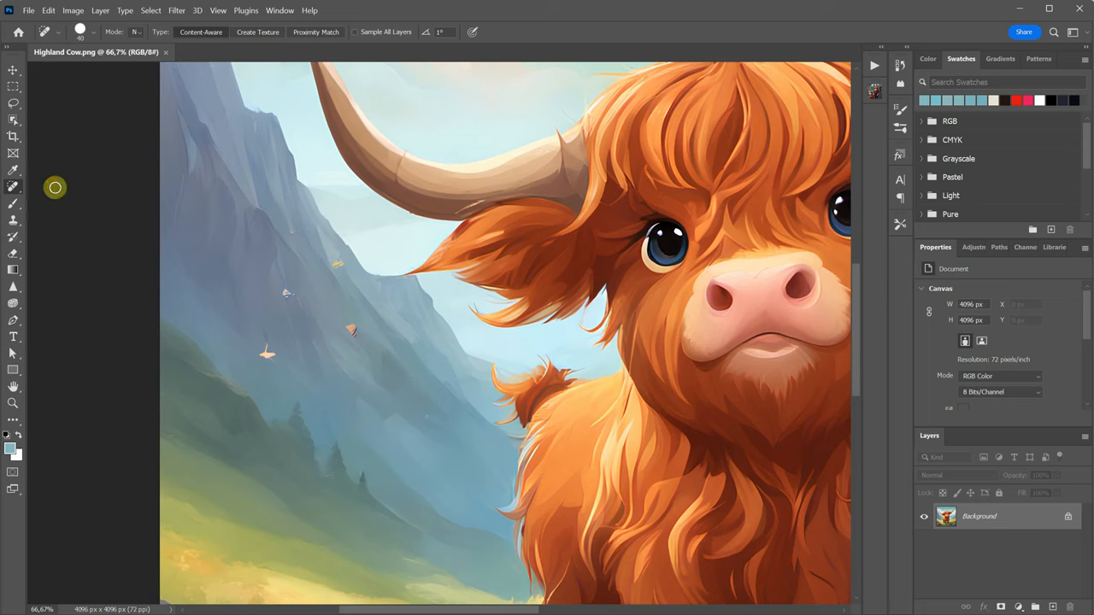
{"action": "mouse_move", "coordinate": [338, 265]}
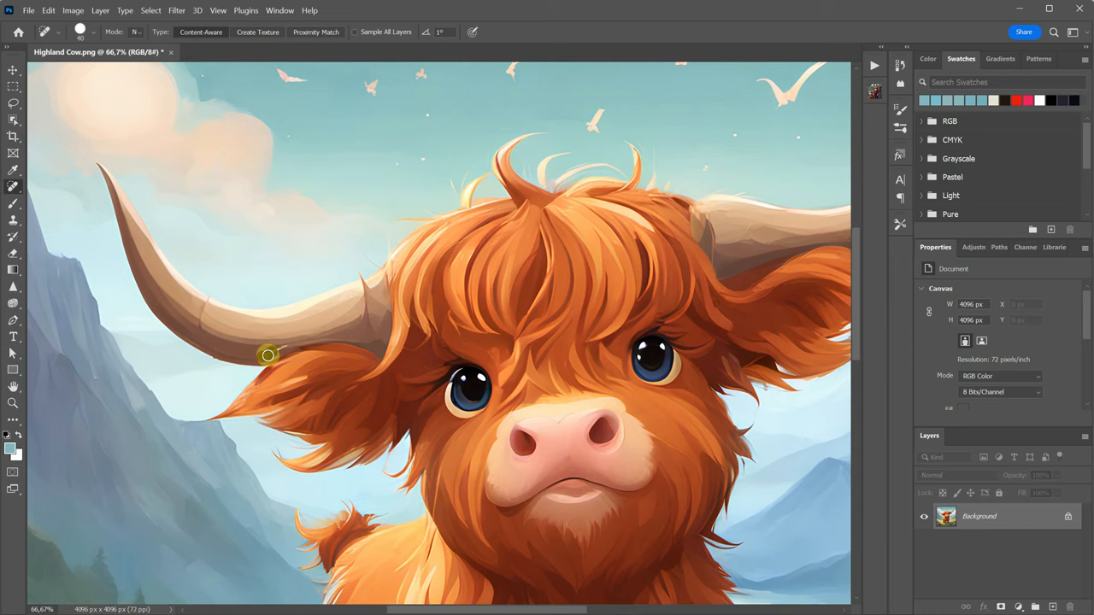
{"action": "scroll", "scroll_direction": "down", "scroll_amount": 3}
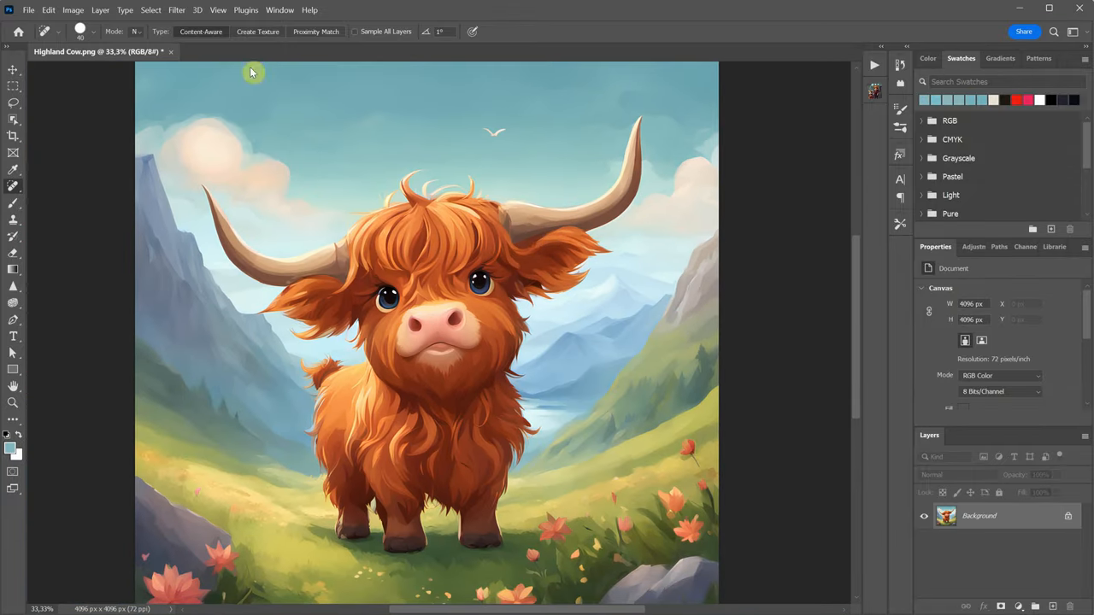
Step: Duplicate the Background layer and open Filter > Liquify on the copy
{"action": "left_click", "coordinate": [1047, 607]}
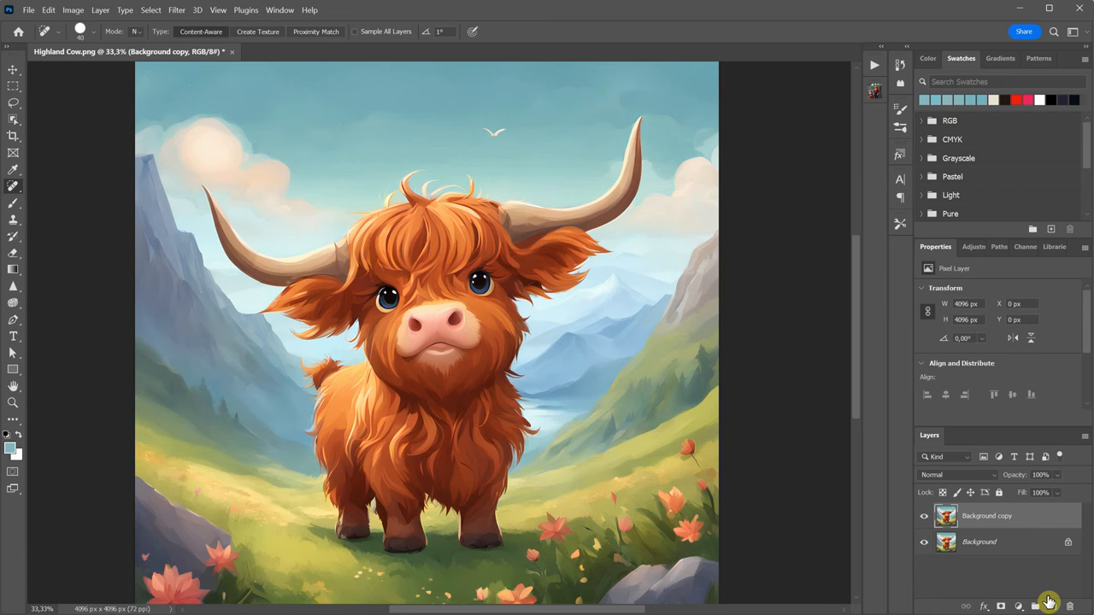
{"action": "left_click", "coordinate": [177, 9]}
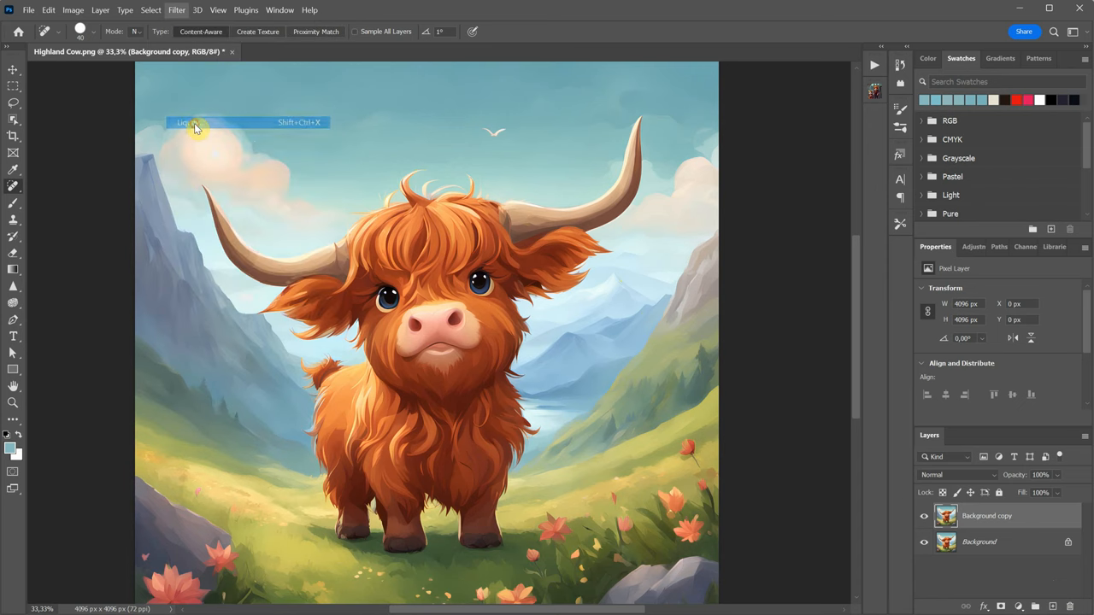
{"action": "left_click", "coordinate": [184, 122]}
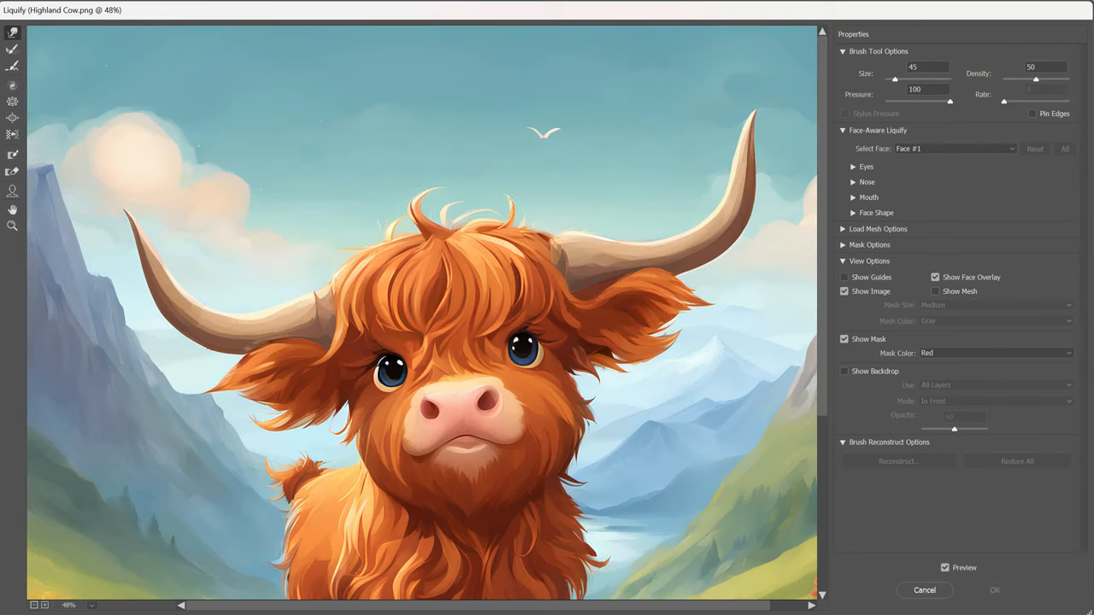
{"action": "mouse_move", "coordinate": [13, 38]}
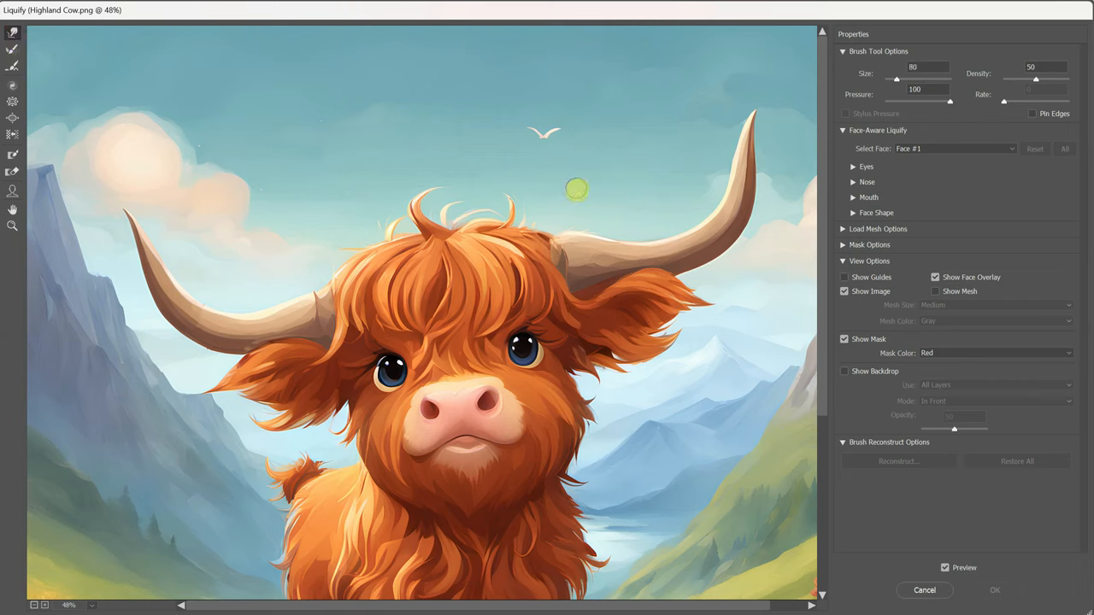
Step: Enlarge the warp brush, push the cow's tail fur, and undo the oversized stroke
{"action": "key", "text": "]"}
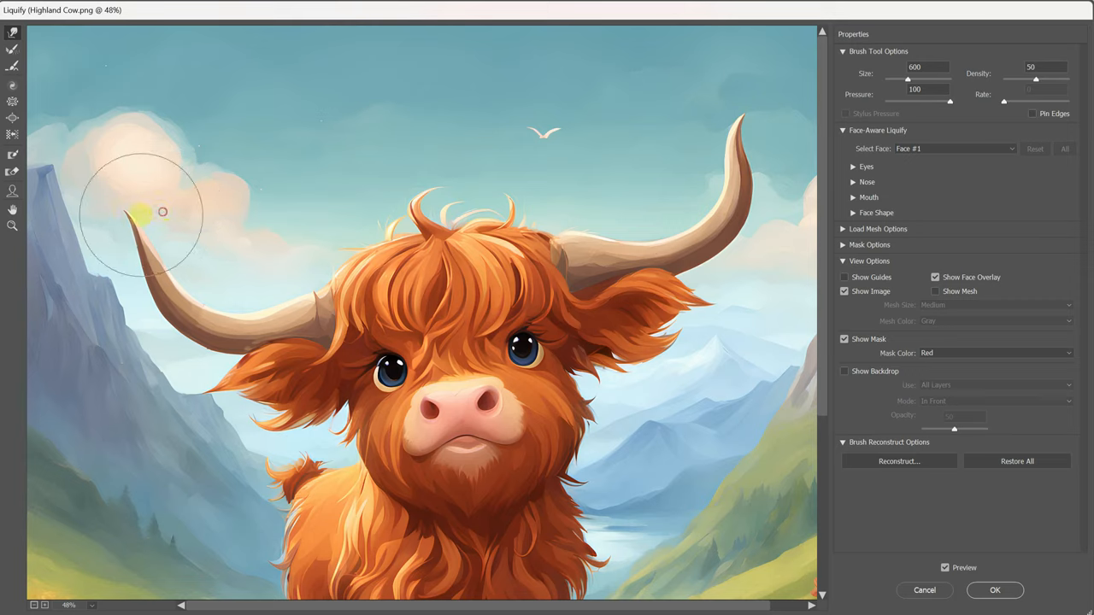
{"action": "mouse_move", "coordinate": [329, 201]}
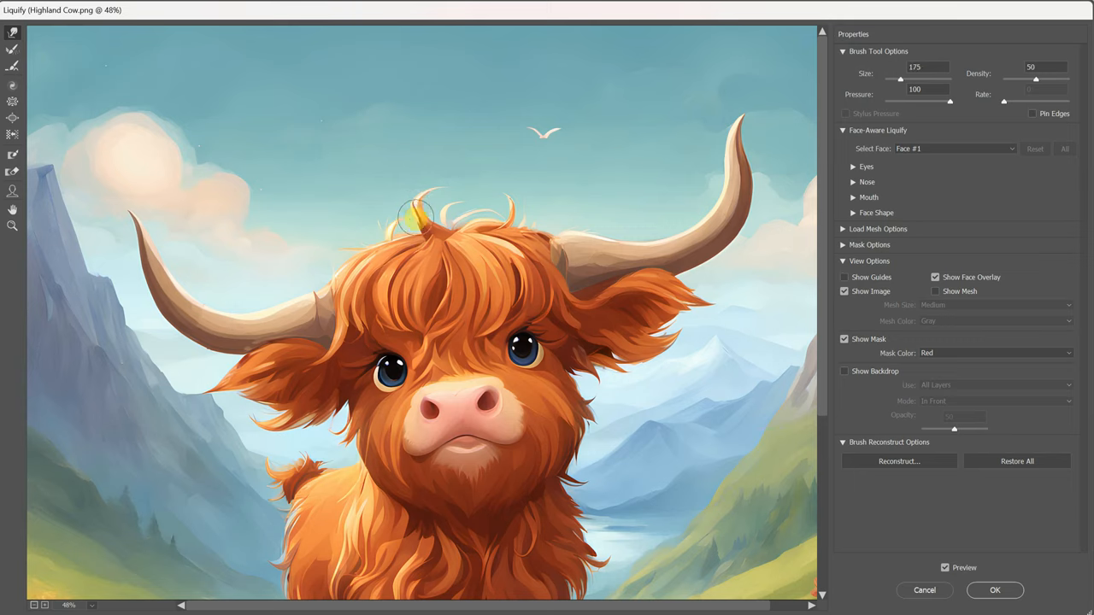
{"action": "mouse_move", "coordinate": [415, 198]}
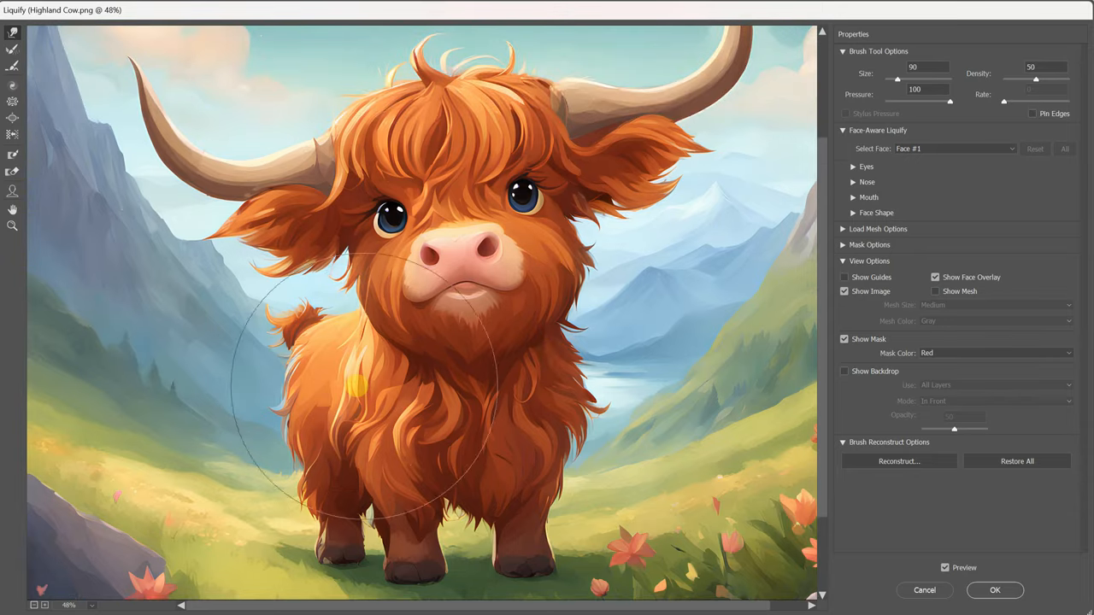
{"action": "left_click_drag", "start_coordinate": [359, 385], "coordinate": [184, 346]}
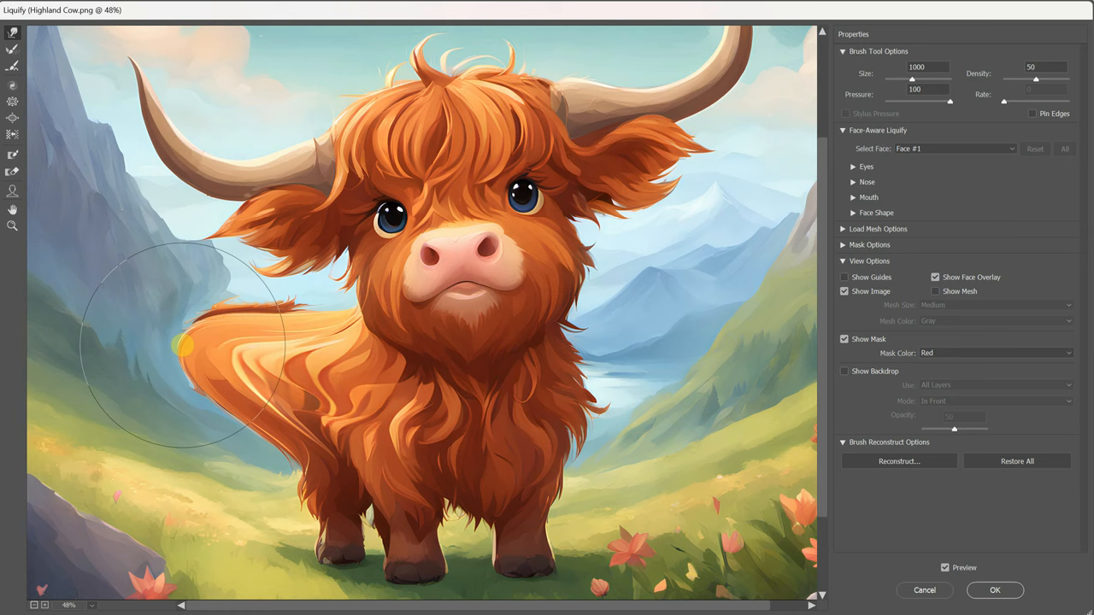
{"action": "key", "text": "ctrl+z"}
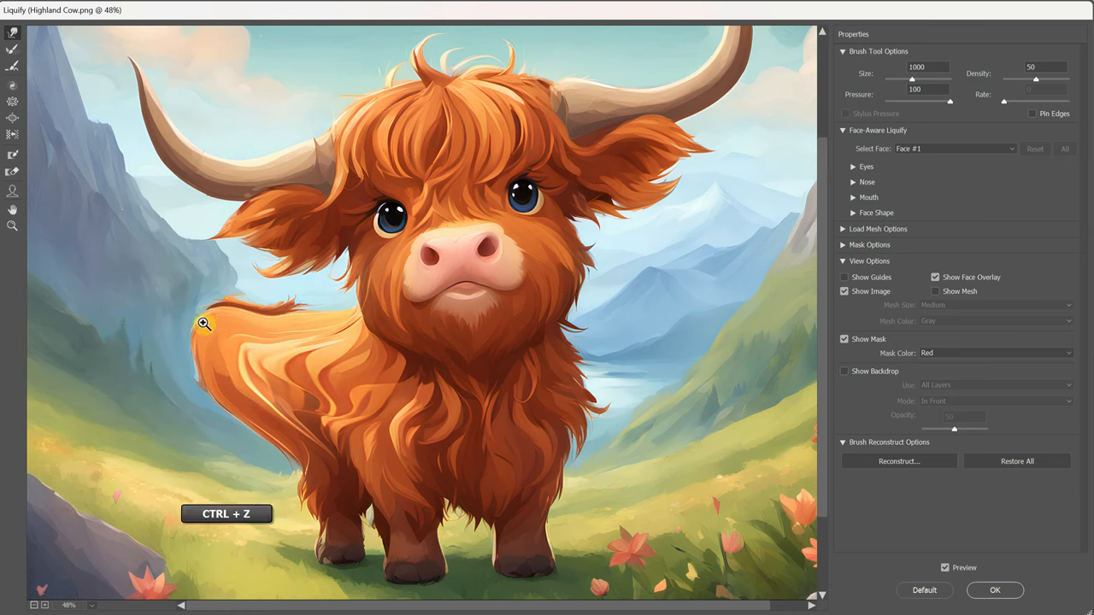
{"action": "key", "text": "ctrl+z"}
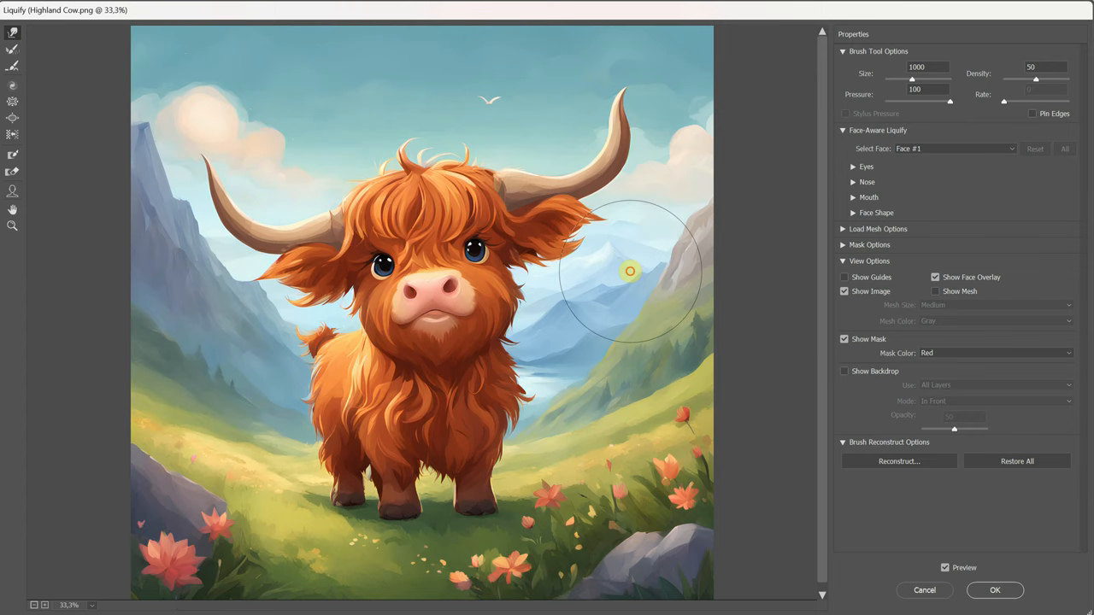
{"action": "mouse_move", "coordinate": [713, 314]}
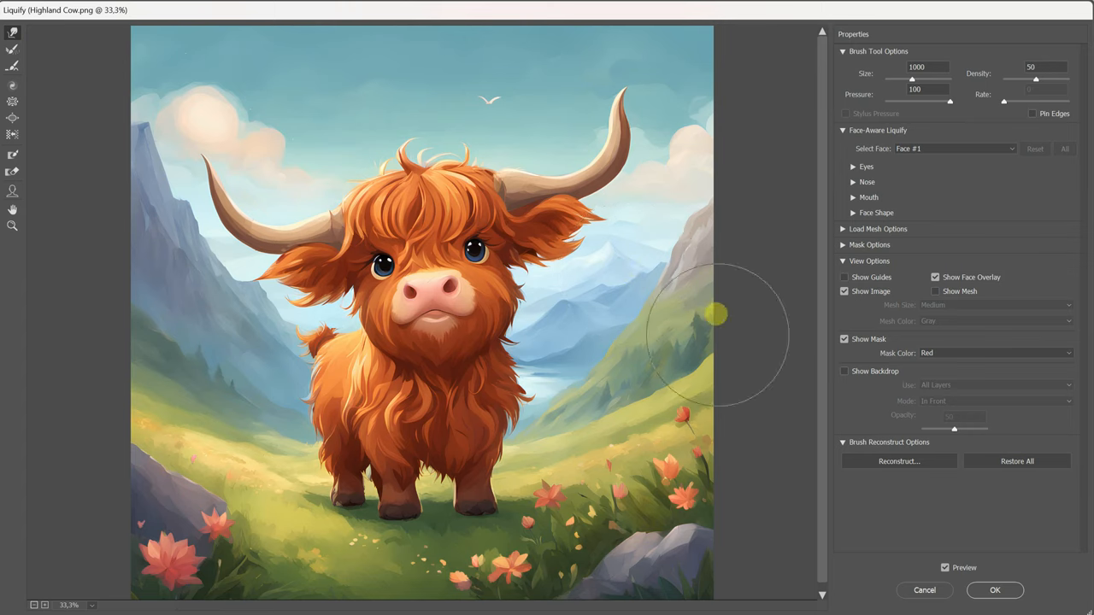
{"action": "mouse_move", "coordinate": [650, 350]}
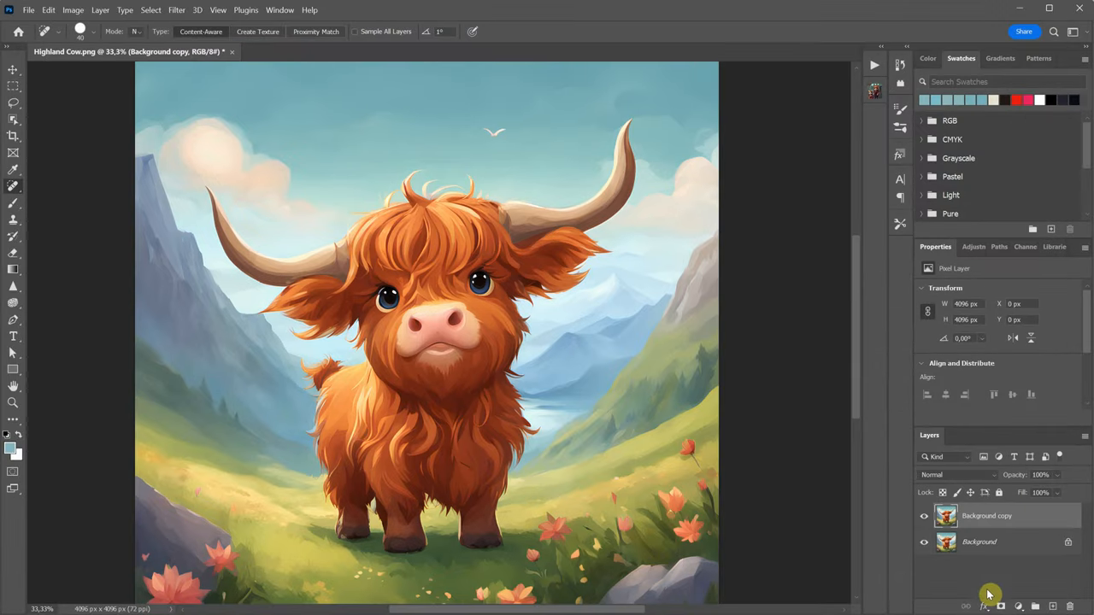
{"action": "left_click", "coordinate": [924, 521]}
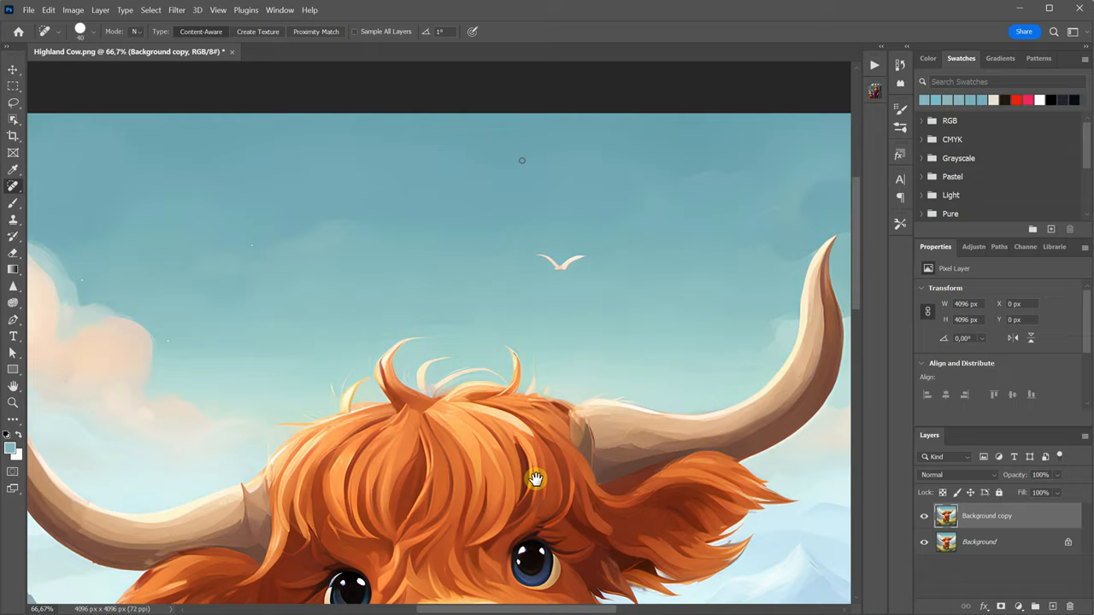
{"action": "left_click_drag", "start_coordinate": [536, 478], "coordinate": [487, 373]}
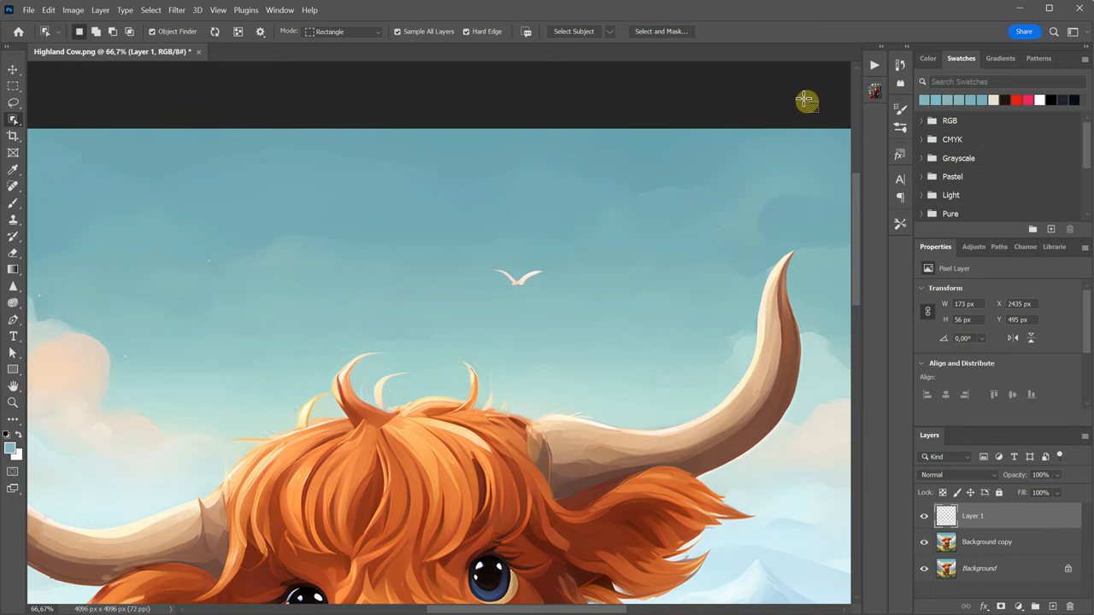
Step: Reposition two seagull copies in the sky and confirm each at a smaller size
{"action": "left_click", "coordinate": [923, 520]}
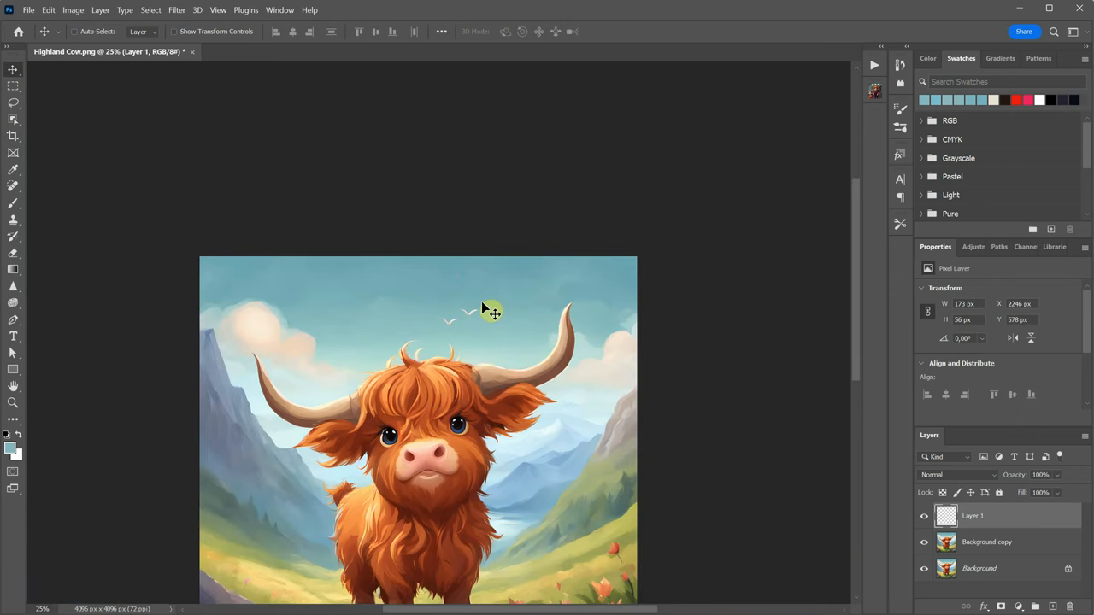
{"action": "left_click_drag", "start_coordinate": [487, 308], "coordinate": [564, 267]}
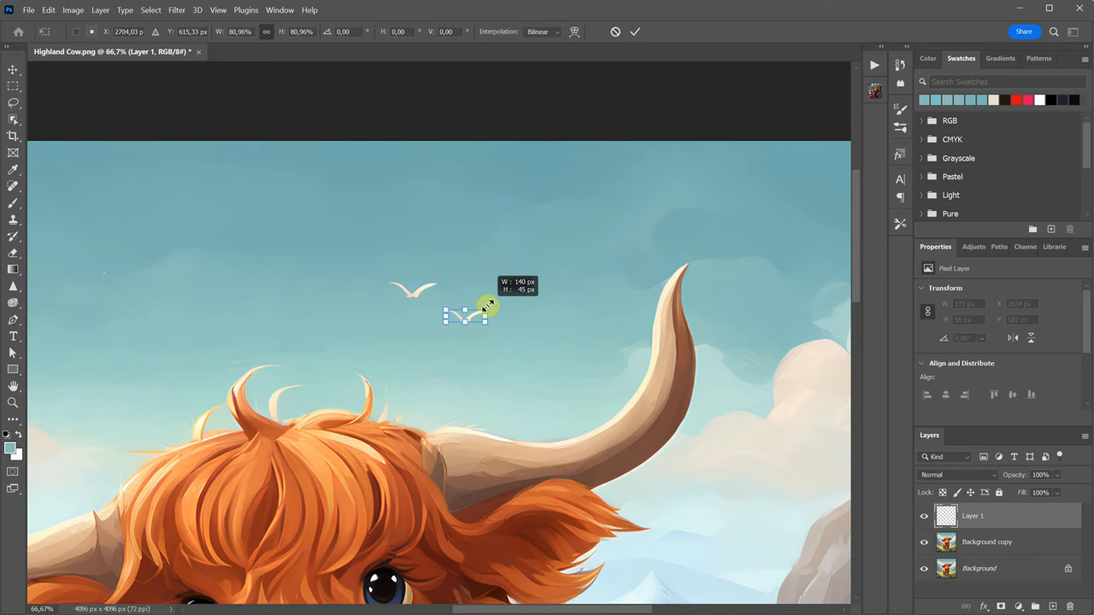
{"action": "left_click", "coordinate": [635, 32]}
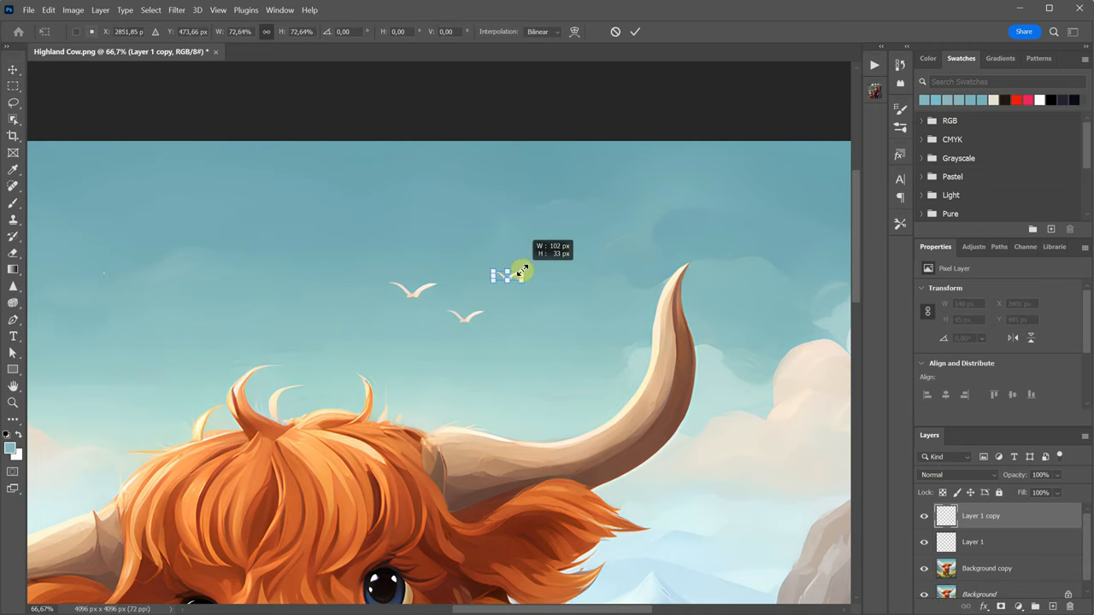
{"action": "left_click", "coordinate": [635, 32]}
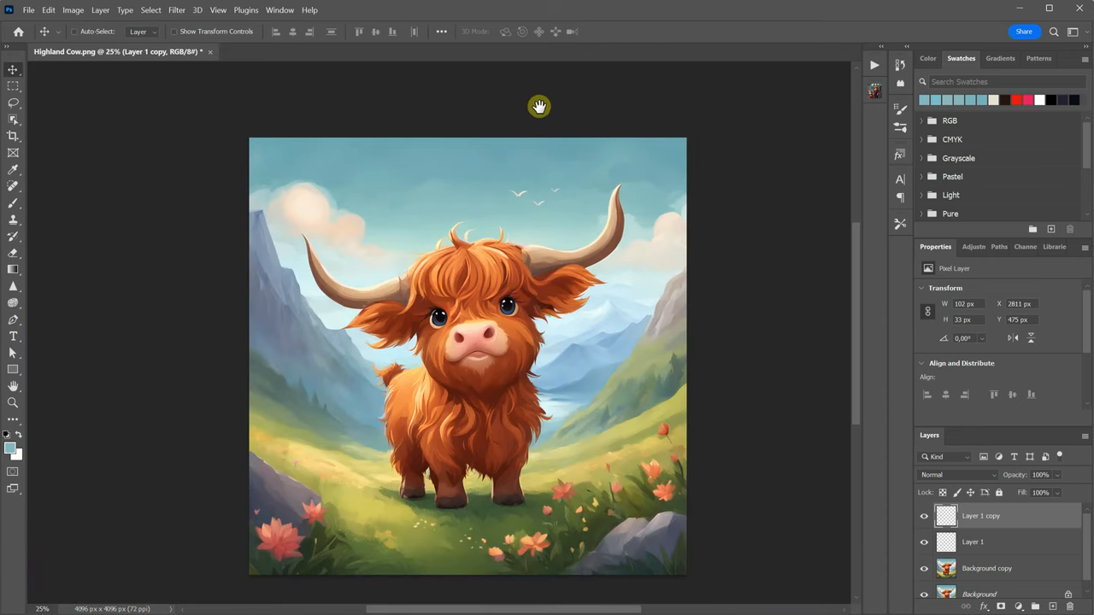
Step: Flatten the Highland Cow image into one Background layer and save it
{"action": "right_click", "coordinate": [981, 515]}
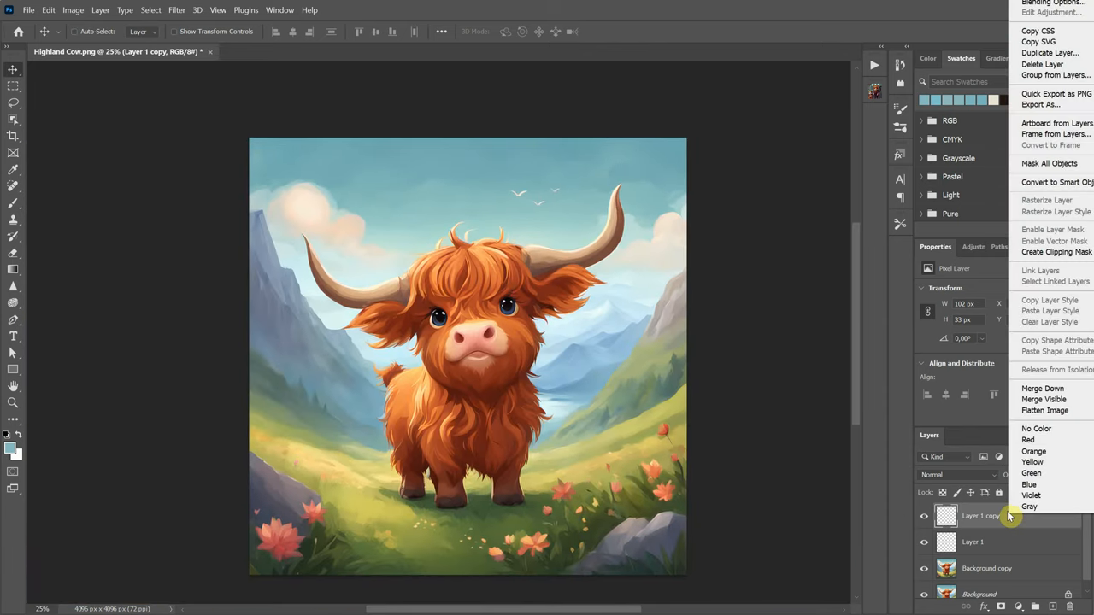
{"action": "left_click", "coordinate": [1044, 409]}
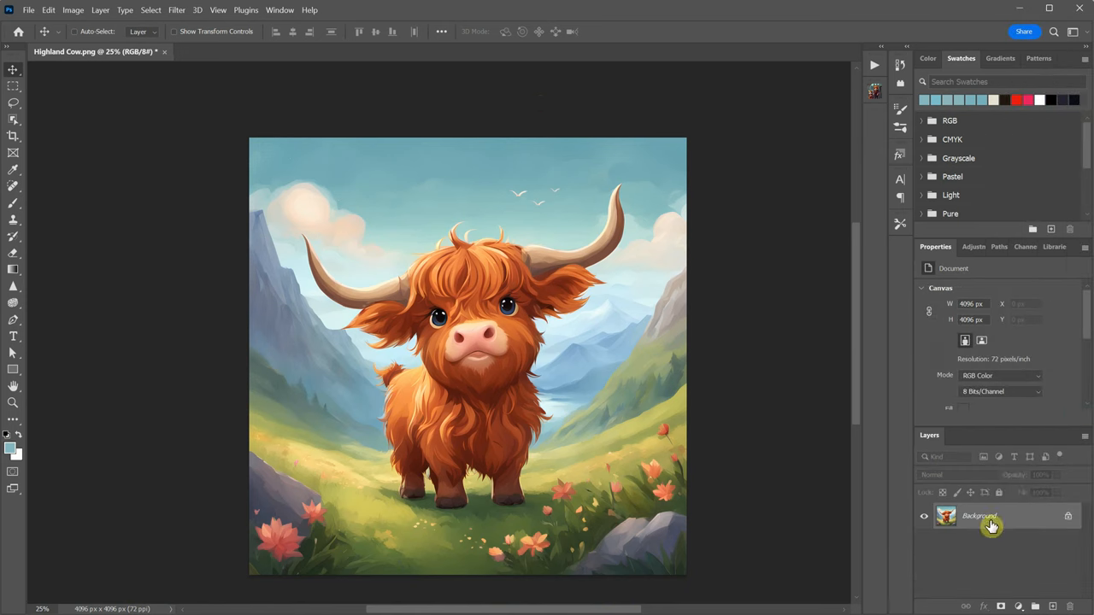
{"action": "left_click", "coordinate": [29, 9]}
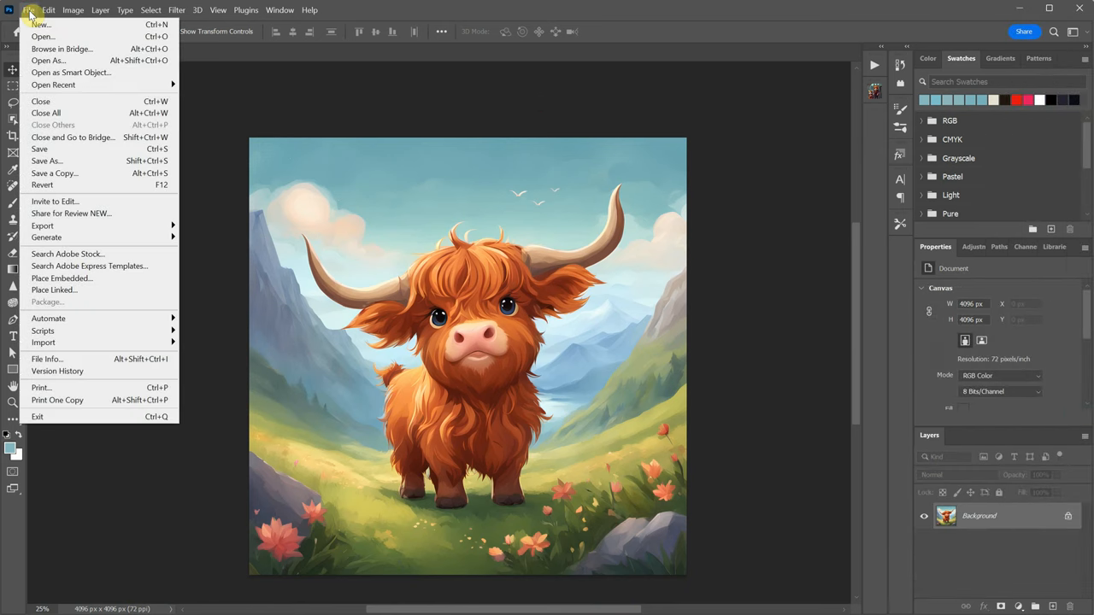
{"action": "left_click", "coordinate": [39, 149]}
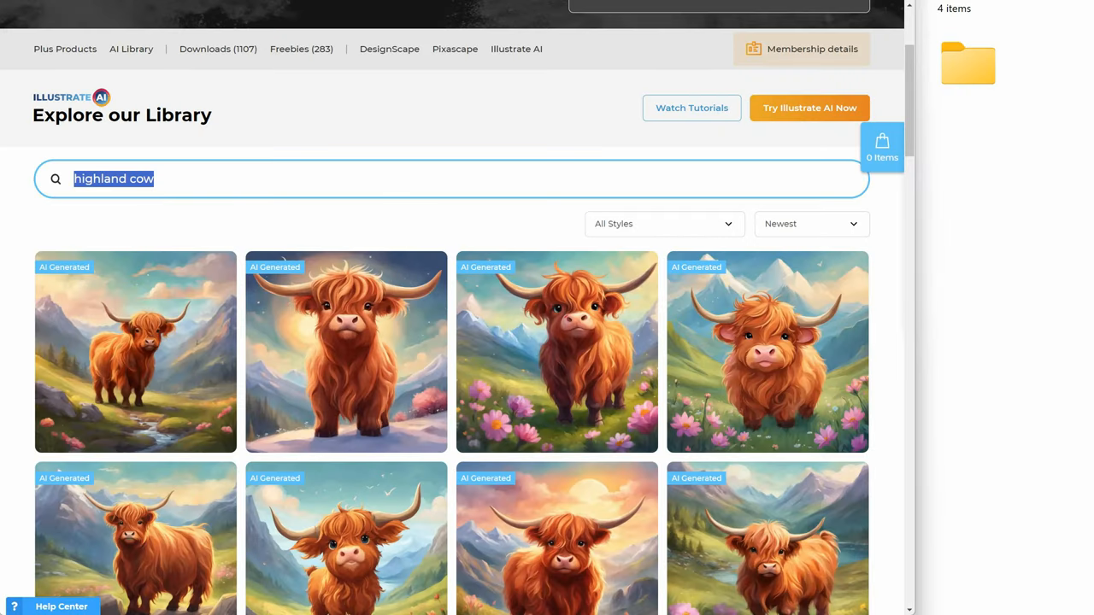
Step: Type 'penguin' as the new Illustrate AI library search
{"action": "type", "text": "pen"}
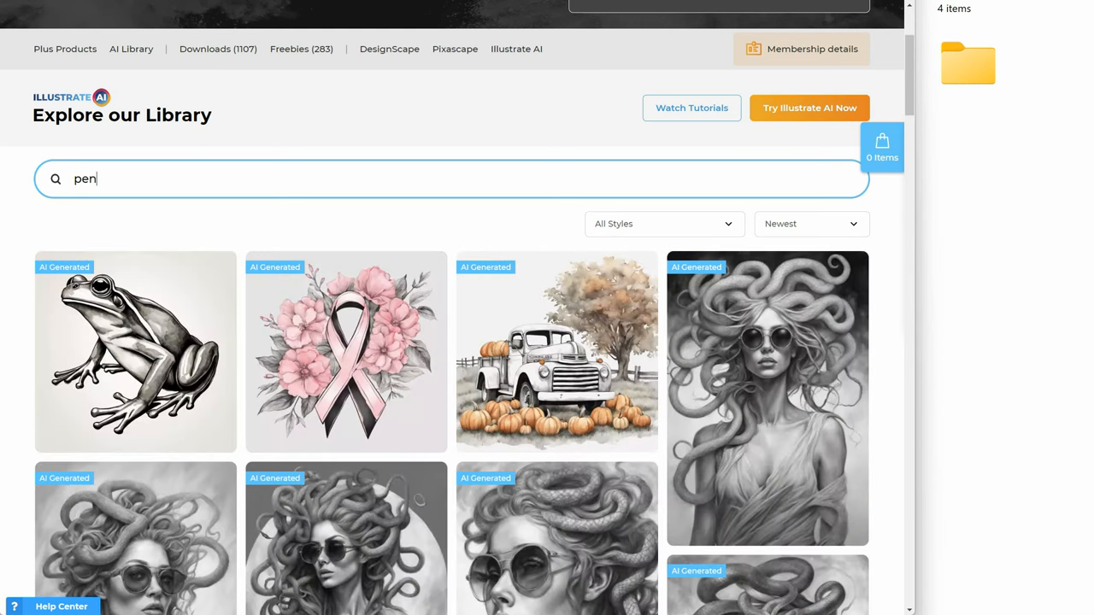
{"action": "type", "text": "guin"}
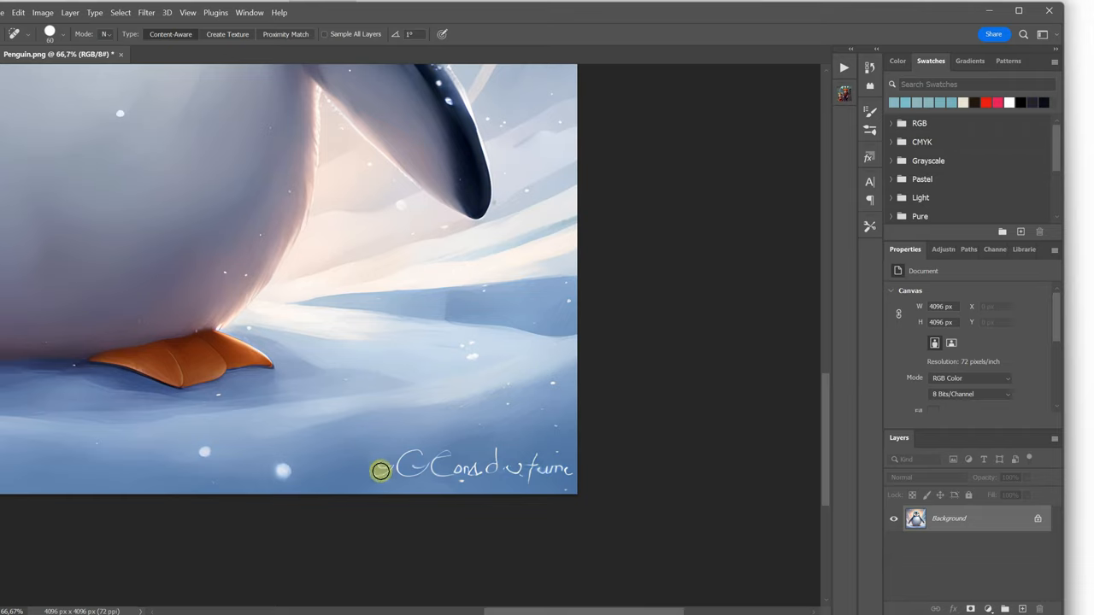
Step: Heal away the penguin's bottom-right signature in two Spot Healing strokes
{"action": "left_click_drag", "start_coordinate": [380, 471], "coordinate": [401, 475]}
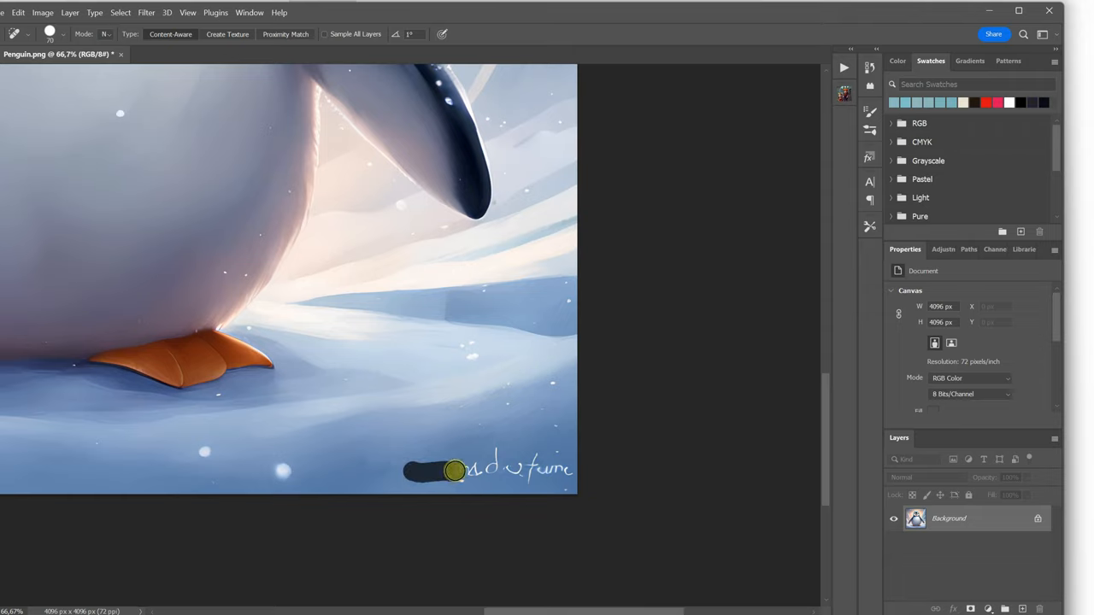
{"action": "left_click_drag", "start_coordinate": [453, 472], "coordinate": [556, 466]}
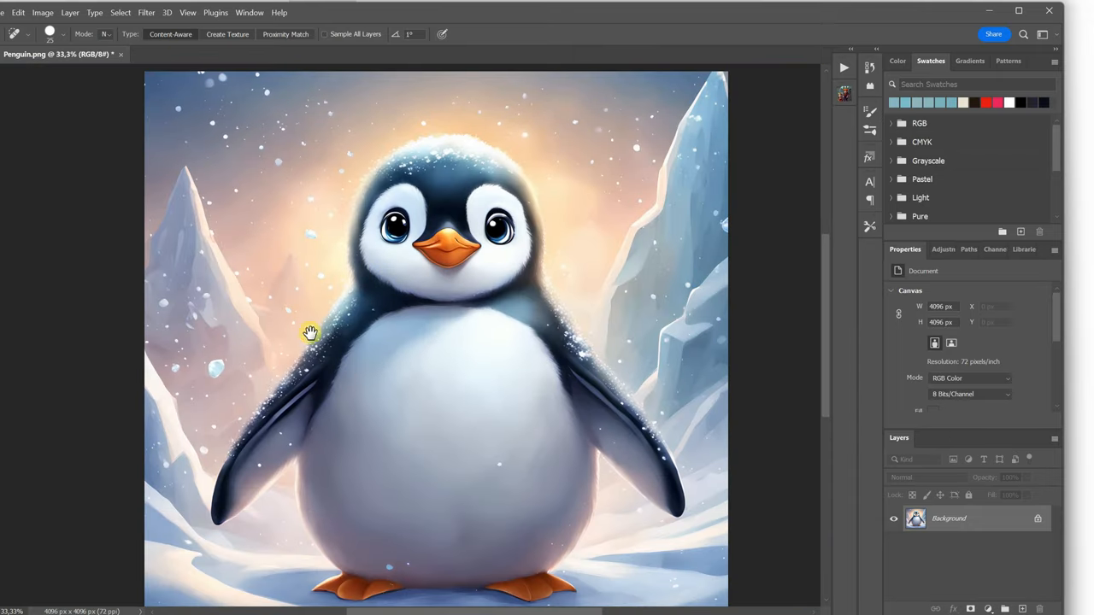
{"action": "left_click", "coordinate": [18, 12]}
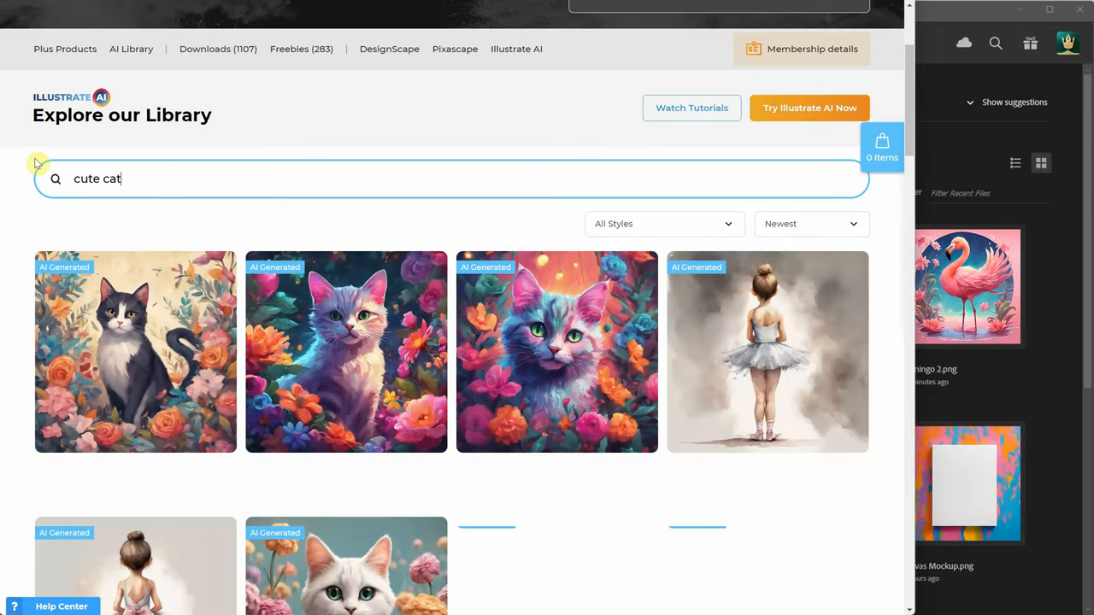
Step: Search 'cute cat in the rain' and open the kitten-in-rain-hat painting
{"action": "type", "text": "in the rain"}
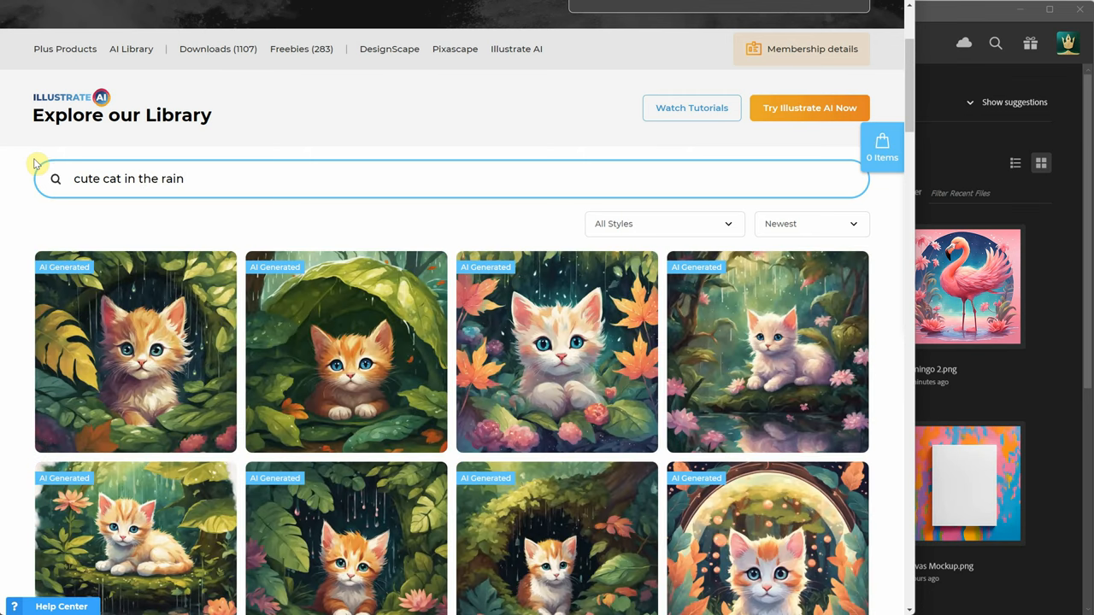
{"action": "scroll", "scroll_direction": "down", "scroll_amount": 3}
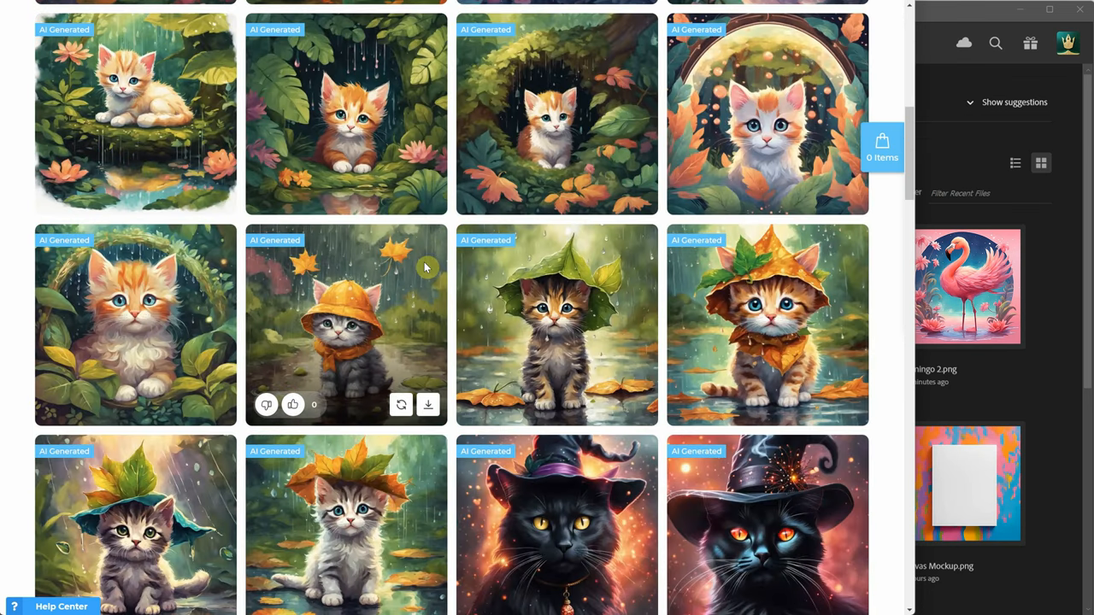
{"action": "left_click", "coordinate": [346, 324]}
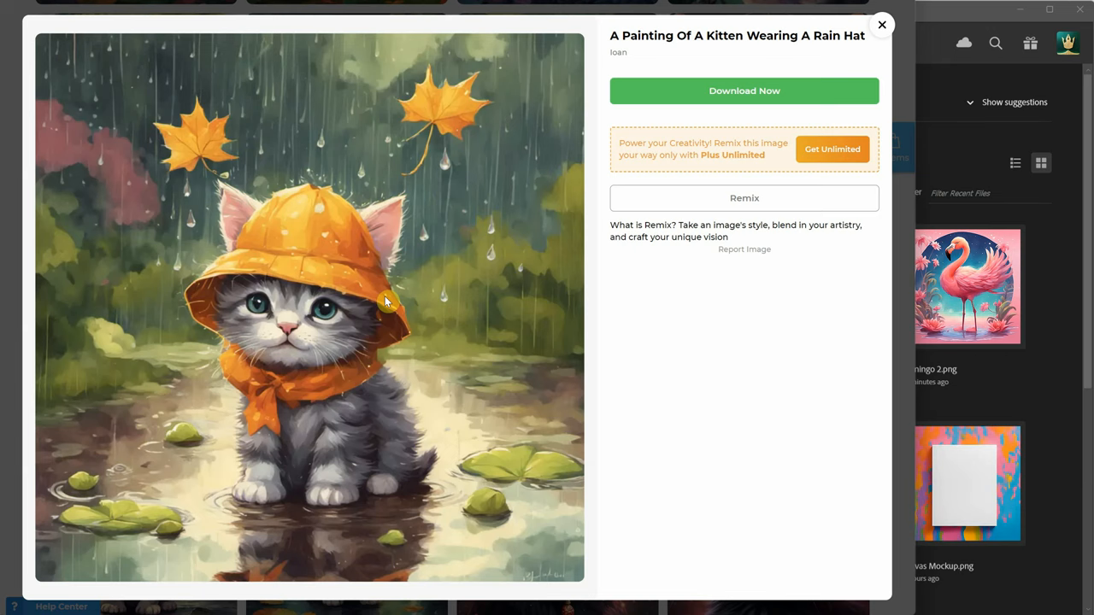
{"action": "mouse_move", "coordinate": [260, 179]}
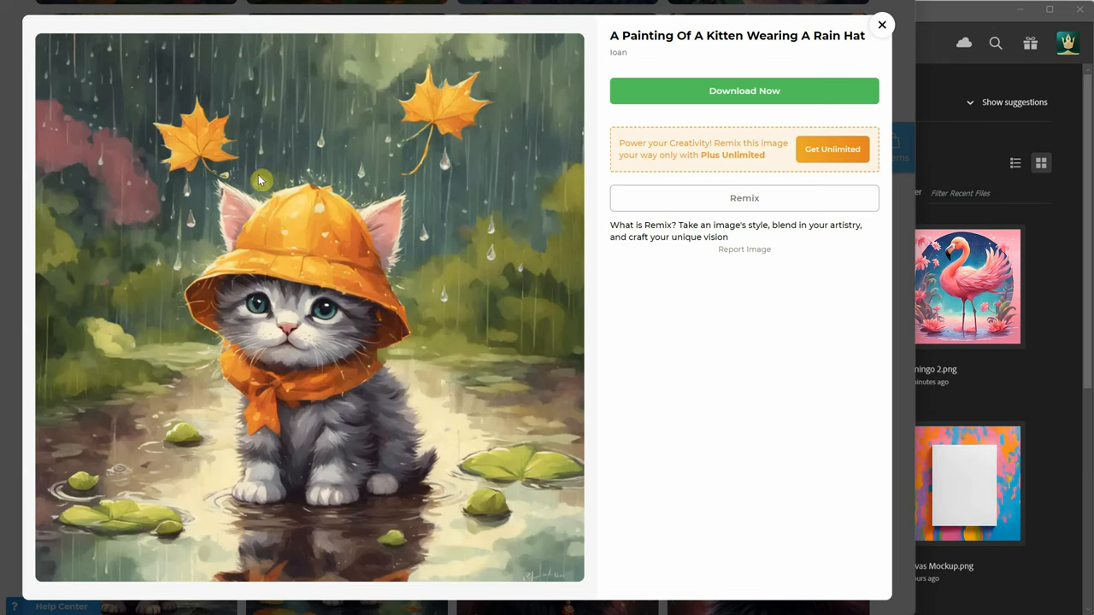
{"action": "mouse_move", "coordinate": [512, 461]}
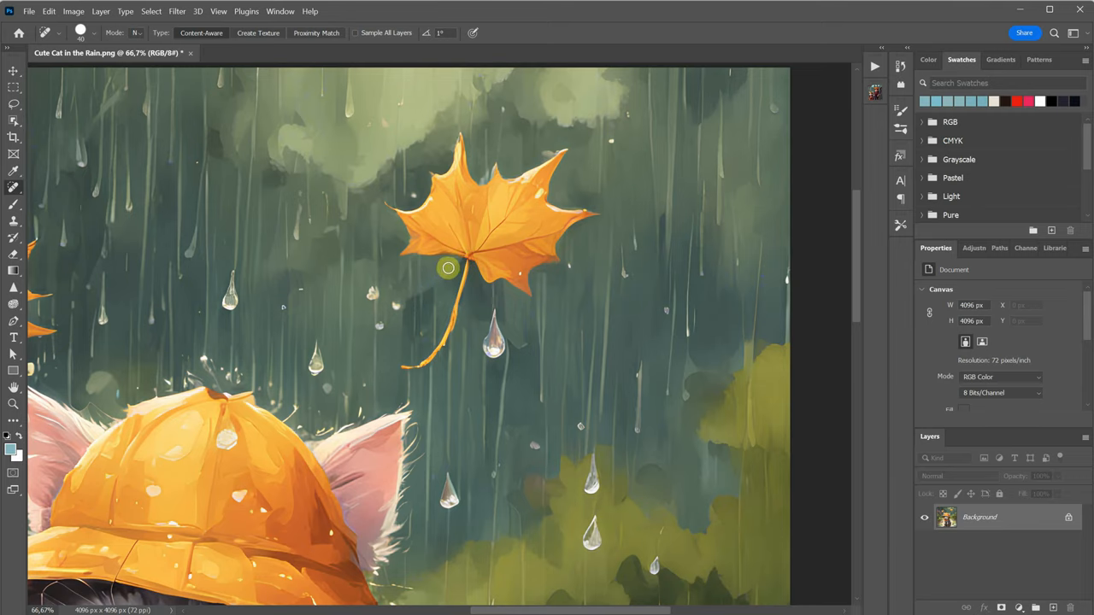
{"action": "mouse_move", "coordinate": [405, 367]}
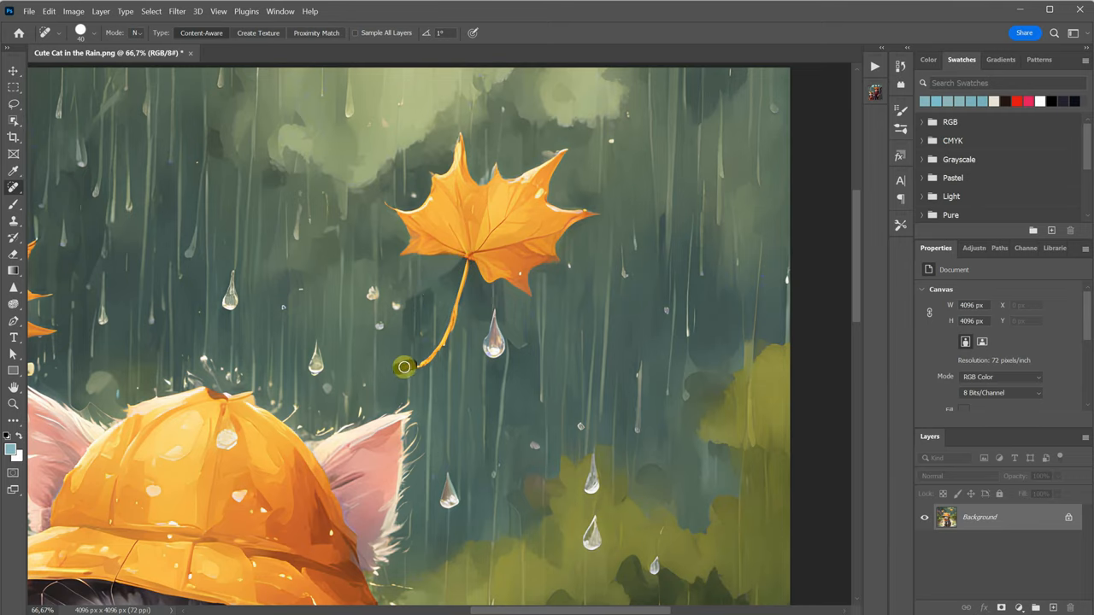
Step: Paint out the signature along the kitten painting's bottom edge with Spot Healing
{"action": "scroll", "scroll_direction": "down", "scroll_amount": 3}
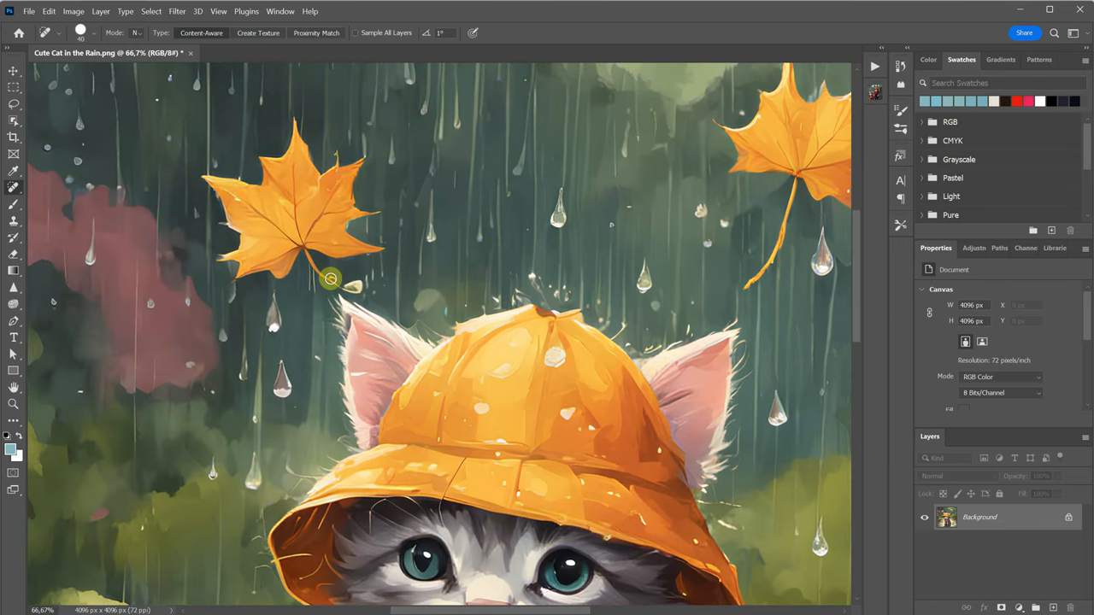
{"action": "mouse_move", "coordinate": [367, 270]}
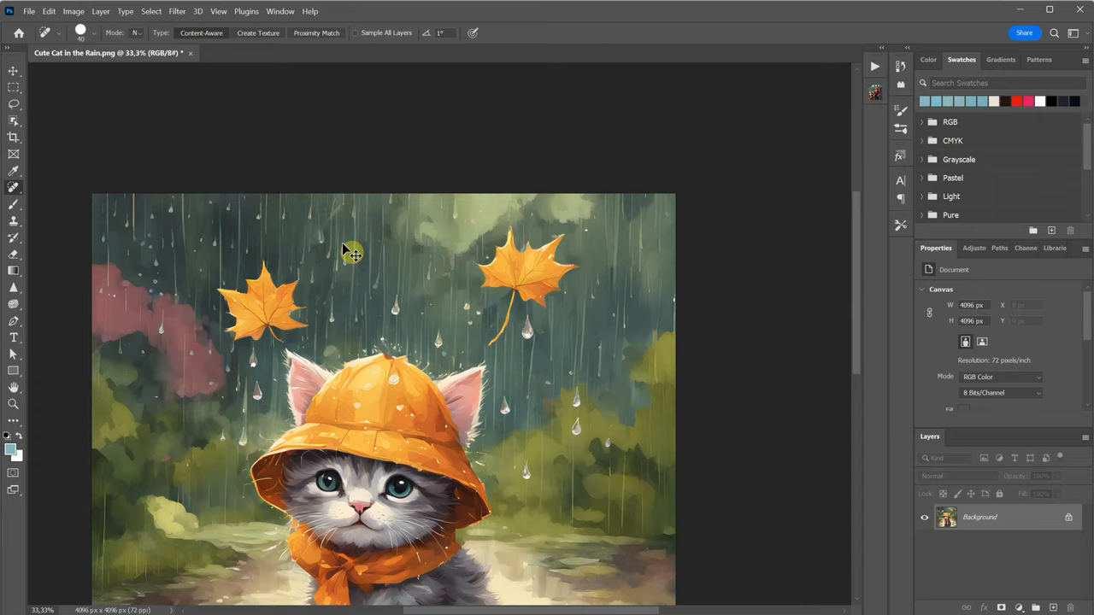
{"action": "scroll", "scroll_direction": "down", "scroll_amount": 3}
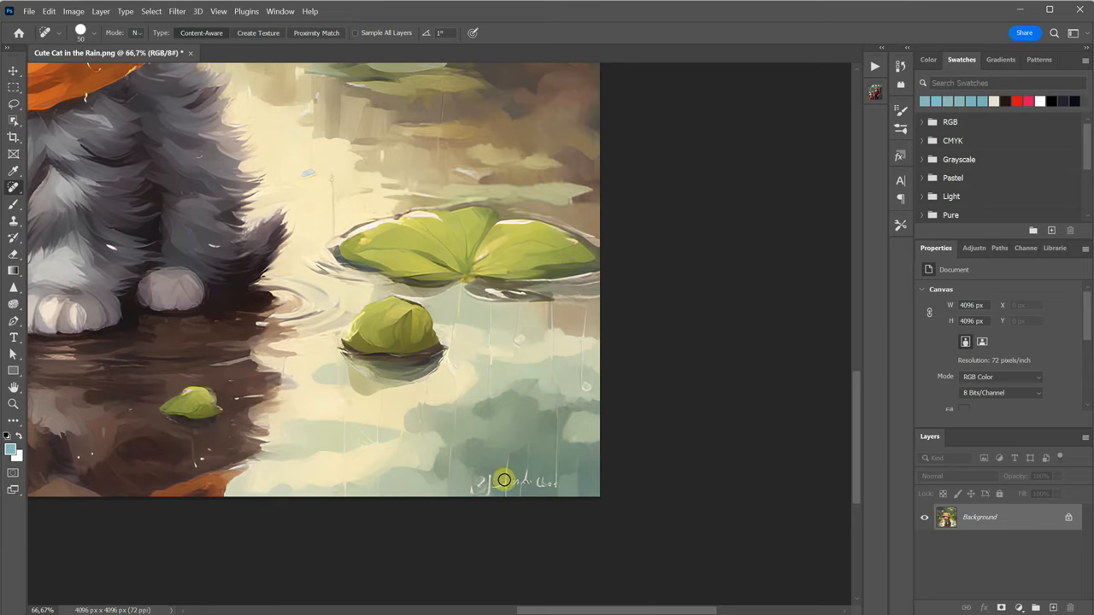
{"action": "left_click_drag", "start_coordinate": [478, 483], "coordinate": [555, 479]}
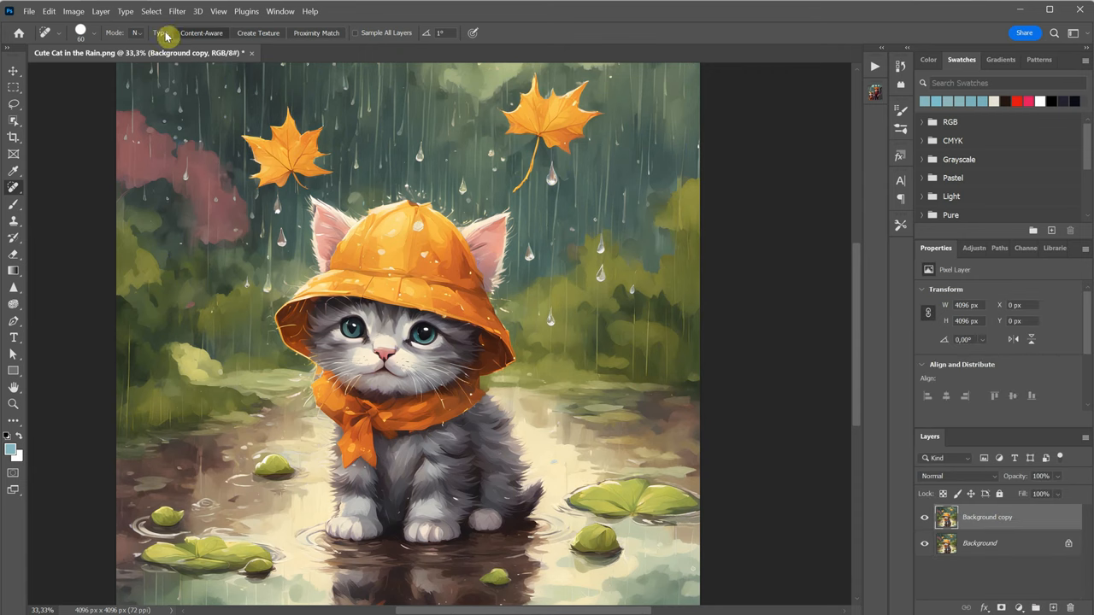
Step: Browse the Filter menu, then flatten the kitten painting into a single Background layer
{"action": "left_click", "coordinate": [177, 11]}
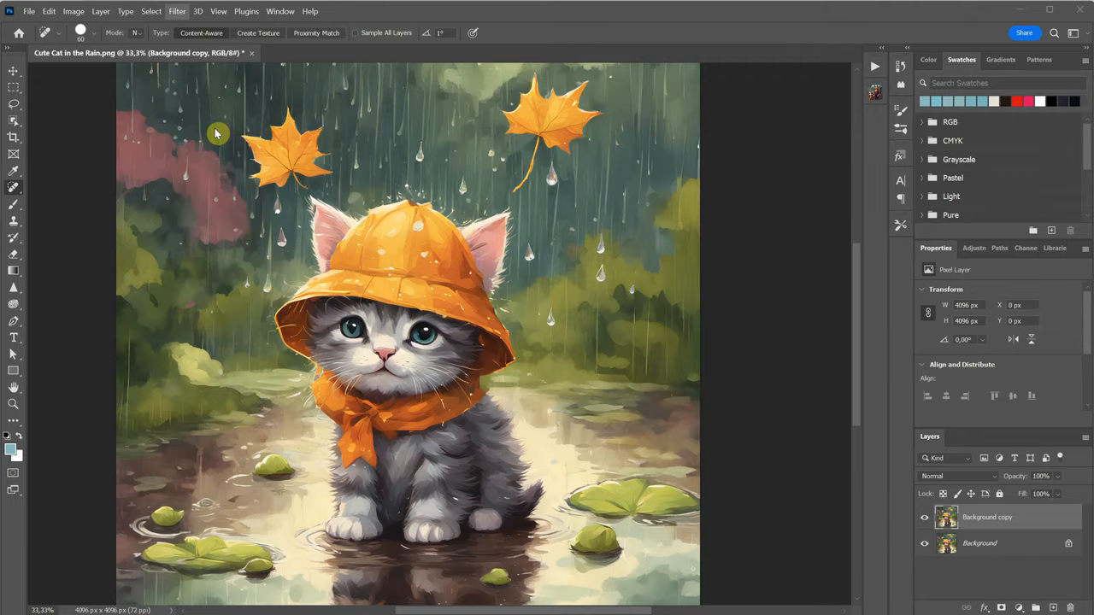
{"action": "left_click", "coordinate": [177, 12]}
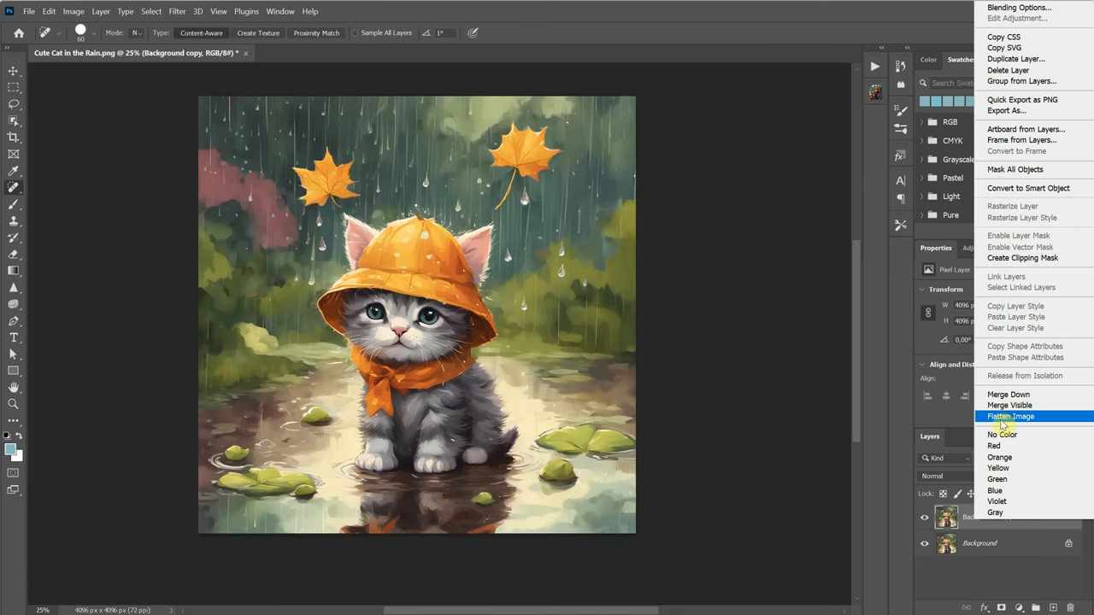
{"action": "left_click", "coordinate": [29, 11]}
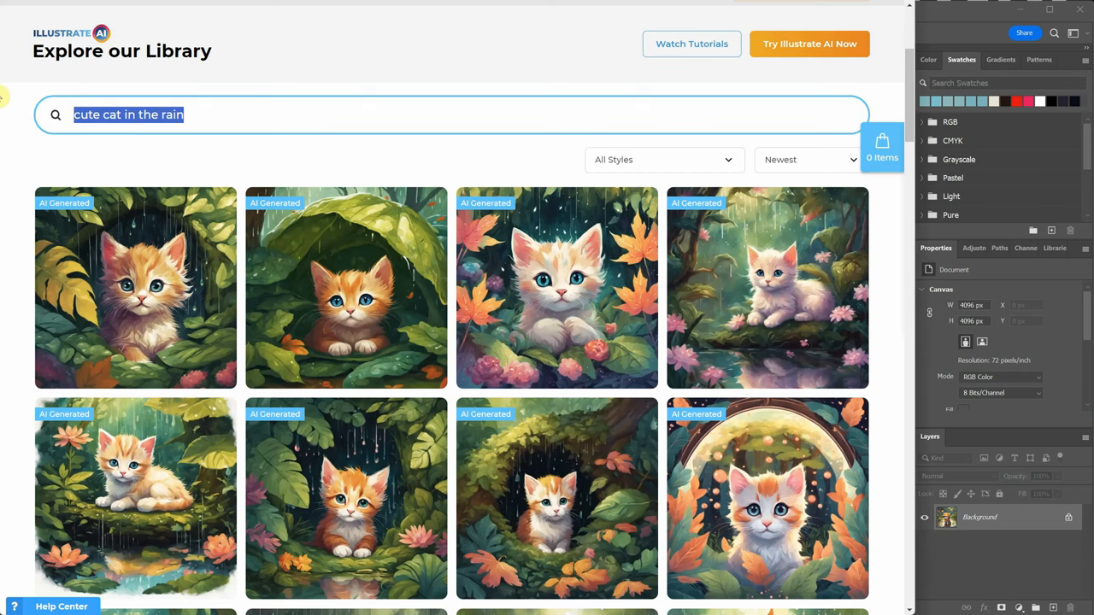
Step: Search 'a skeleton wearing a witch hat' and scroll down to the scarecrow results
{"action": "type", "text": "a skele"}
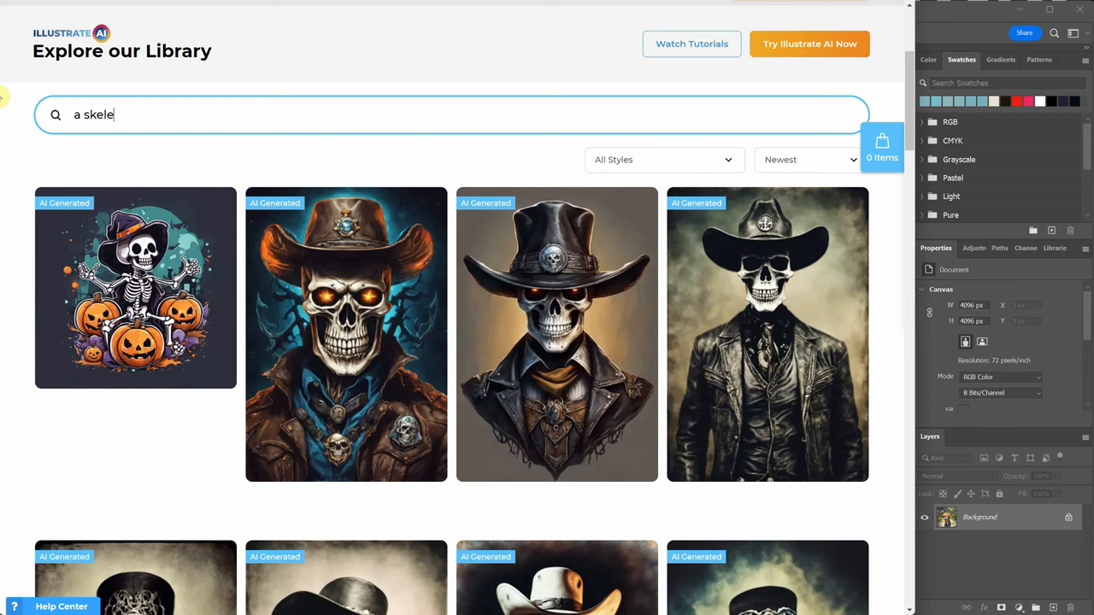
{"action": "type", "text": "ton wearing a"}
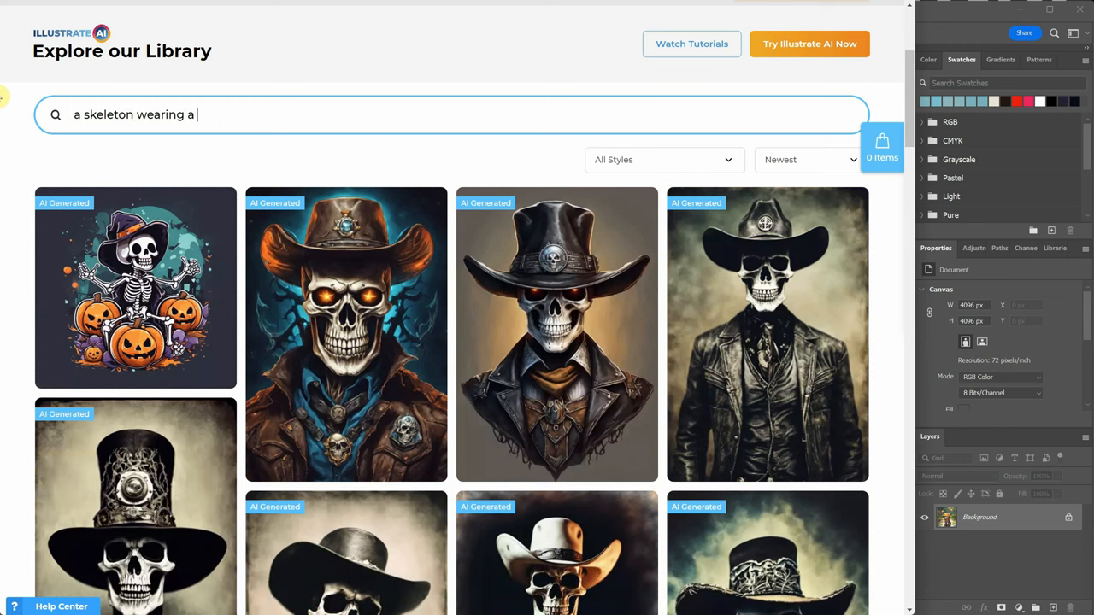
{"action": "type", "text": "witch hat"}
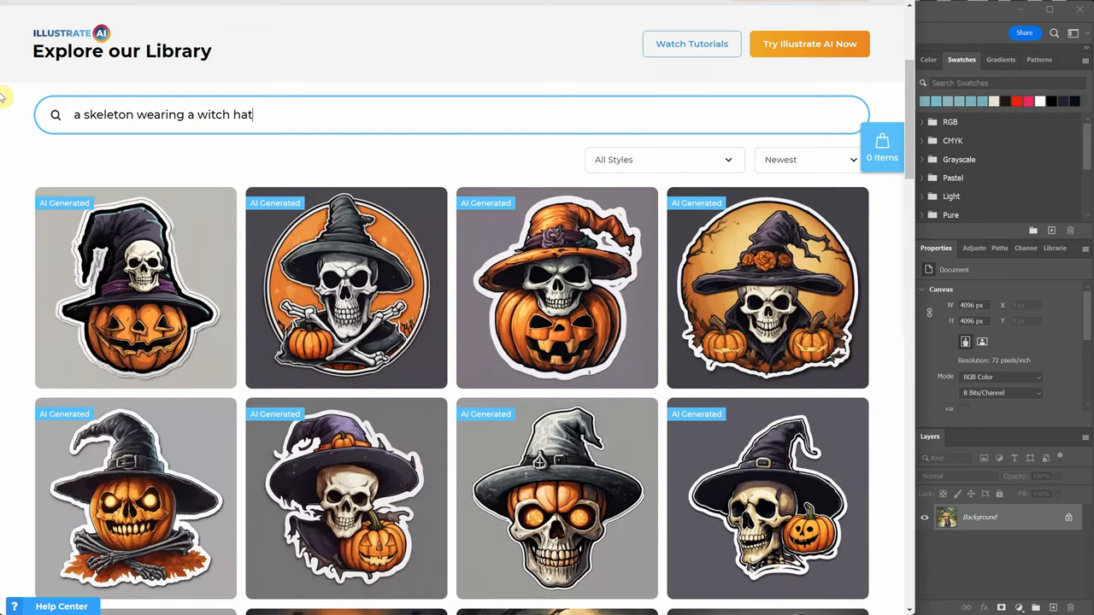
{"action": "scroll", "scroll_direction": "down", "scroll_amount": 3}
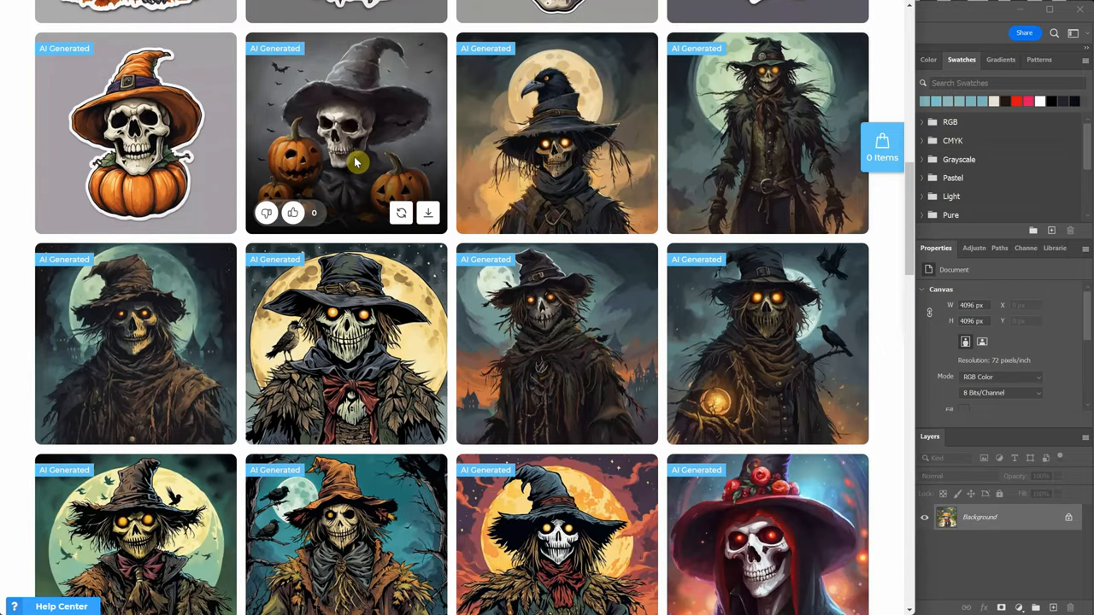
{"action": "scroll", "scroll_direction": "down", "scroll_amount": 3}
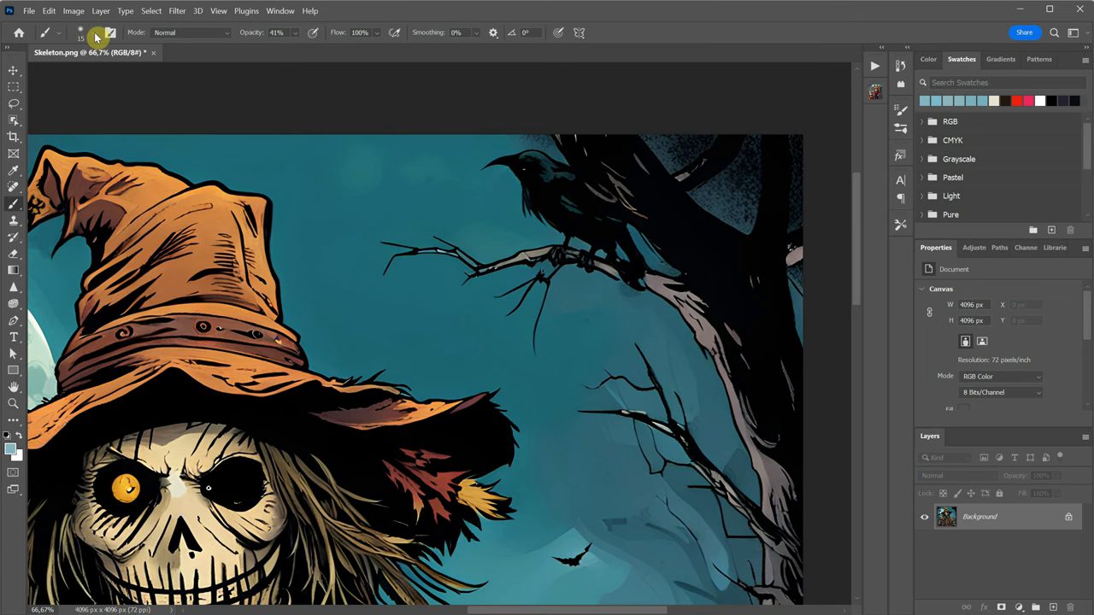
Step: Adjust brush size and hardness to retouch the branch beneath the crow
{"action": "left_click", "coordinate": [59, 32]}
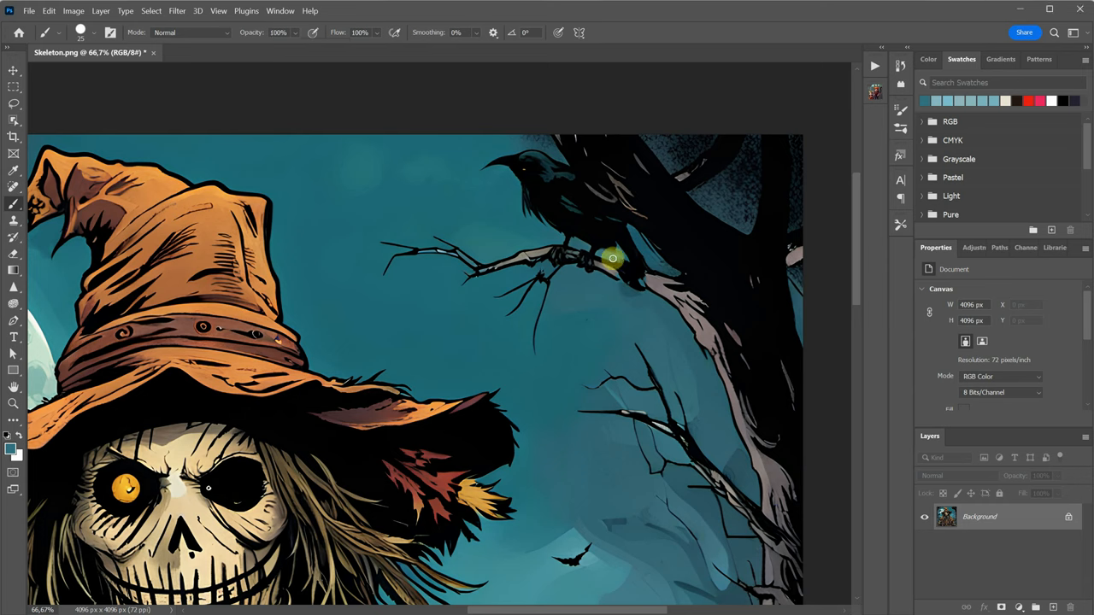
{"action": "mouse_move", "coordinate": [637, 247]}
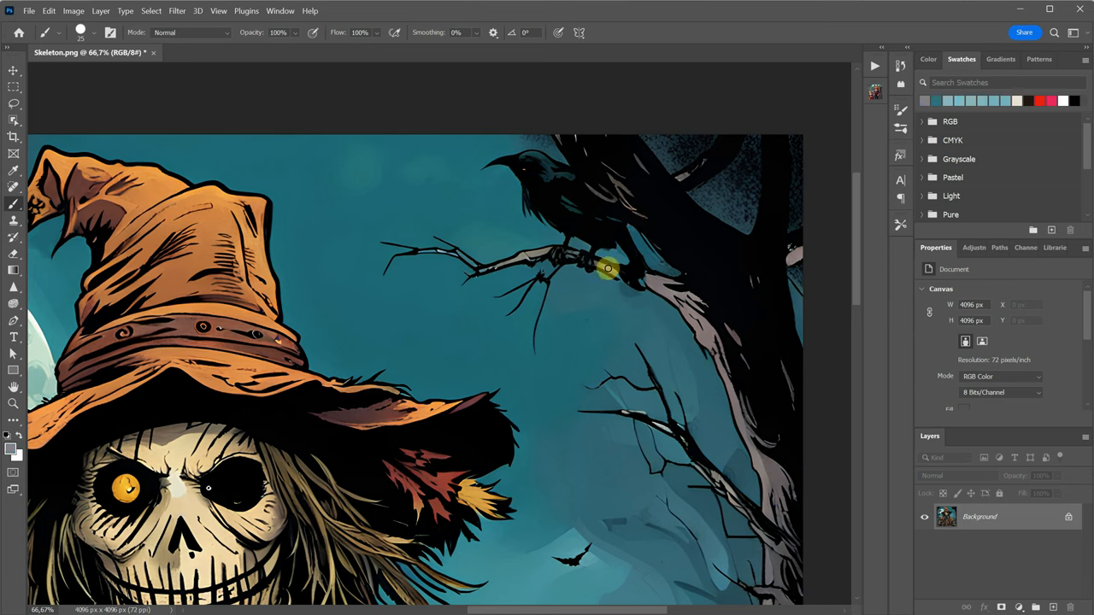
{"action": "mouse_move", "coordinate": [652, 282]}
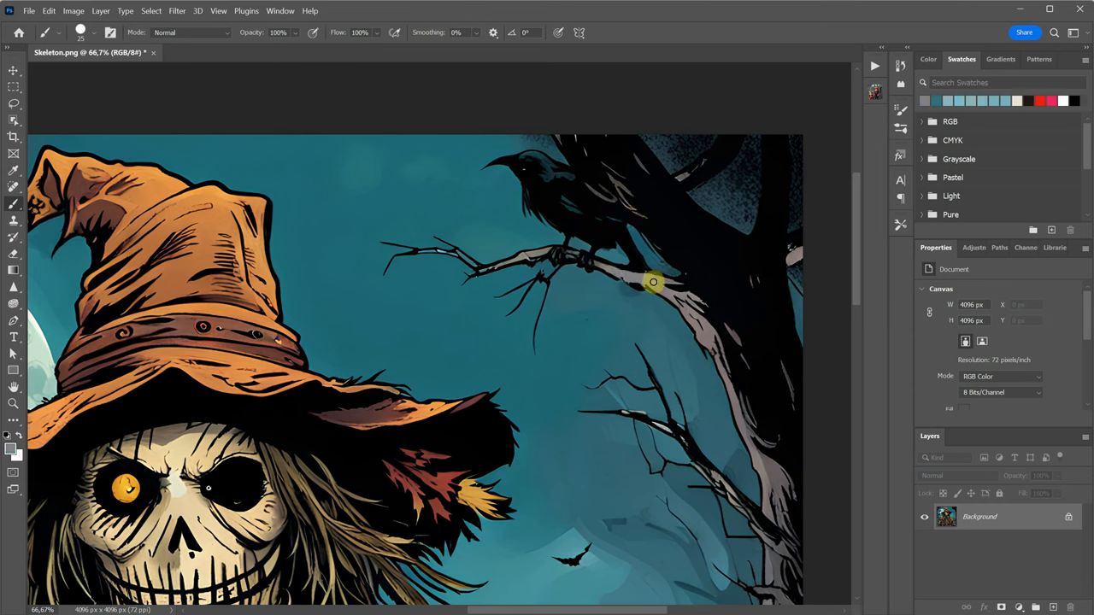
{"action": "mouse_move", "coordinate": [643, 278]}
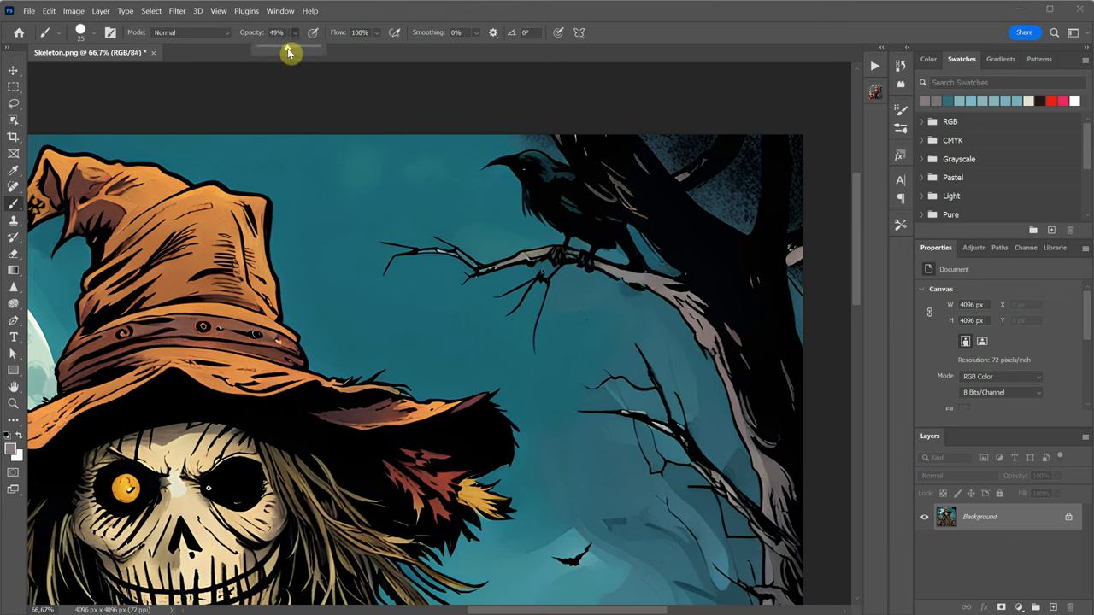
{"action": "mouse_move", "coordinate": [638, 292]}
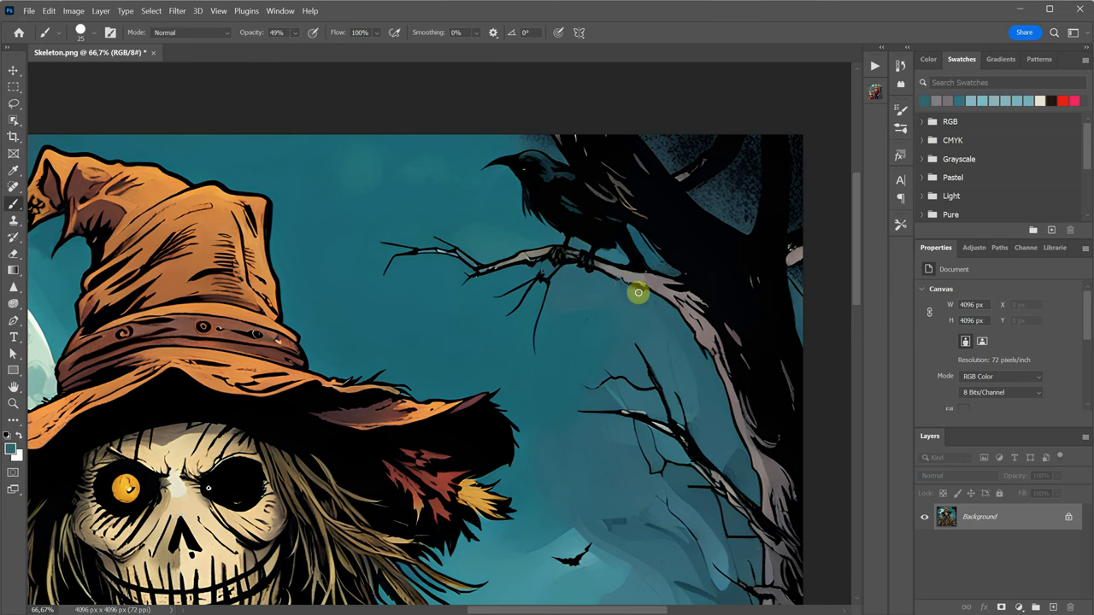
{"action": "mouse_move", "coordinate": [629, 301]}
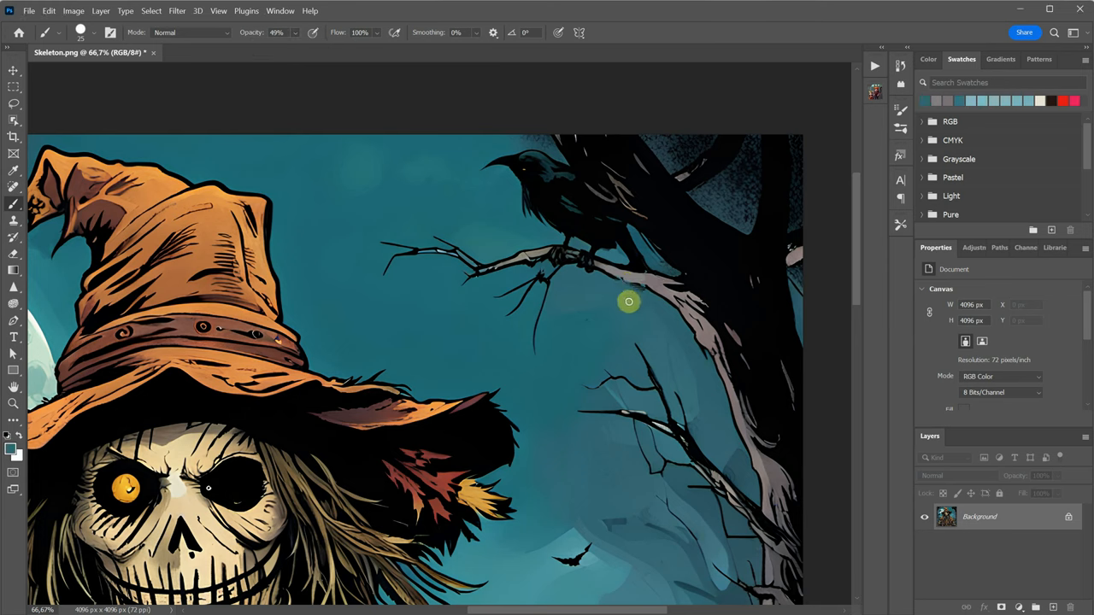
{"action": "mouse_move", "coordinate": [641, 280]}
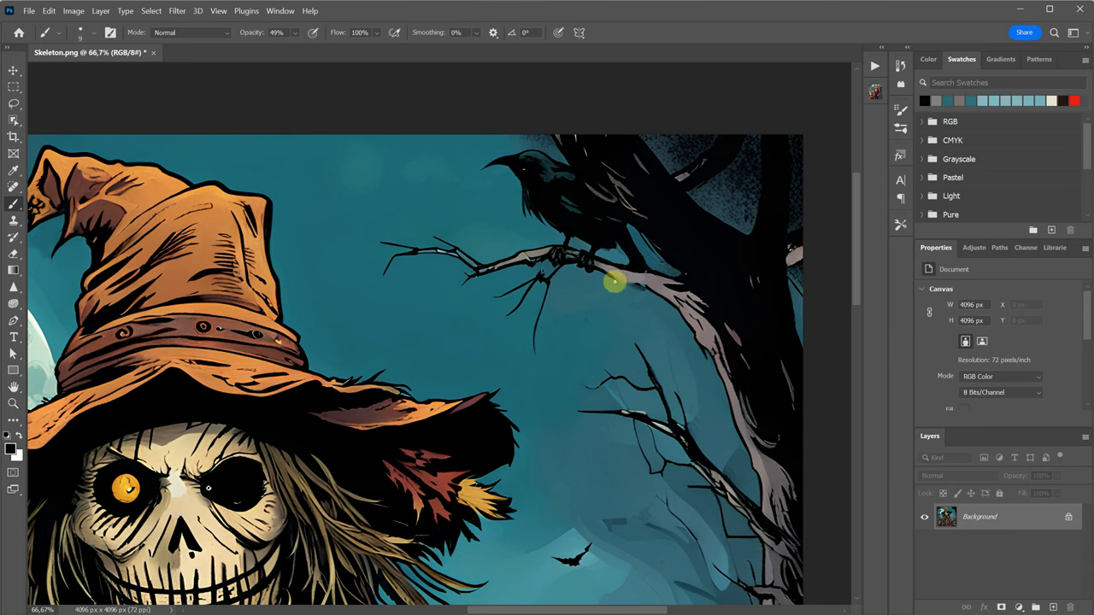
{"action": "mouse_move", "coordinate": [631, 281]}
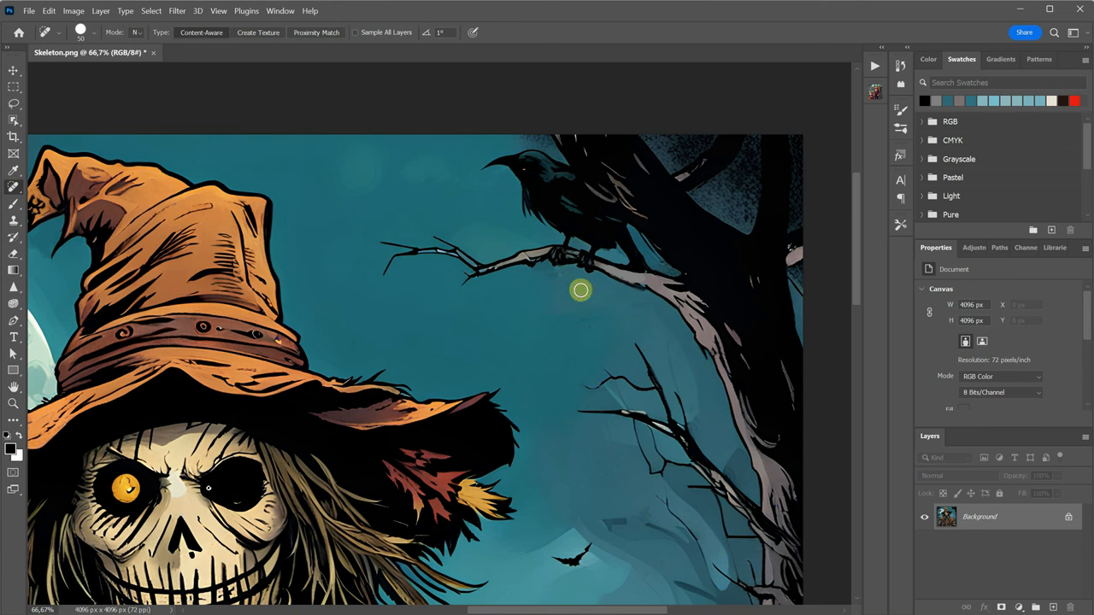
{"action": "scroll", "scroll_direction": "down", "scroll_amount": 3}
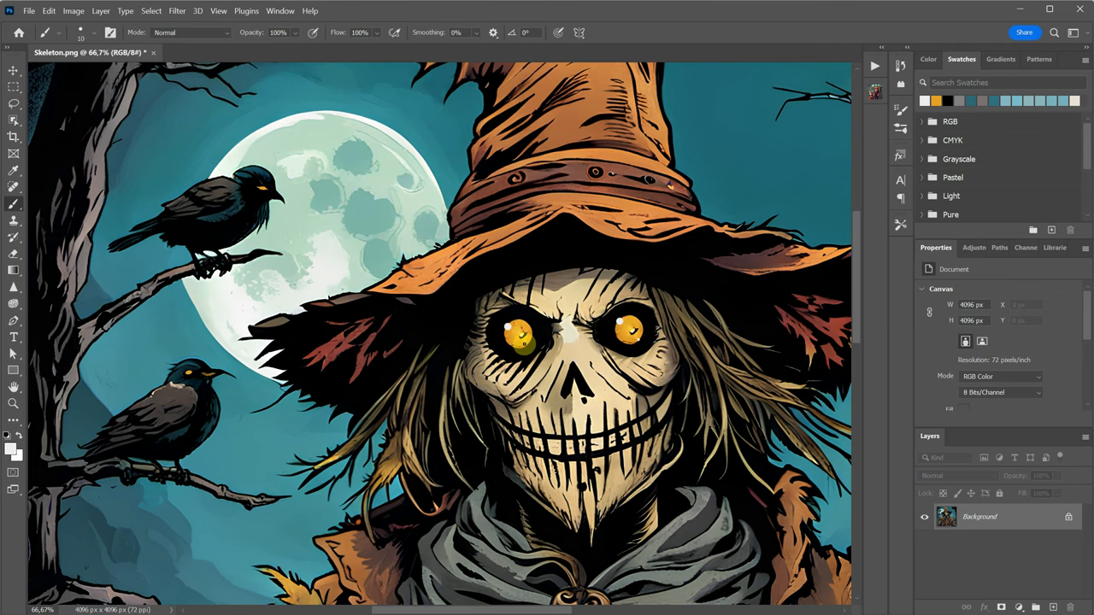
Step: Open the File menu with the retouched scarecrow in full view
{"action": "left_click", "coordinate": [29, 11]}
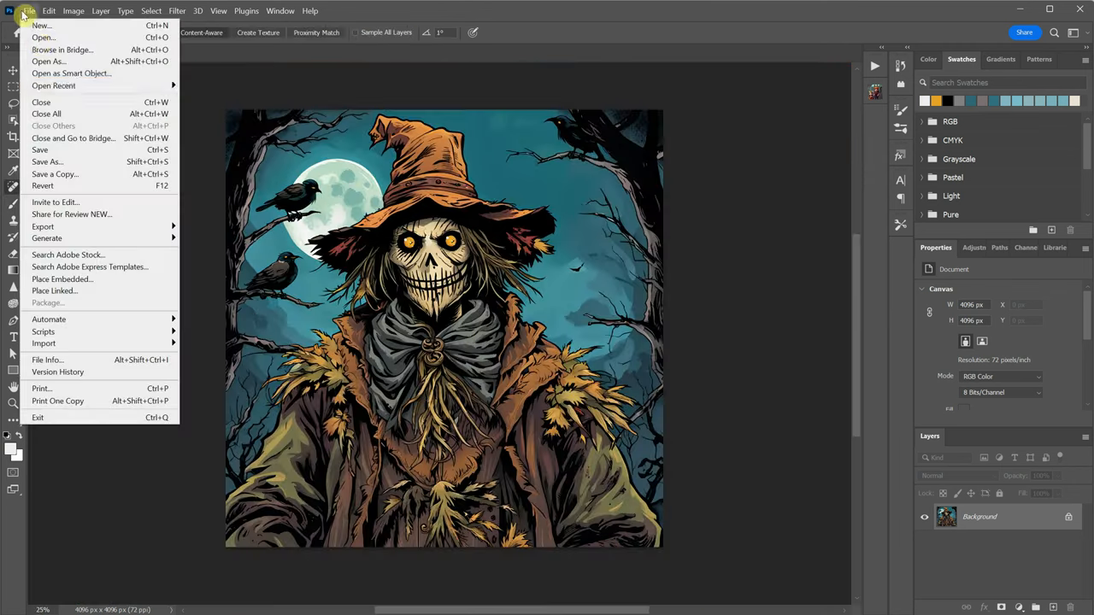
Step: Open the beach photo and marquee-select the thin background pole
{"action": "left_click", "coordinate": [39, 149]}
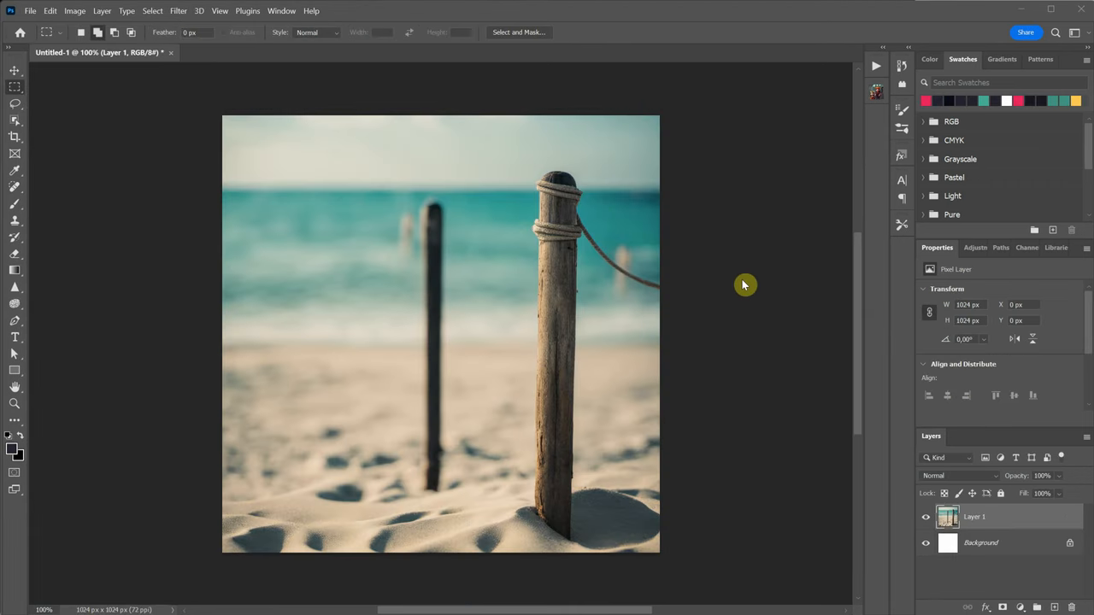
{"action": "mouse_move", "coordinate": [648, 356]}
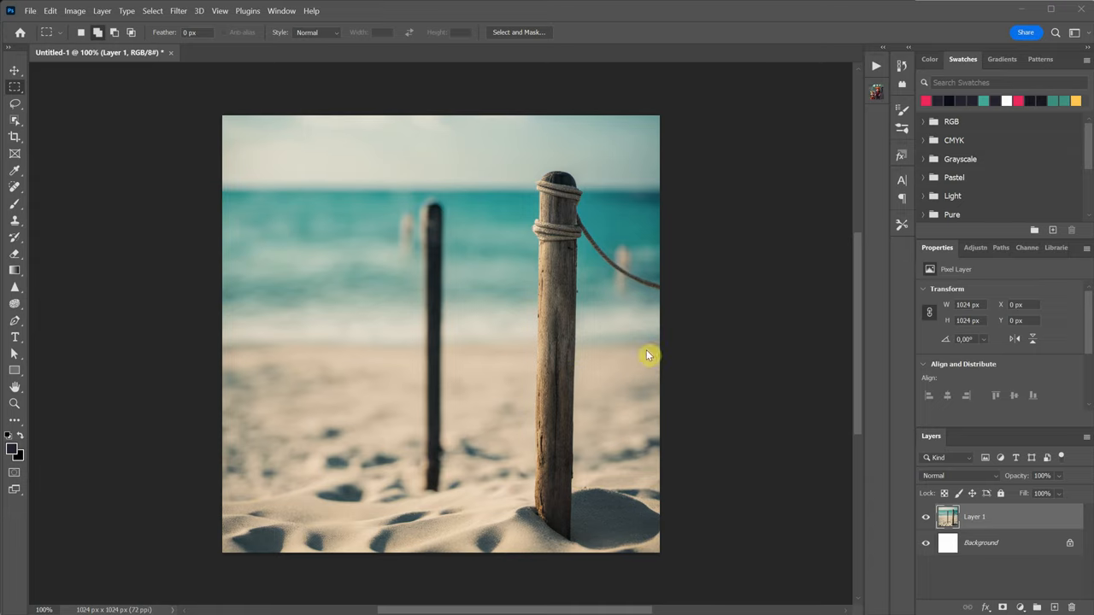
{"action": "mouse_move", "coordinate": [384, 192]}
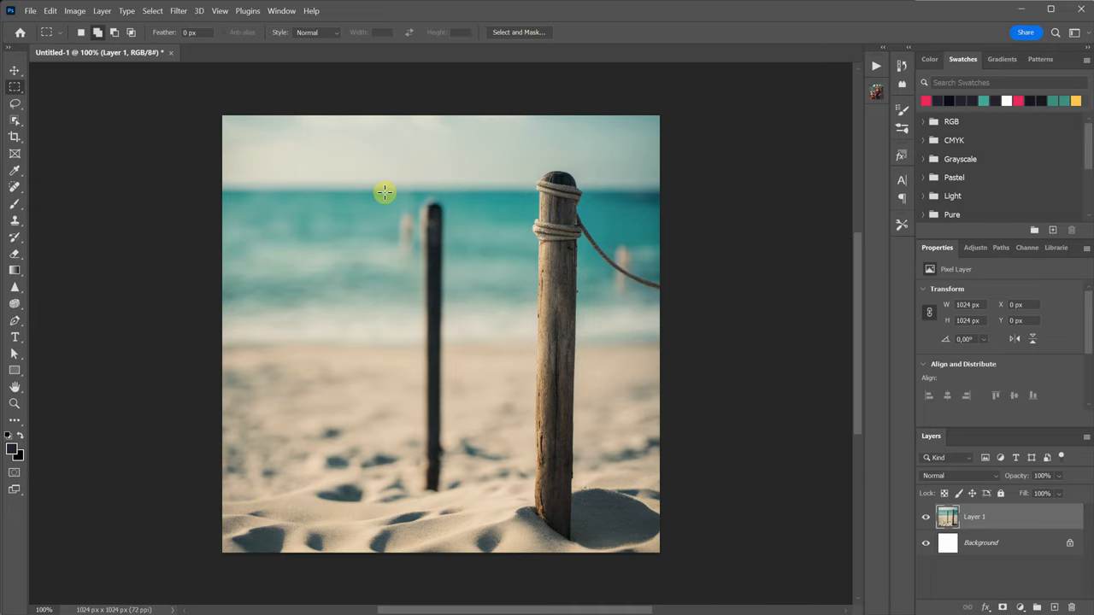
{"action": "left_click_drag", "start_coordinate": [385, 193], "coordinate": [450, 391]}
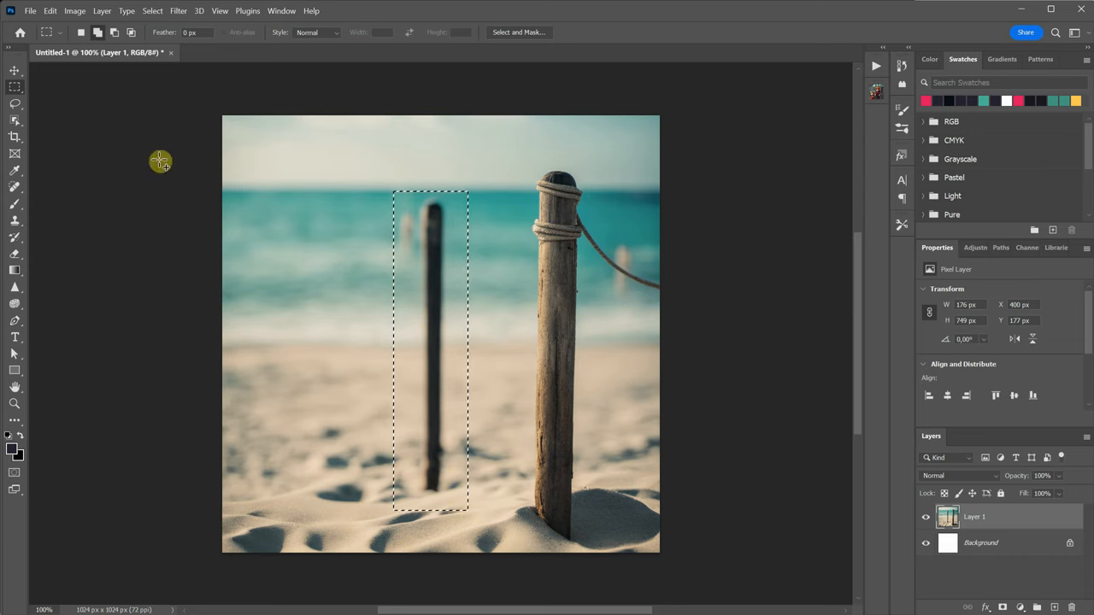
{"action": "left_click", "coordinate": [51, 10]}
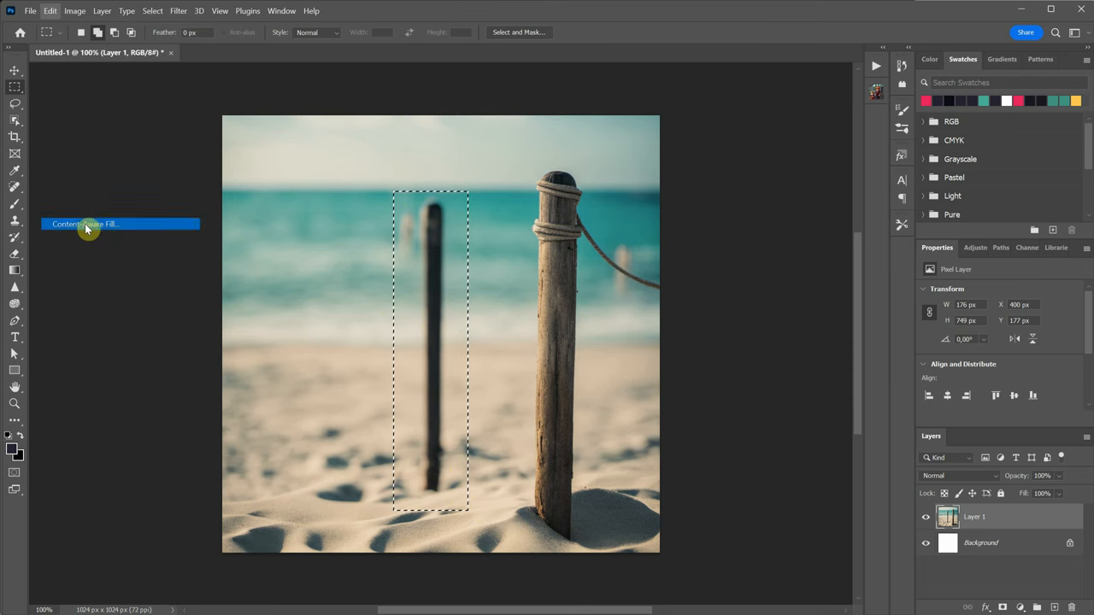
Step: Content-Aware Fill the pole, adding the left beach to sampling, then compare on Layer 1 copy
{"action": "left_click", "coordinate": [83, 223]}
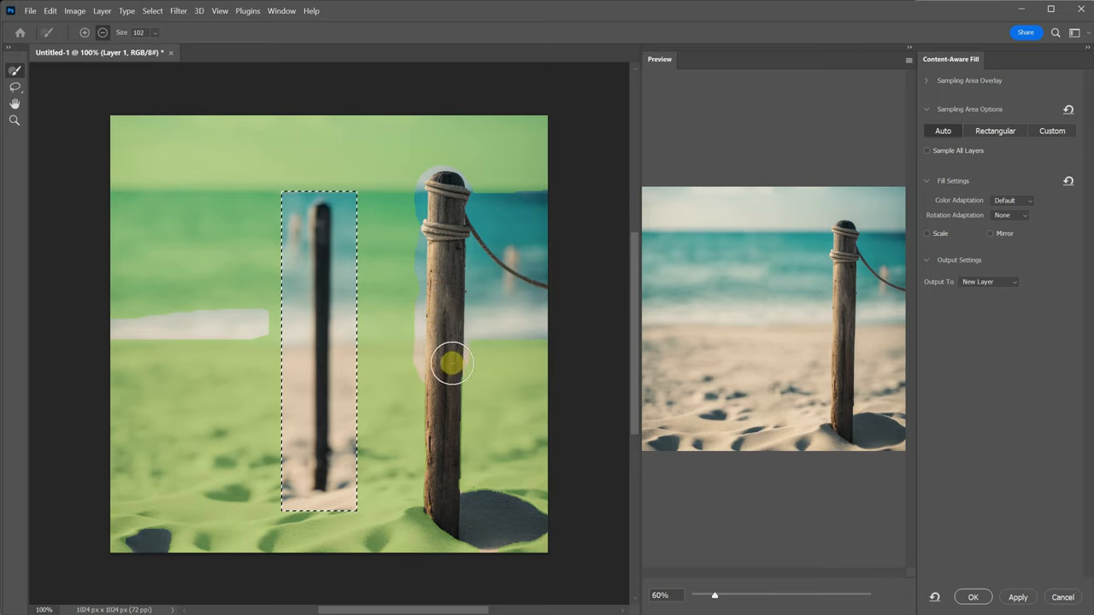
{"action": "mouse_move", "coordinate": [780, 263]}
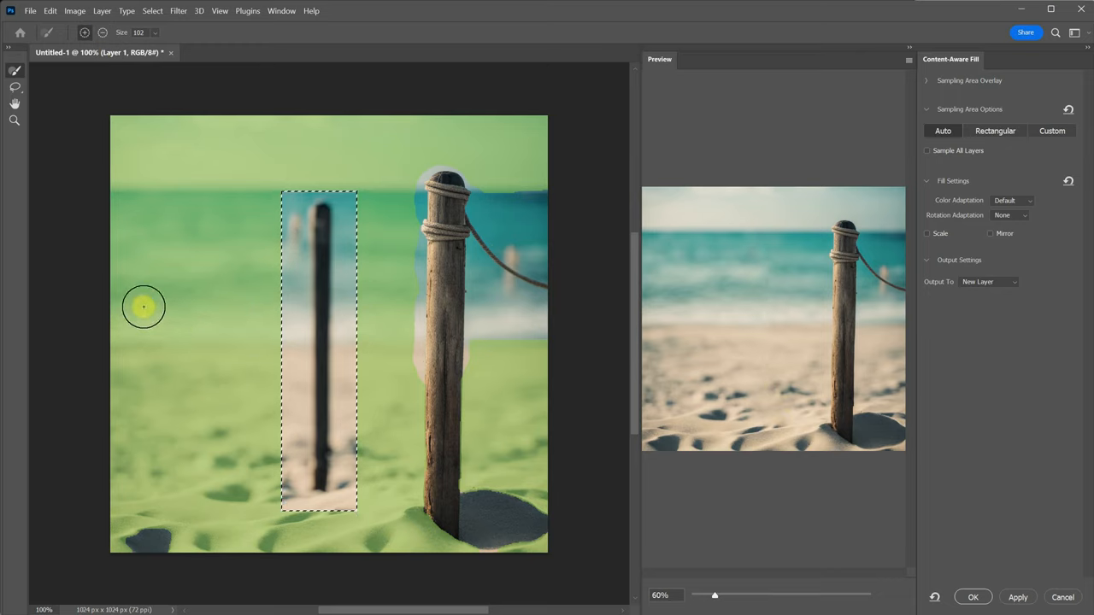
{"action": "left_click", "coordinate": [972, 597]}
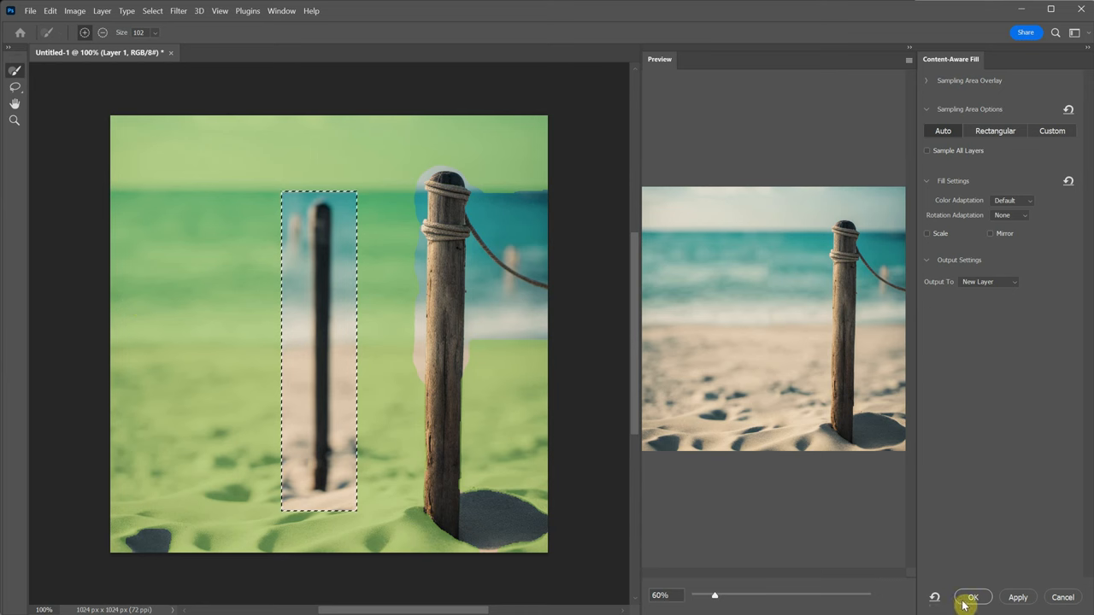
{"action": "left_click", "coordinate": [972, 596]}
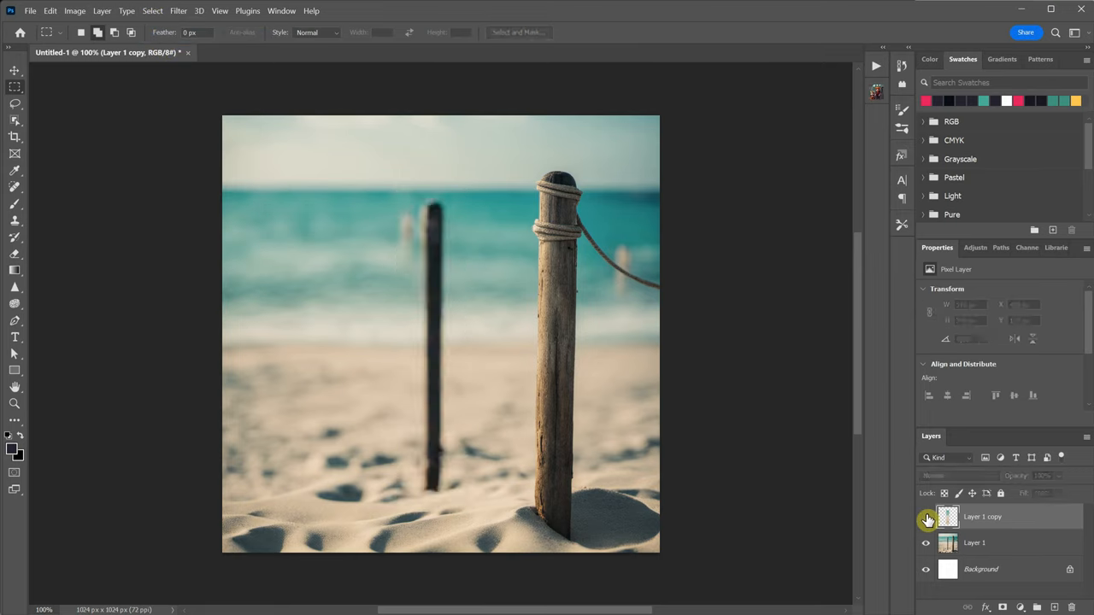
{"action": "left_click", "coordinate": [925, 516]}
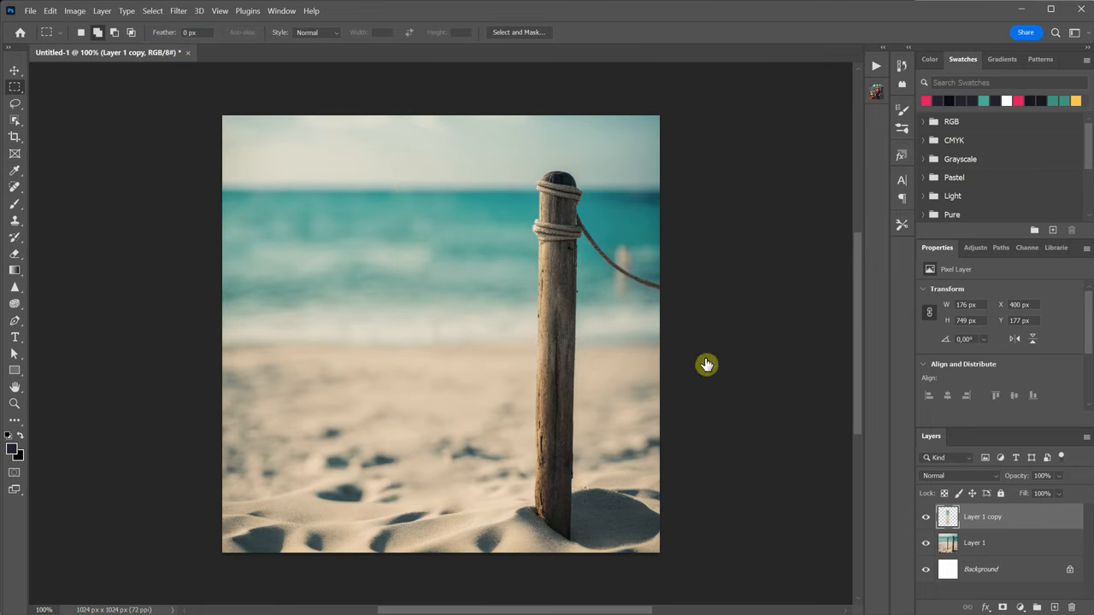
Step: Merge down, select the blurry sea patch, and Content-Aware Fill it onto a new layer
{"action": "right_click", "coordinate": [983, 516]}
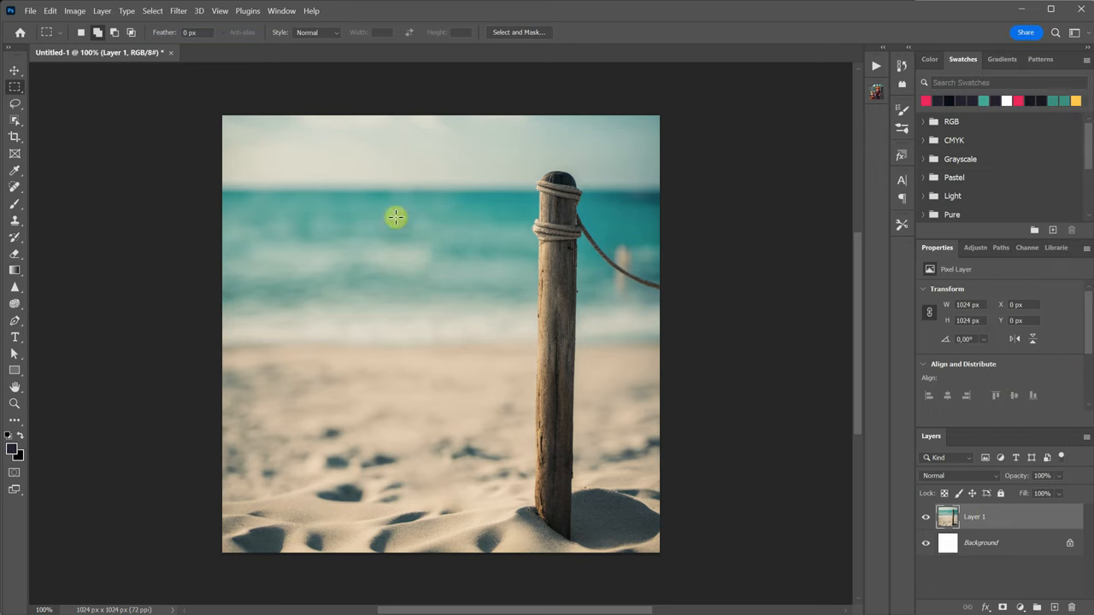
{"action": "left_click_drag", "start_coordinate": [396, 216], "coordinate": [455, 308]}
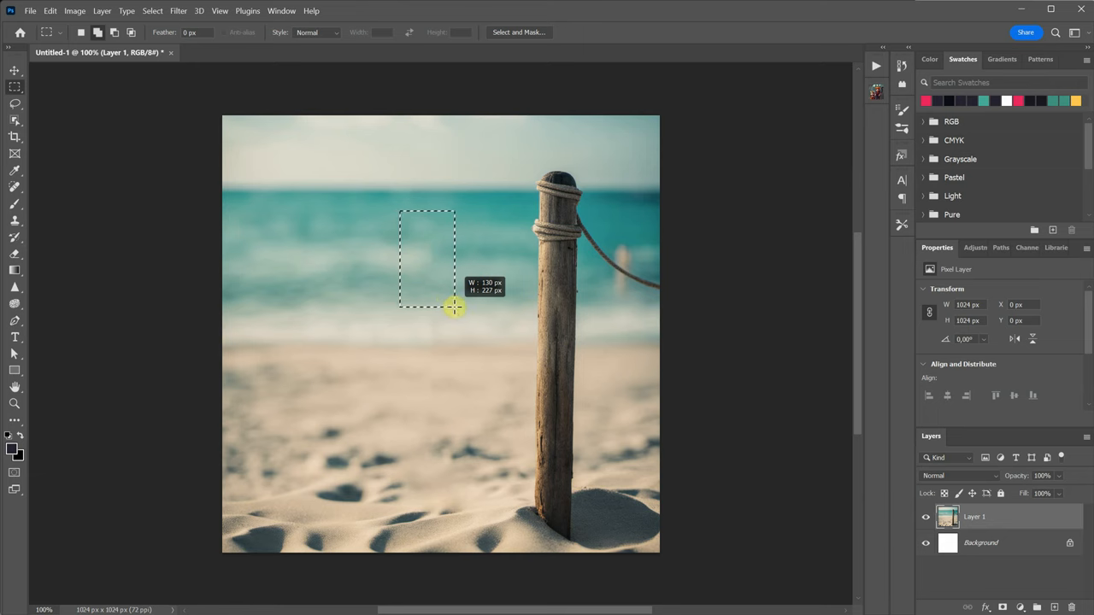
{"action": "left_click", "coordinate": [49, 10]}
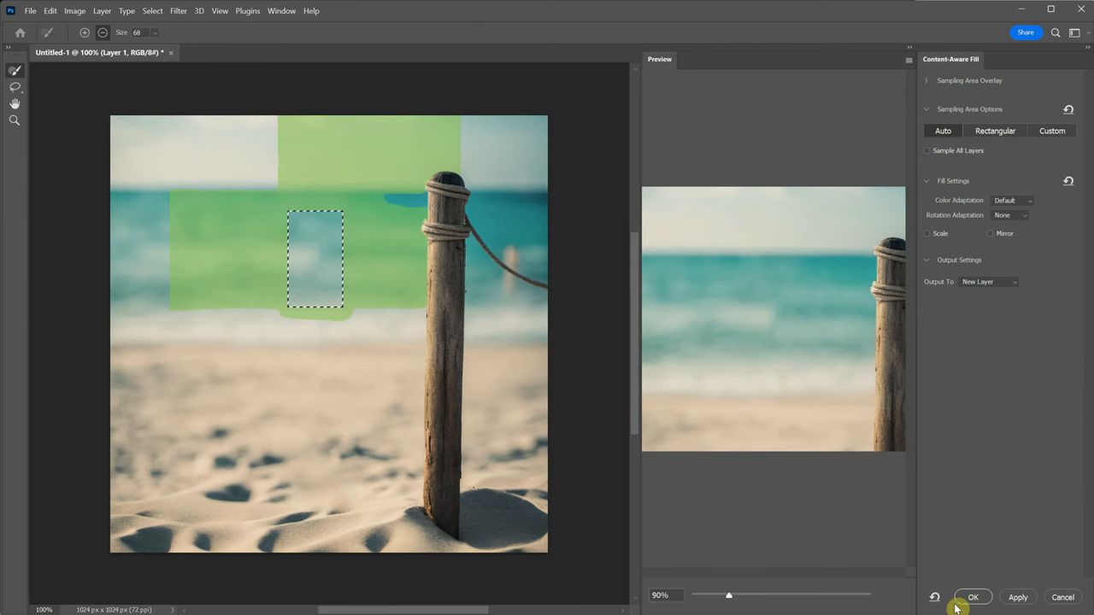
{"action": "left_click", "coordinate": [973, 597]}
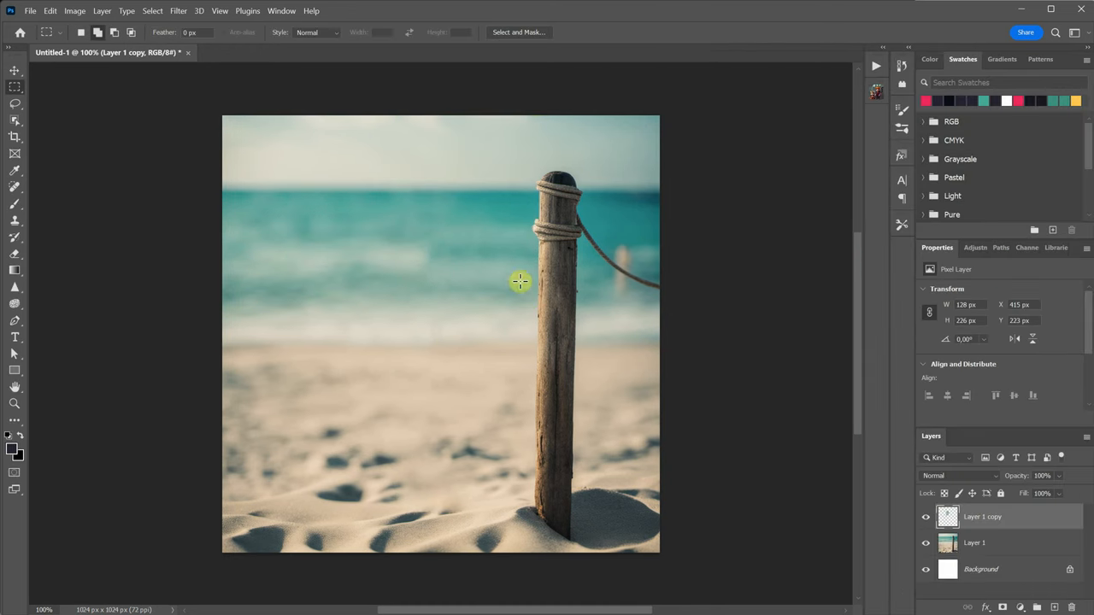
{"action": "mouse_move", "coordinate": [663, 431]}
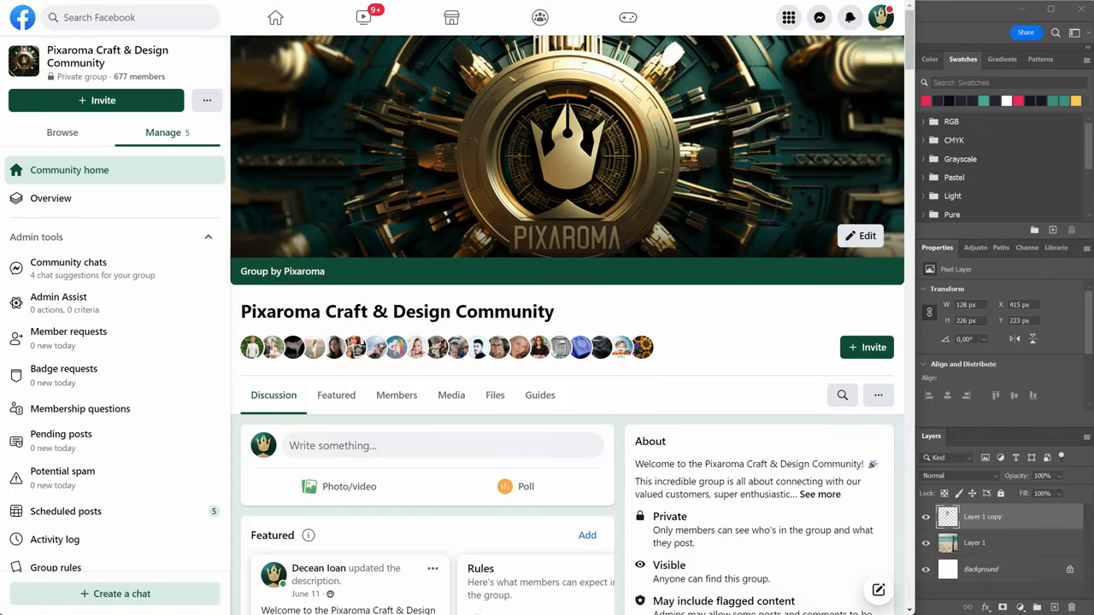
Step: Scroll through the Pixaroma group's AI painting posts
{"action": "scroll", "scroll_direction": "down", "scroll_amount": 3}
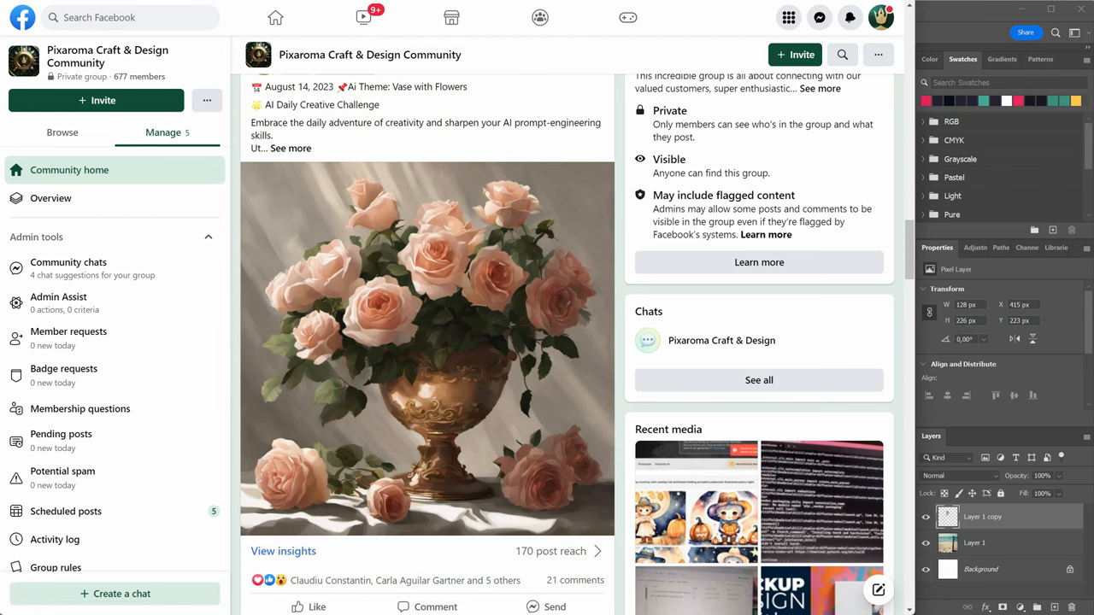
{"action": "scroll", "scroll_direction": "down", "scroll_amount": 3}
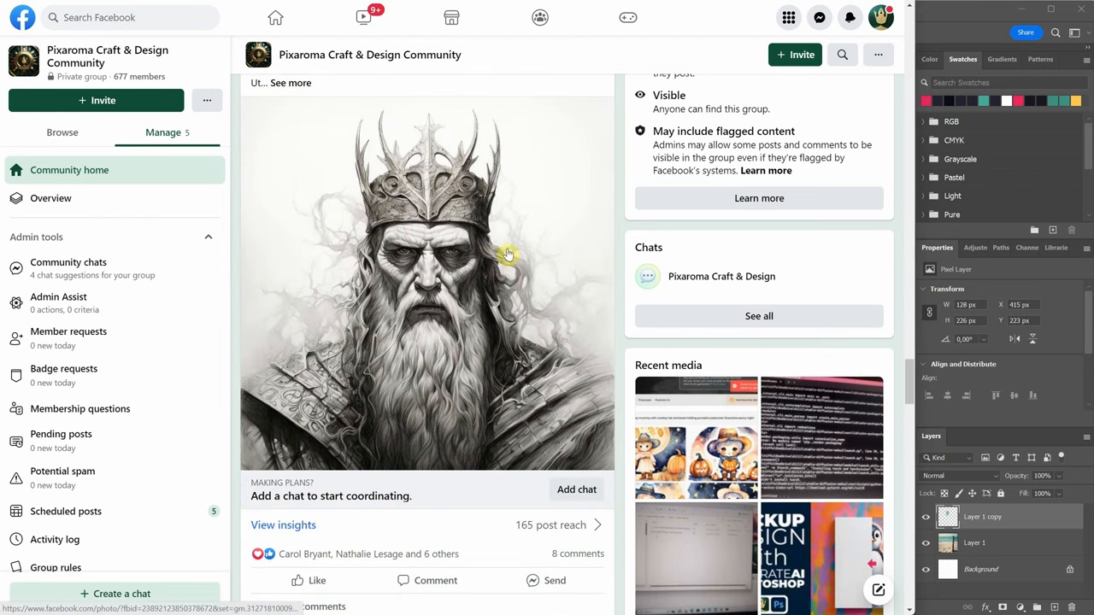